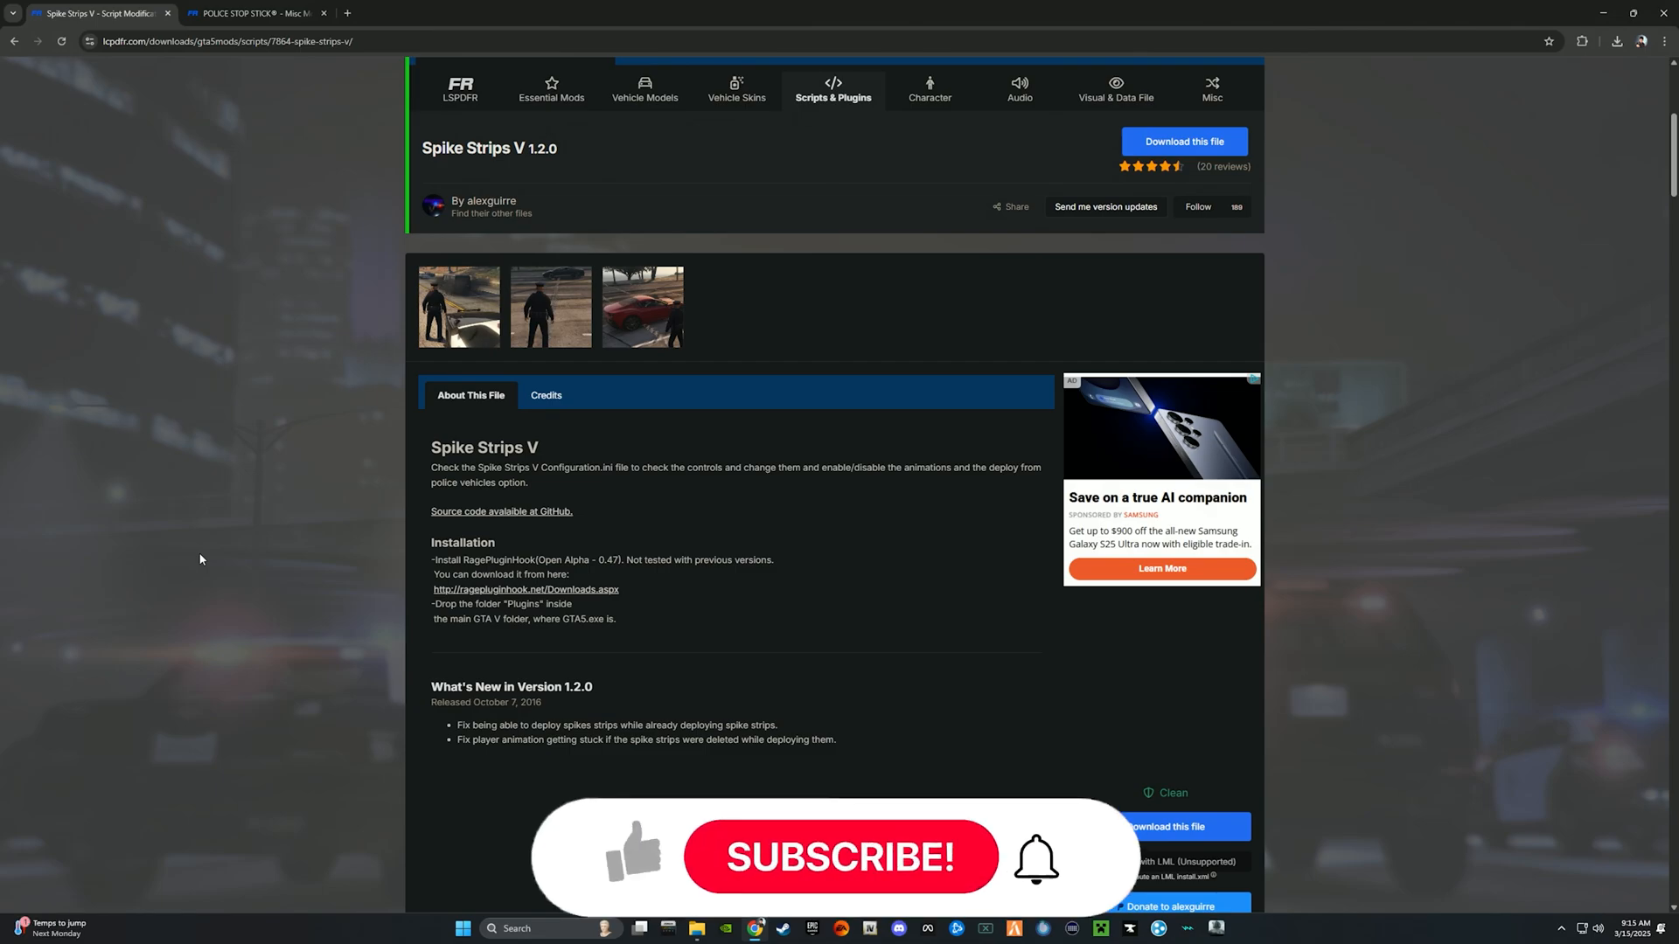
Agree to the download terms and start downloading Spike Strips V v1.2.0, closing the screenshot lightbox.
click(849, 869)
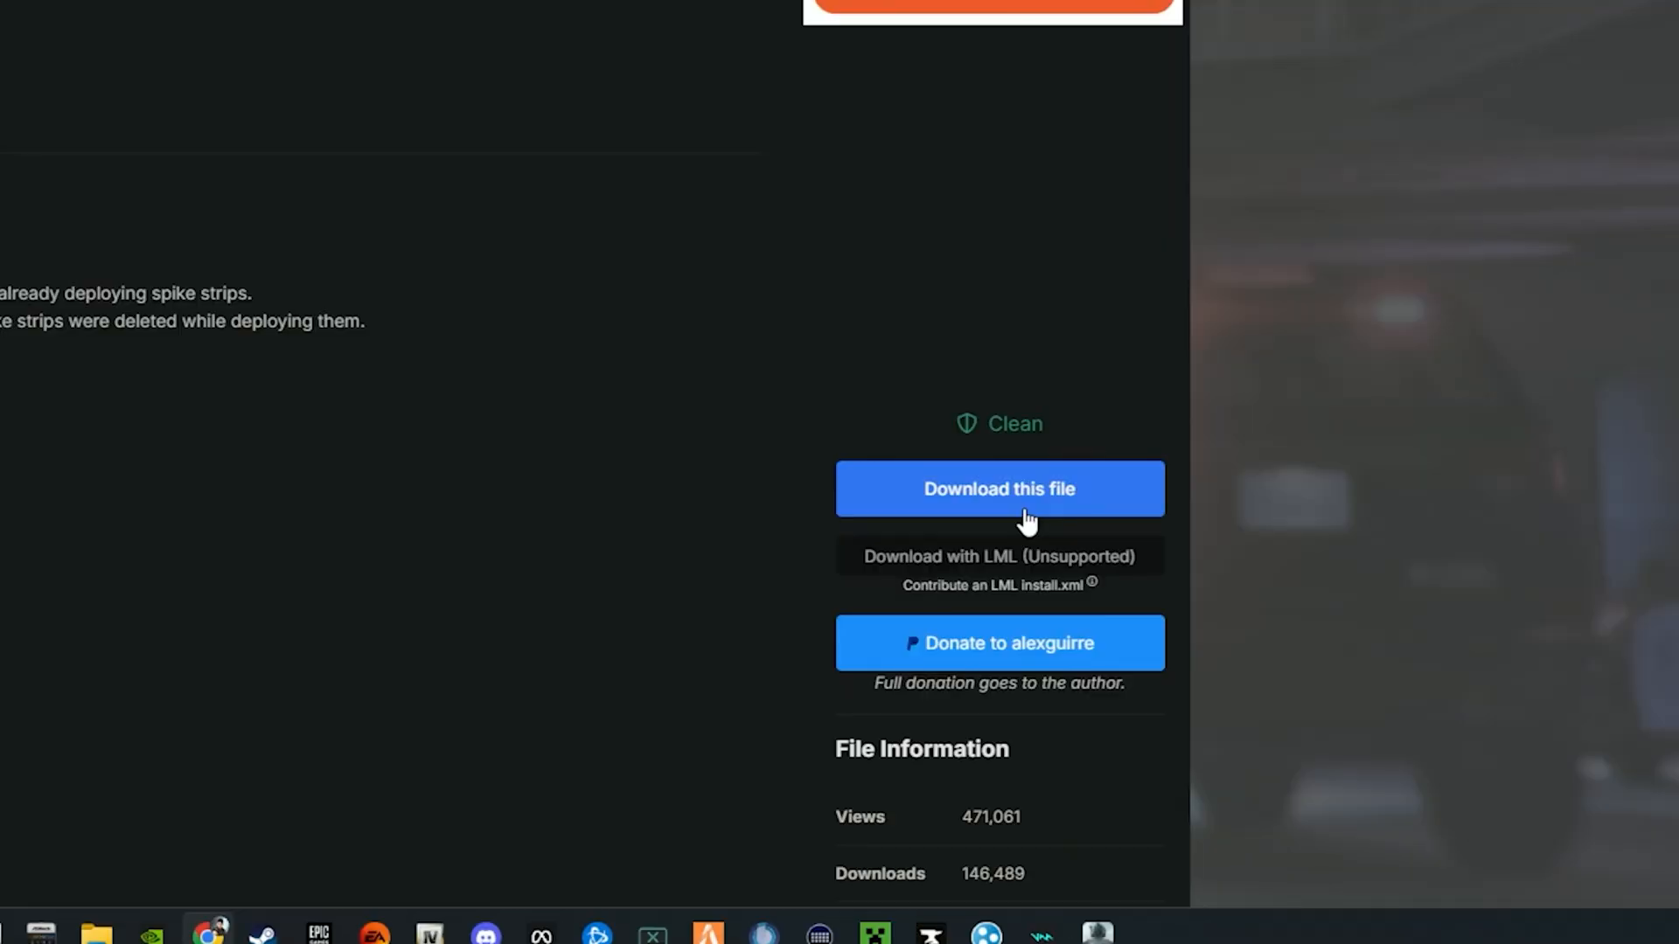
click(1000, 489)
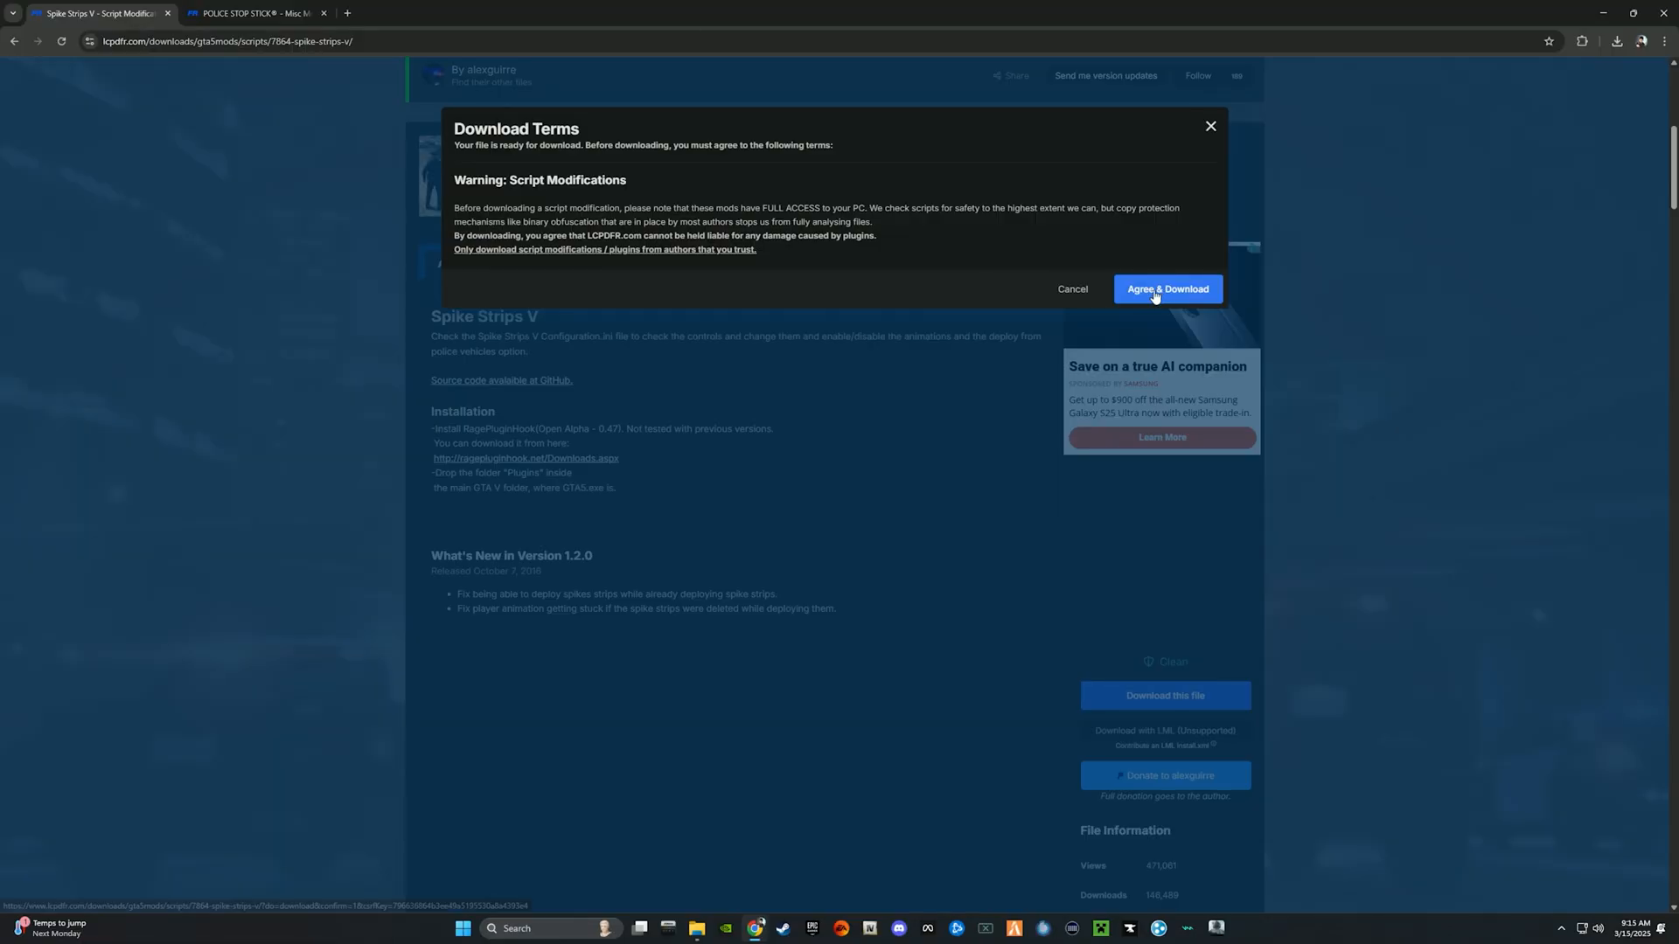
click(1167, 289)
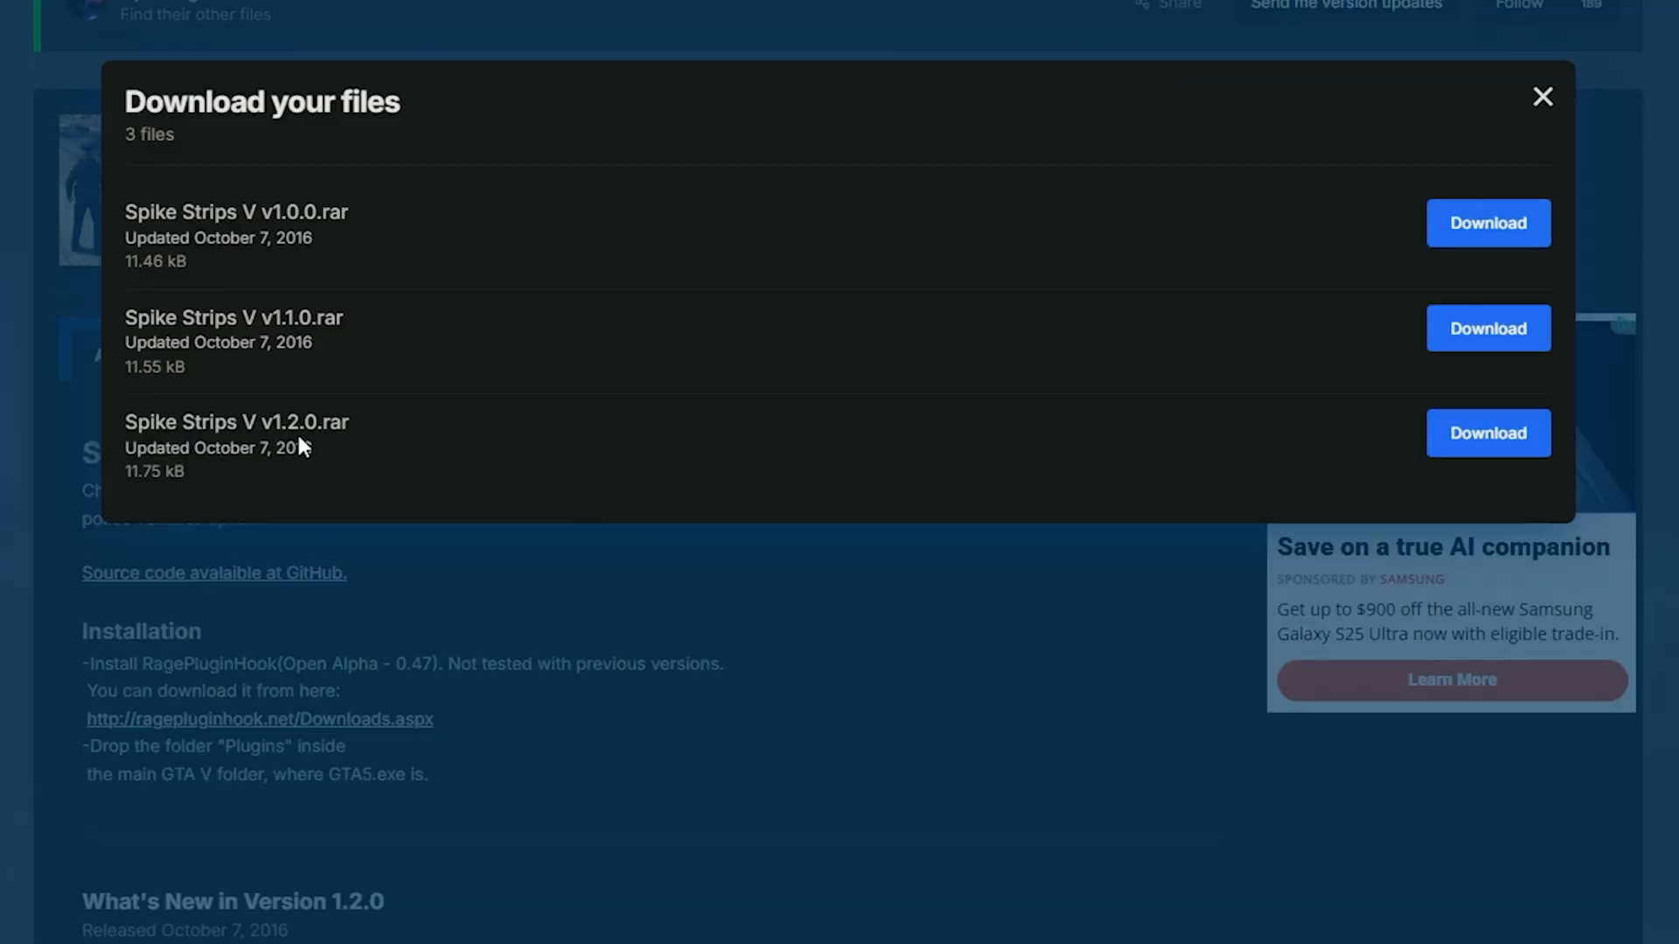
click(1488, 432)
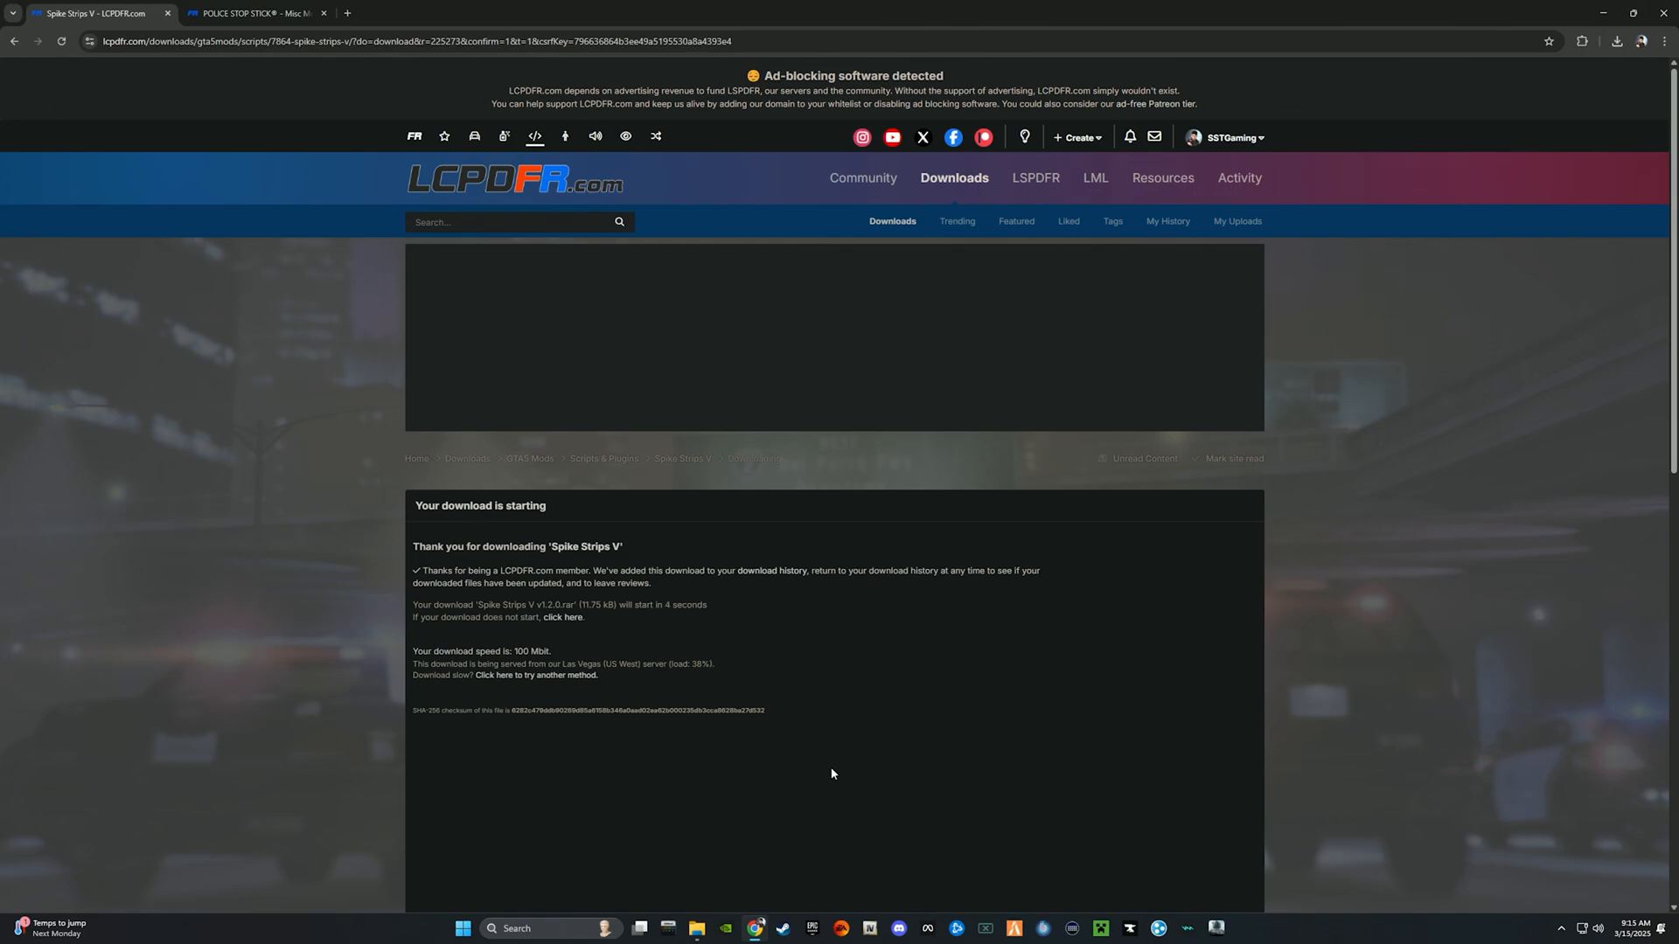
mouse_move(1192, 626)
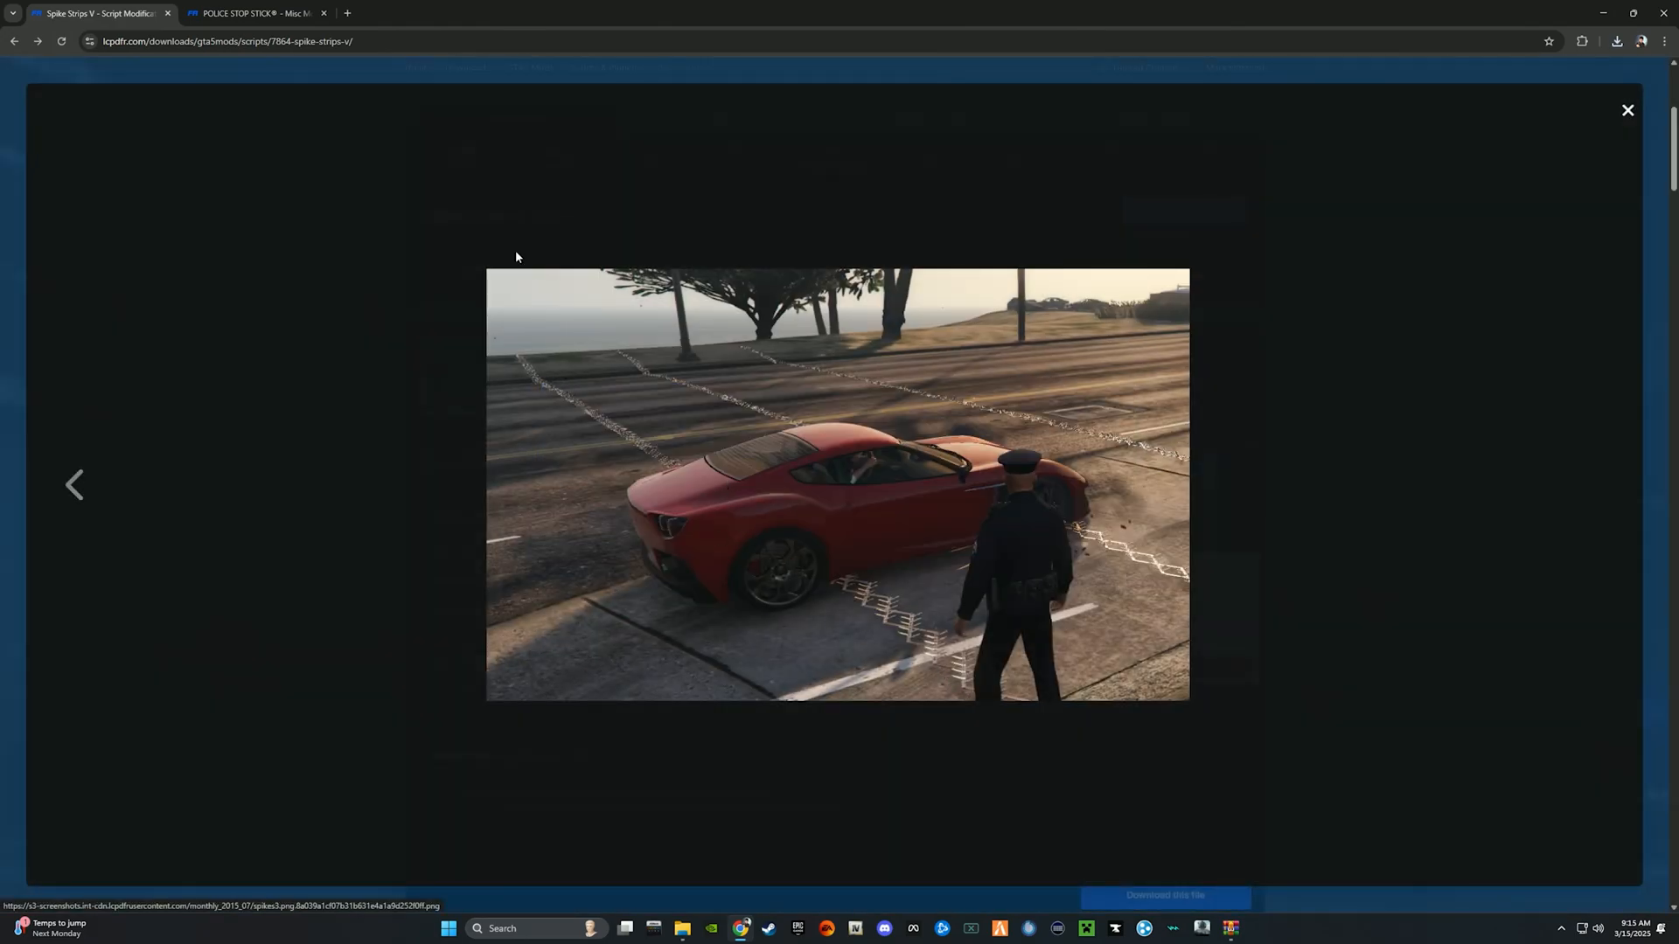
mouse_move(1115, 722)
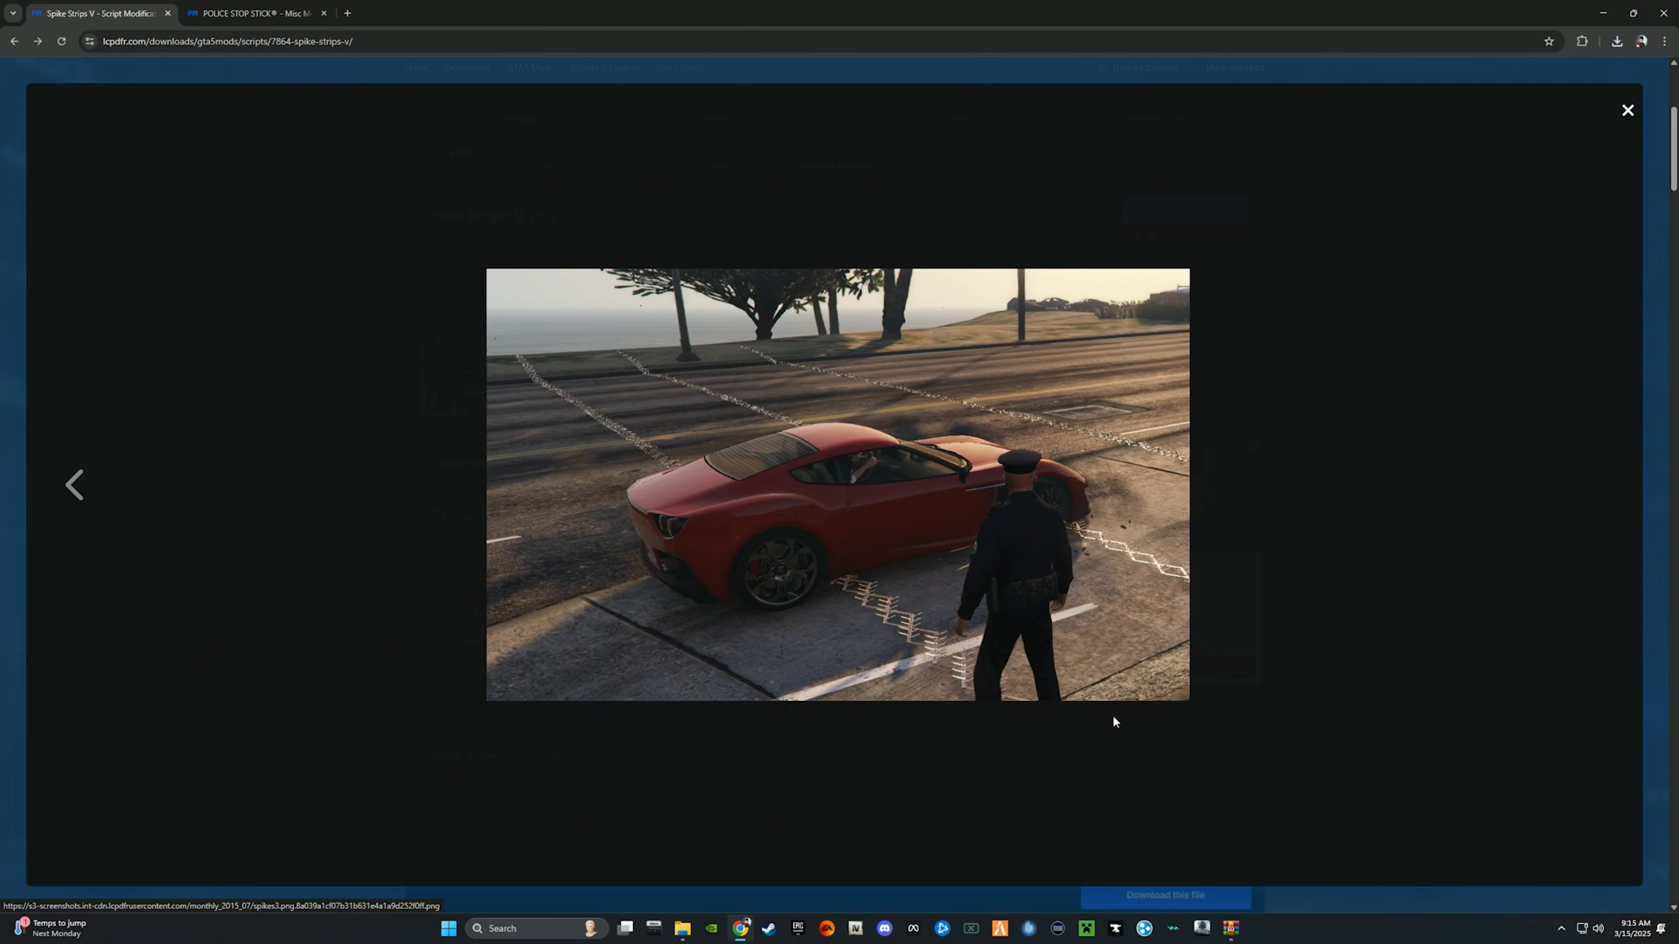
click(1627, 110)
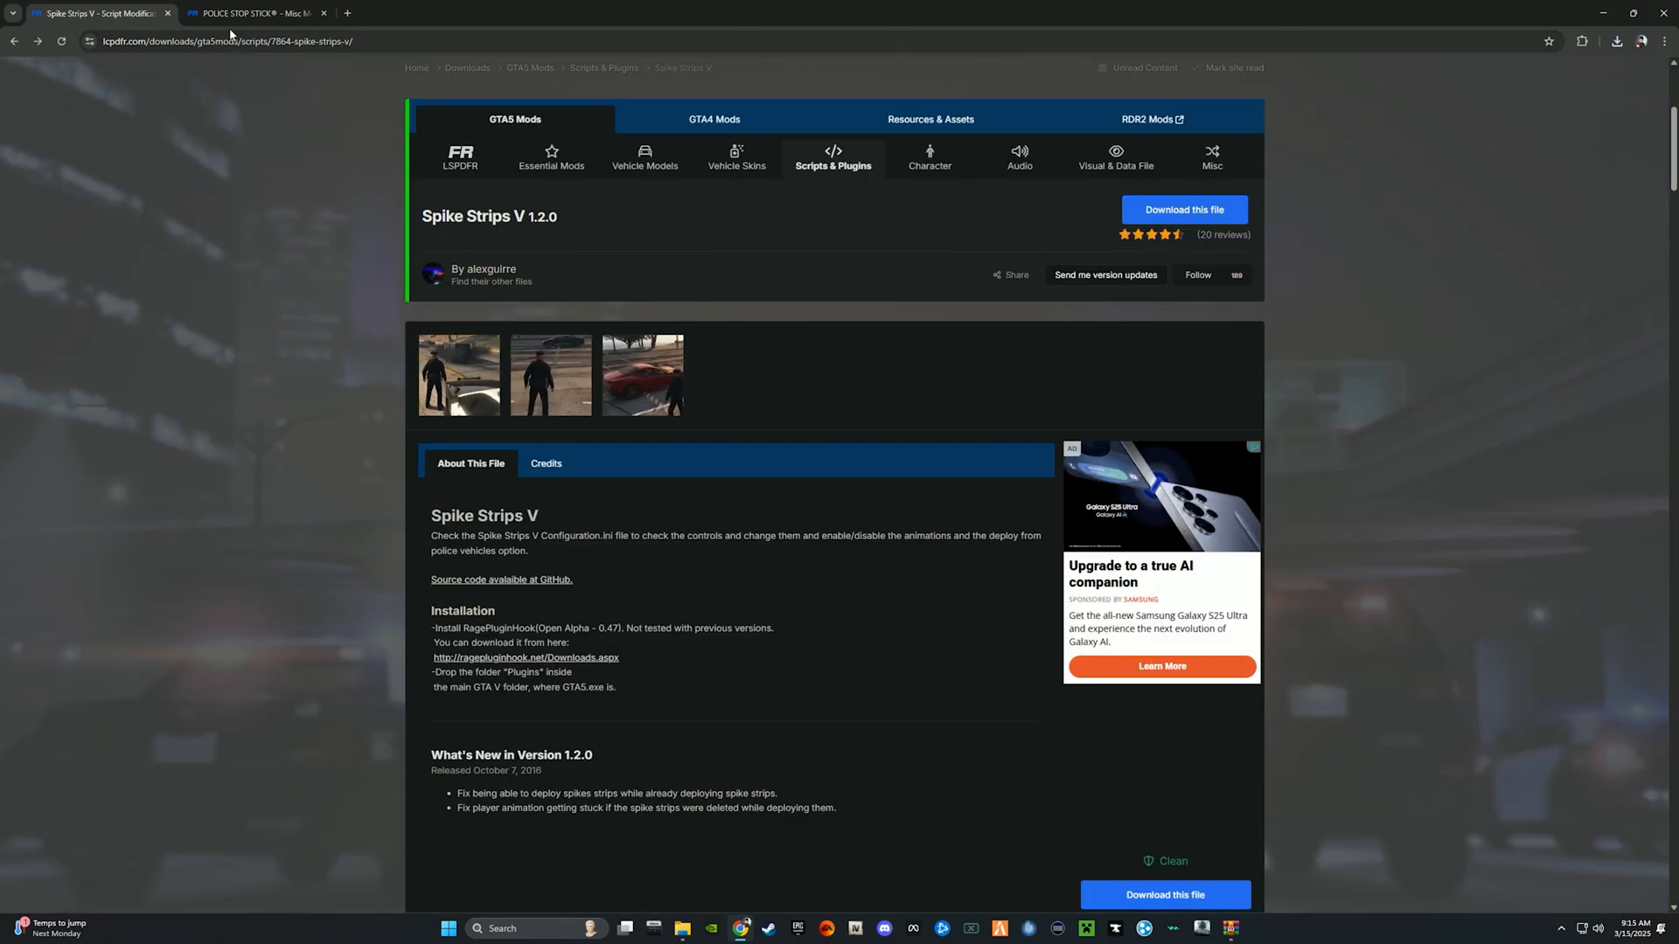
Switch to the POLICE STOP STICK® page and browse its screenshots, closing each preview.
click(254, 13)
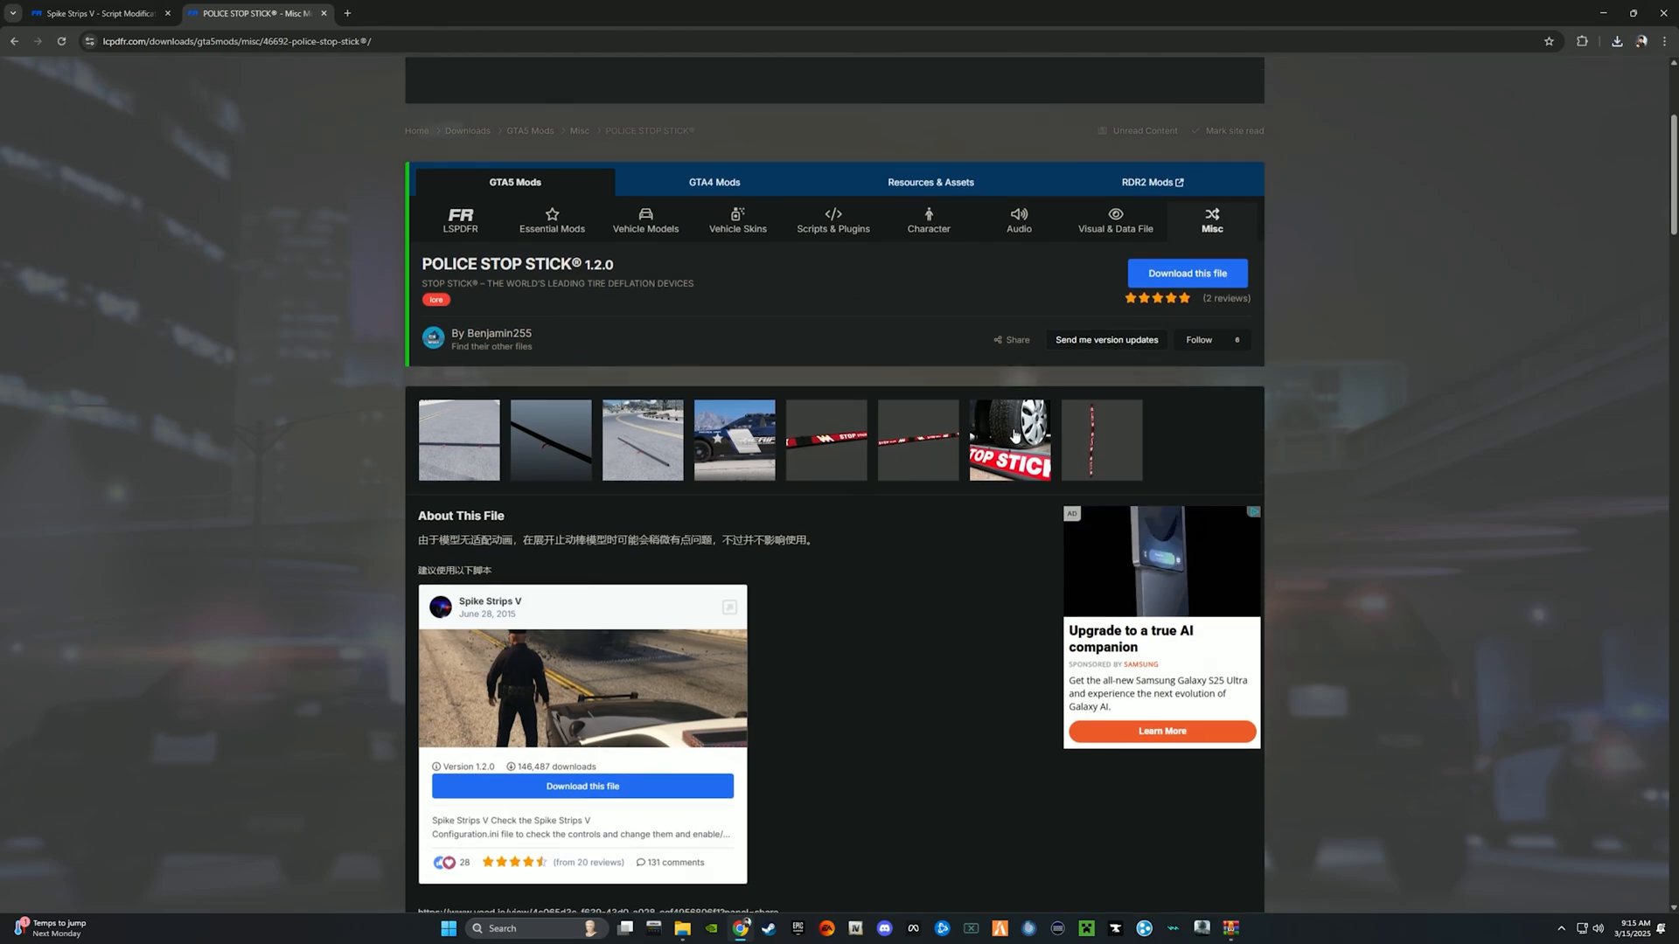
mouse_move(829, 519)
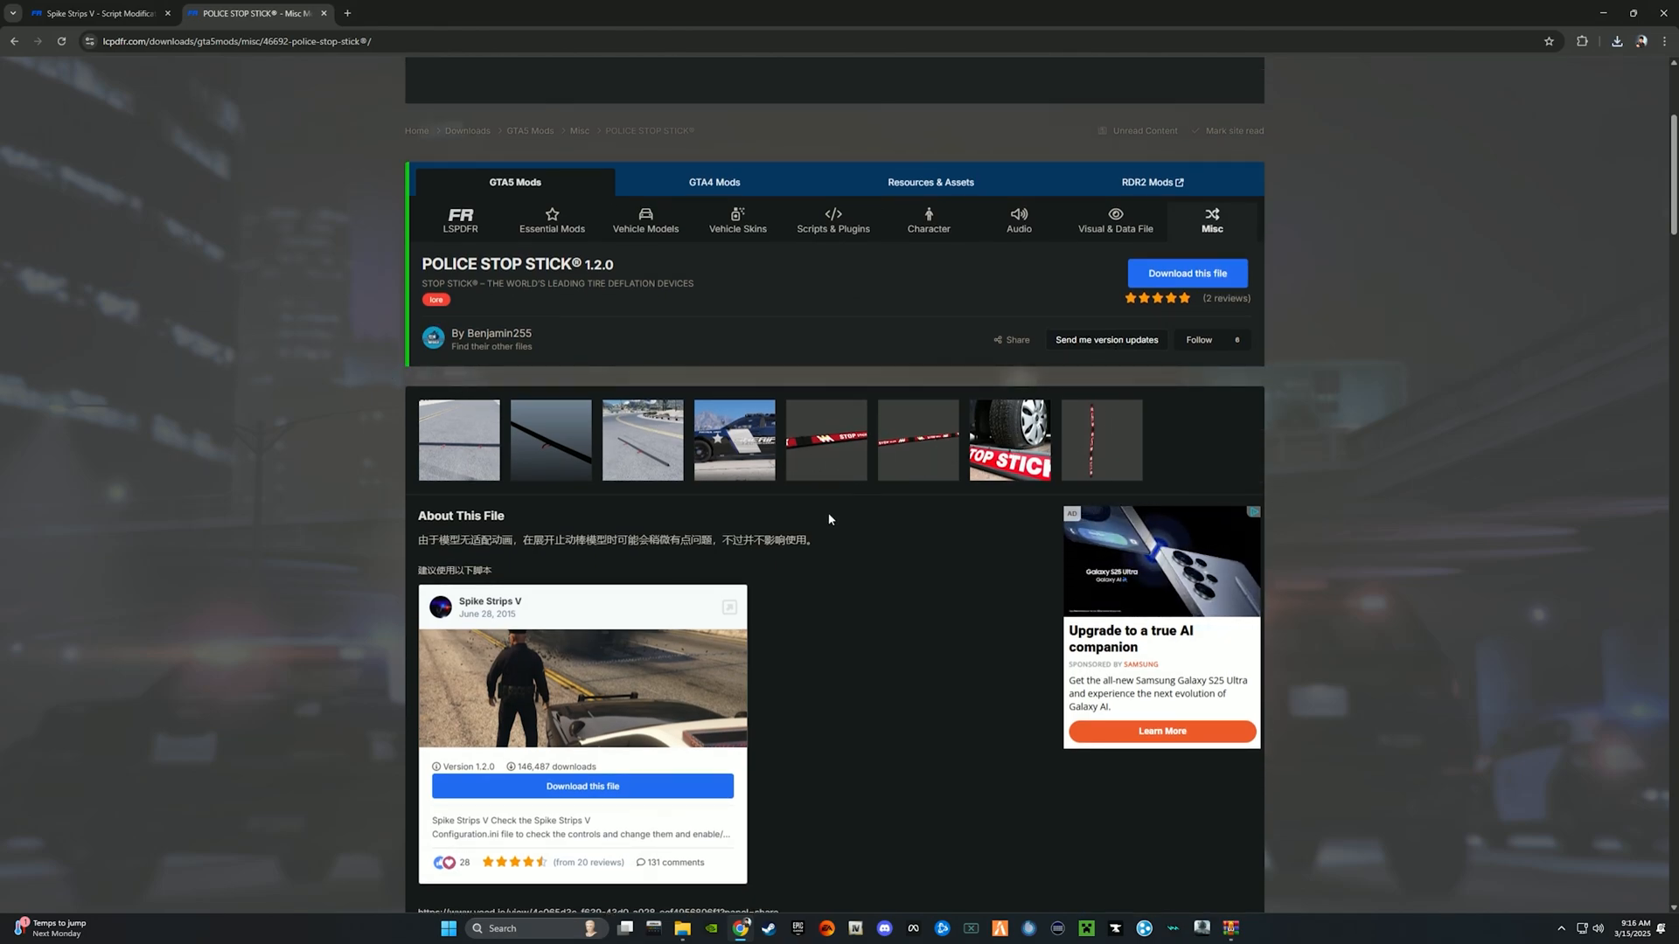
scroll(down, 3)
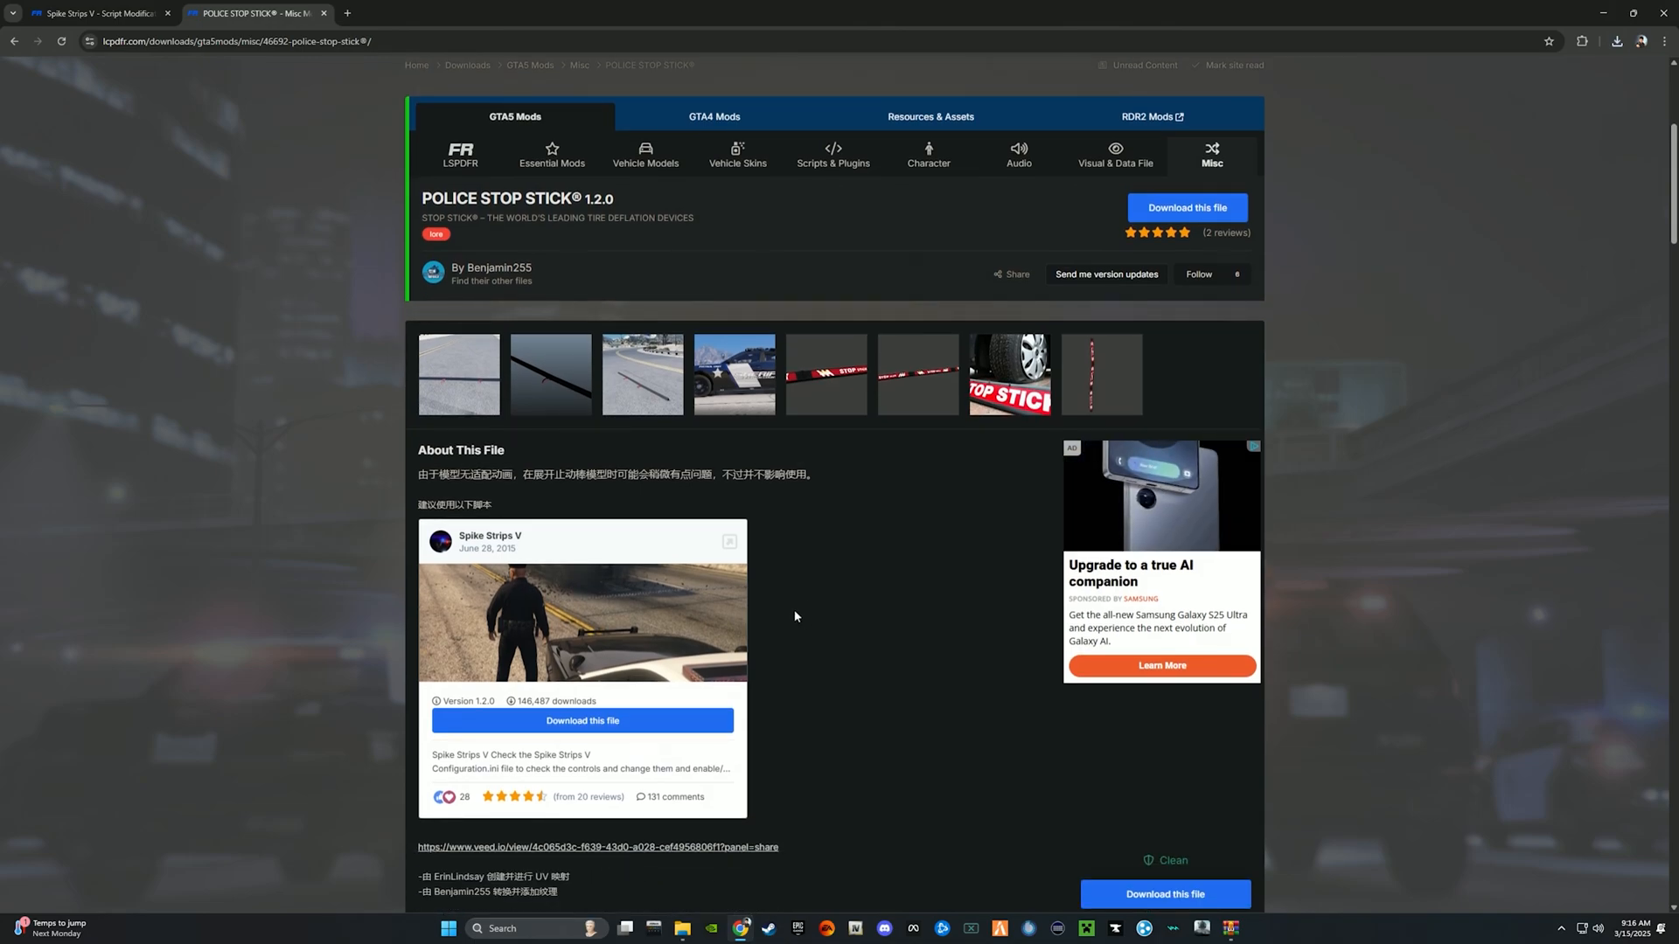
mouse_move(946, 461)
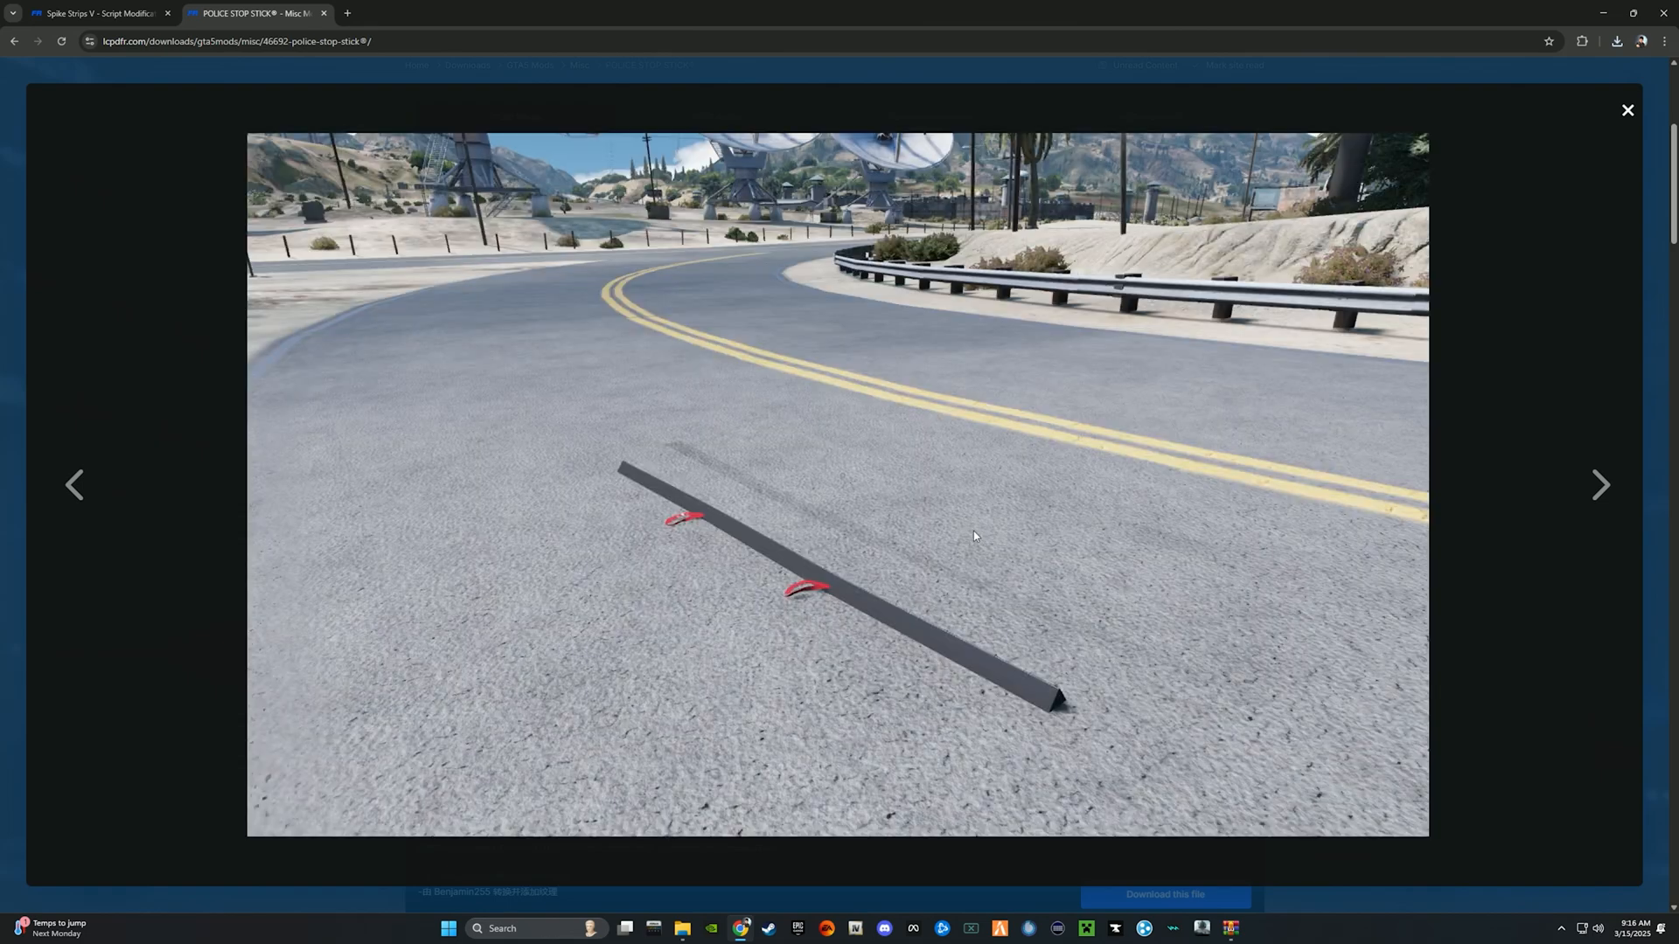
mouse_move(1626, 109)
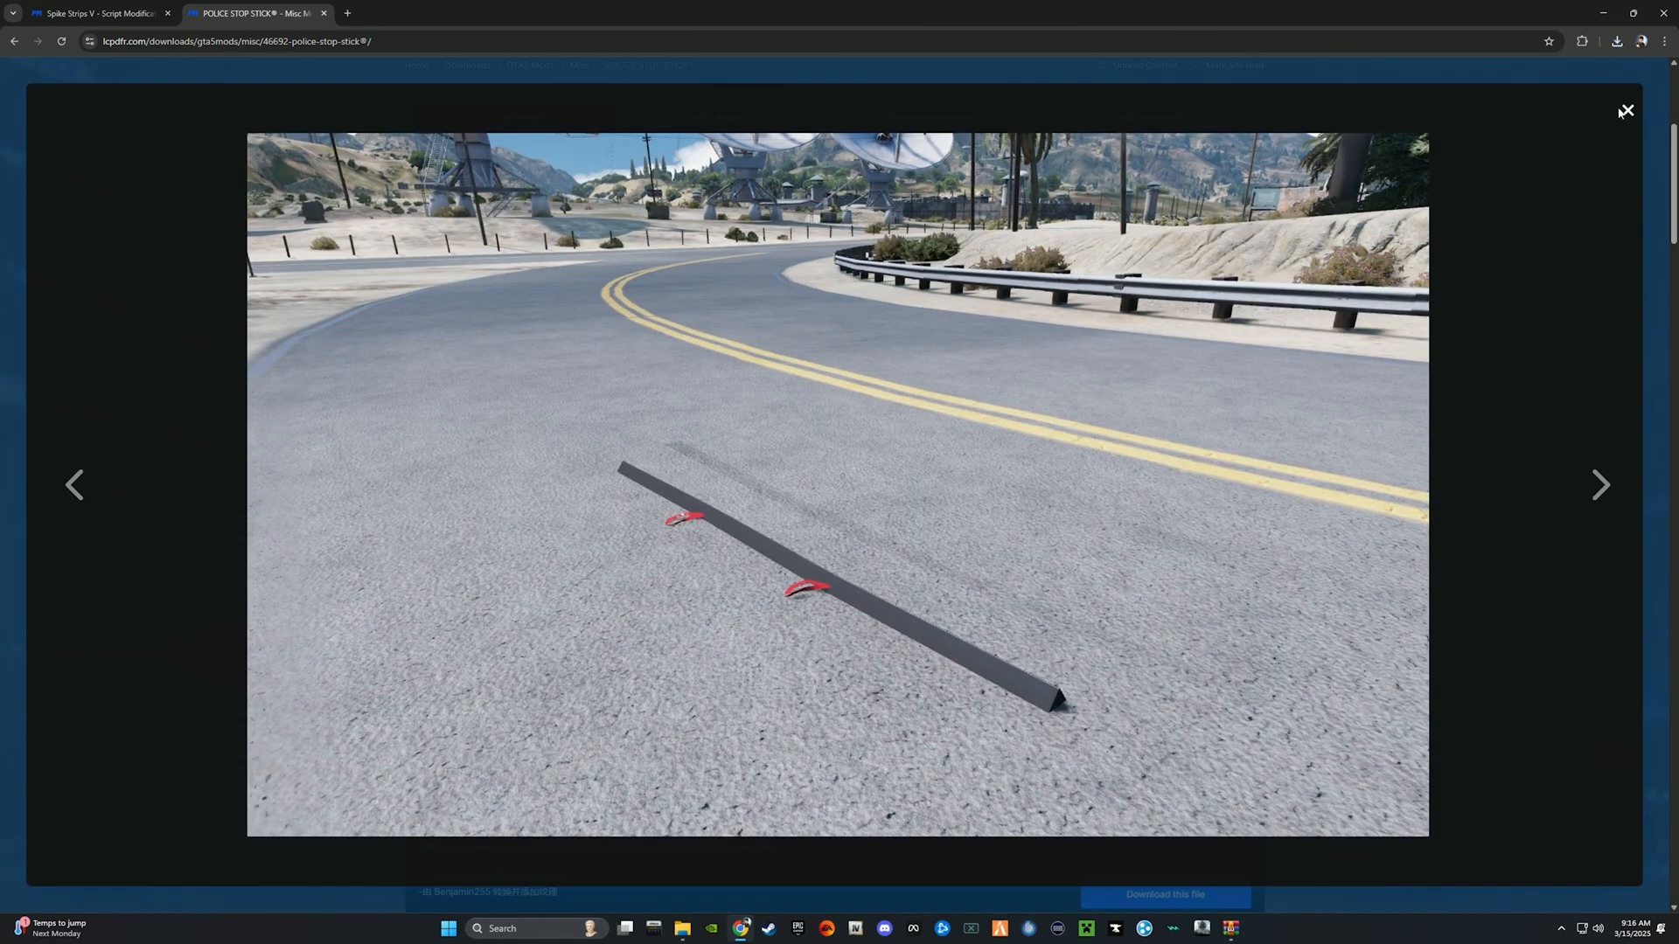
click(1600, 485)
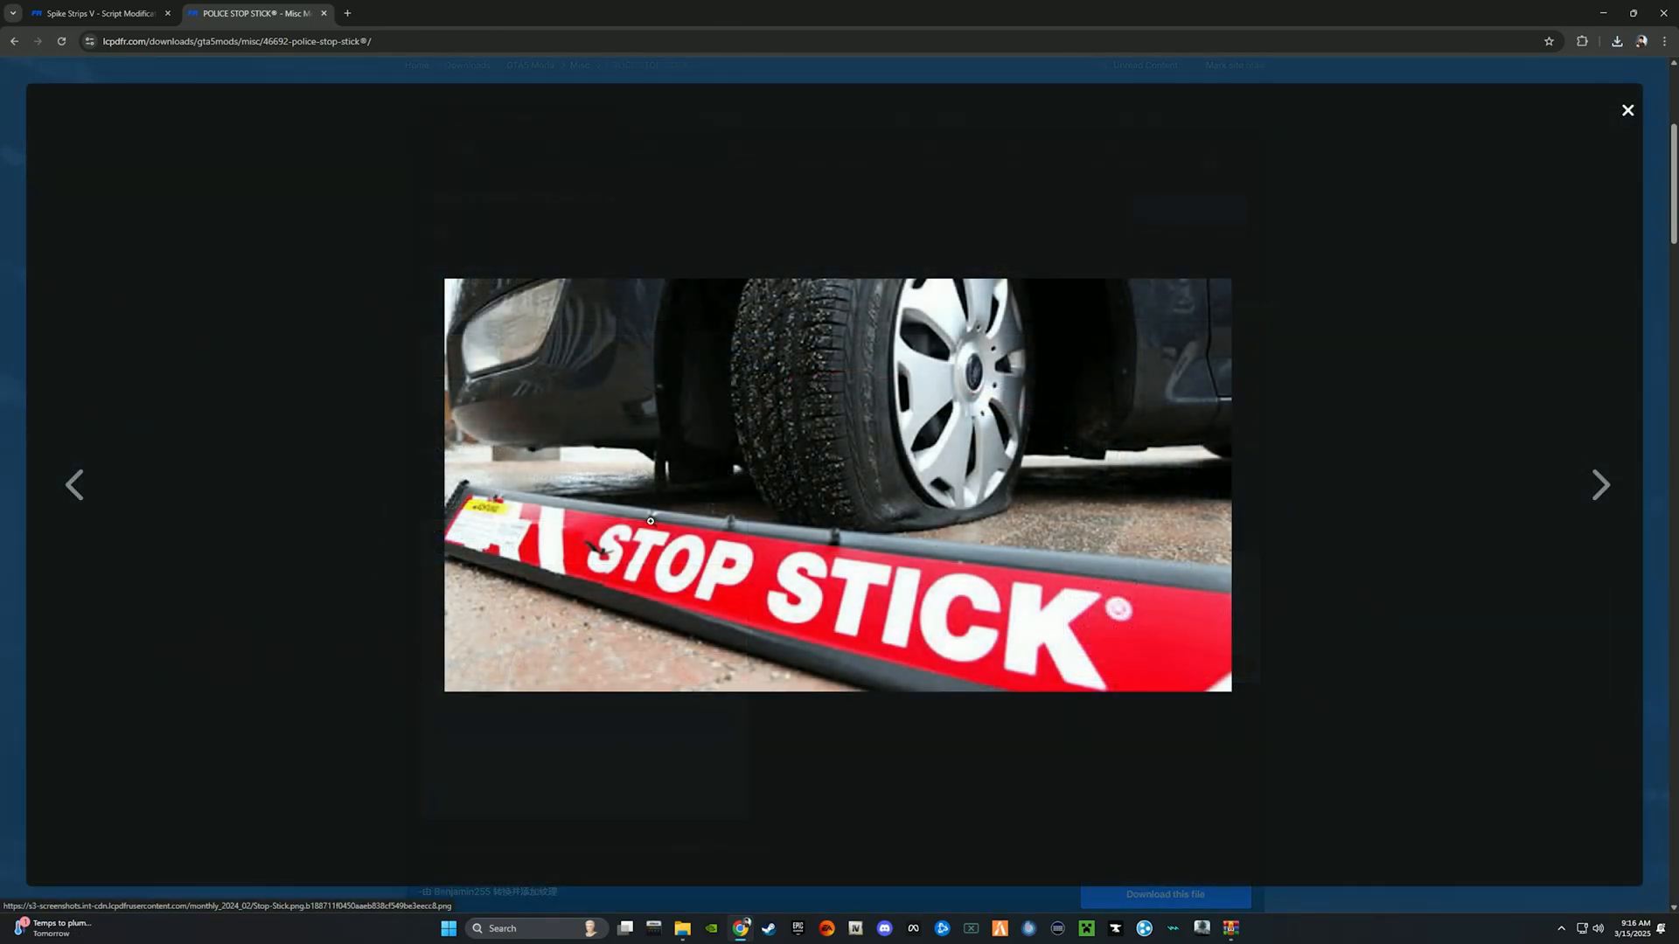
click(1628, 109)
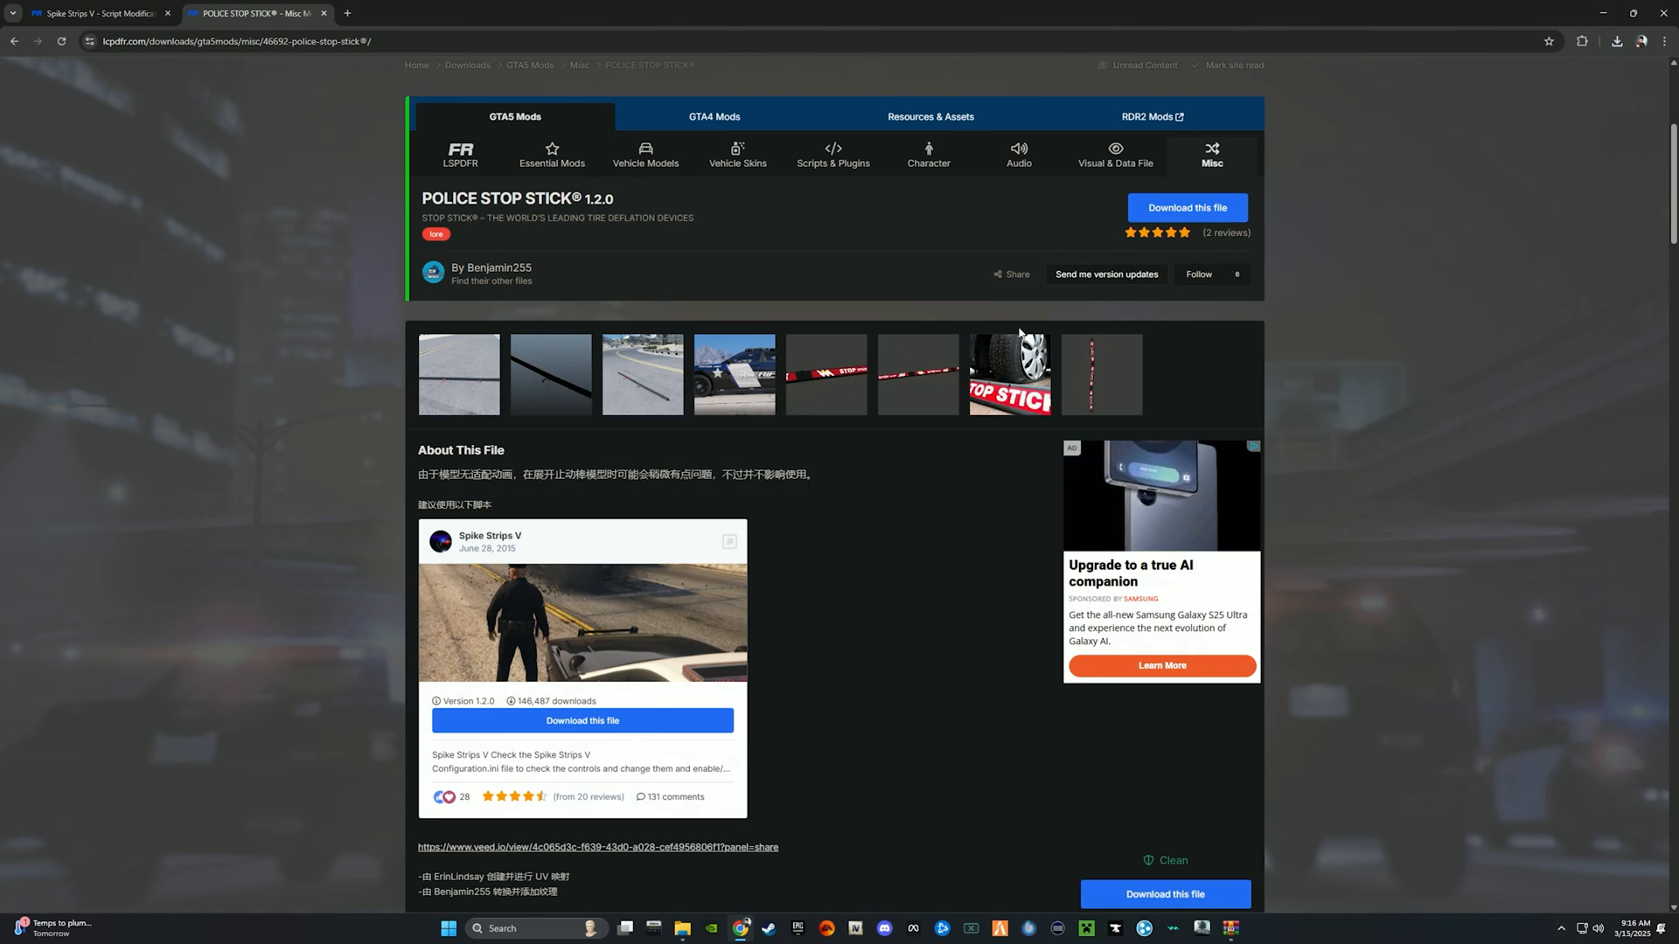
Download Police-Stop-Stick.rar after accepting the terms and dismiss the finished-download notice.
click(1187, 207)
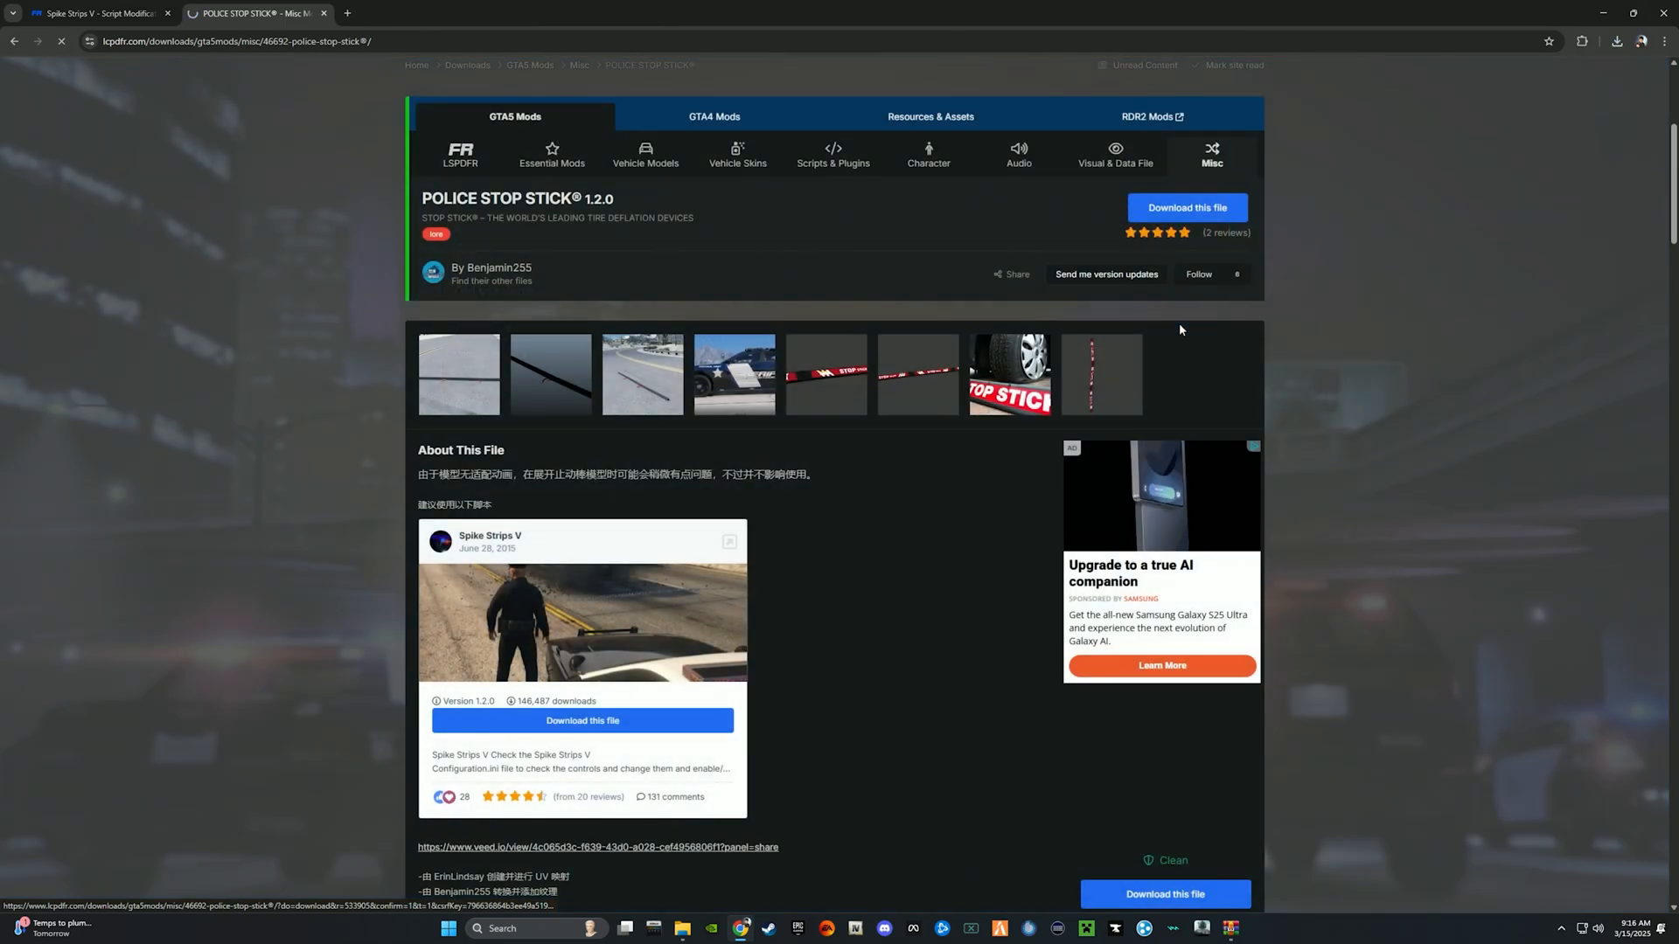
click(1187, 207)
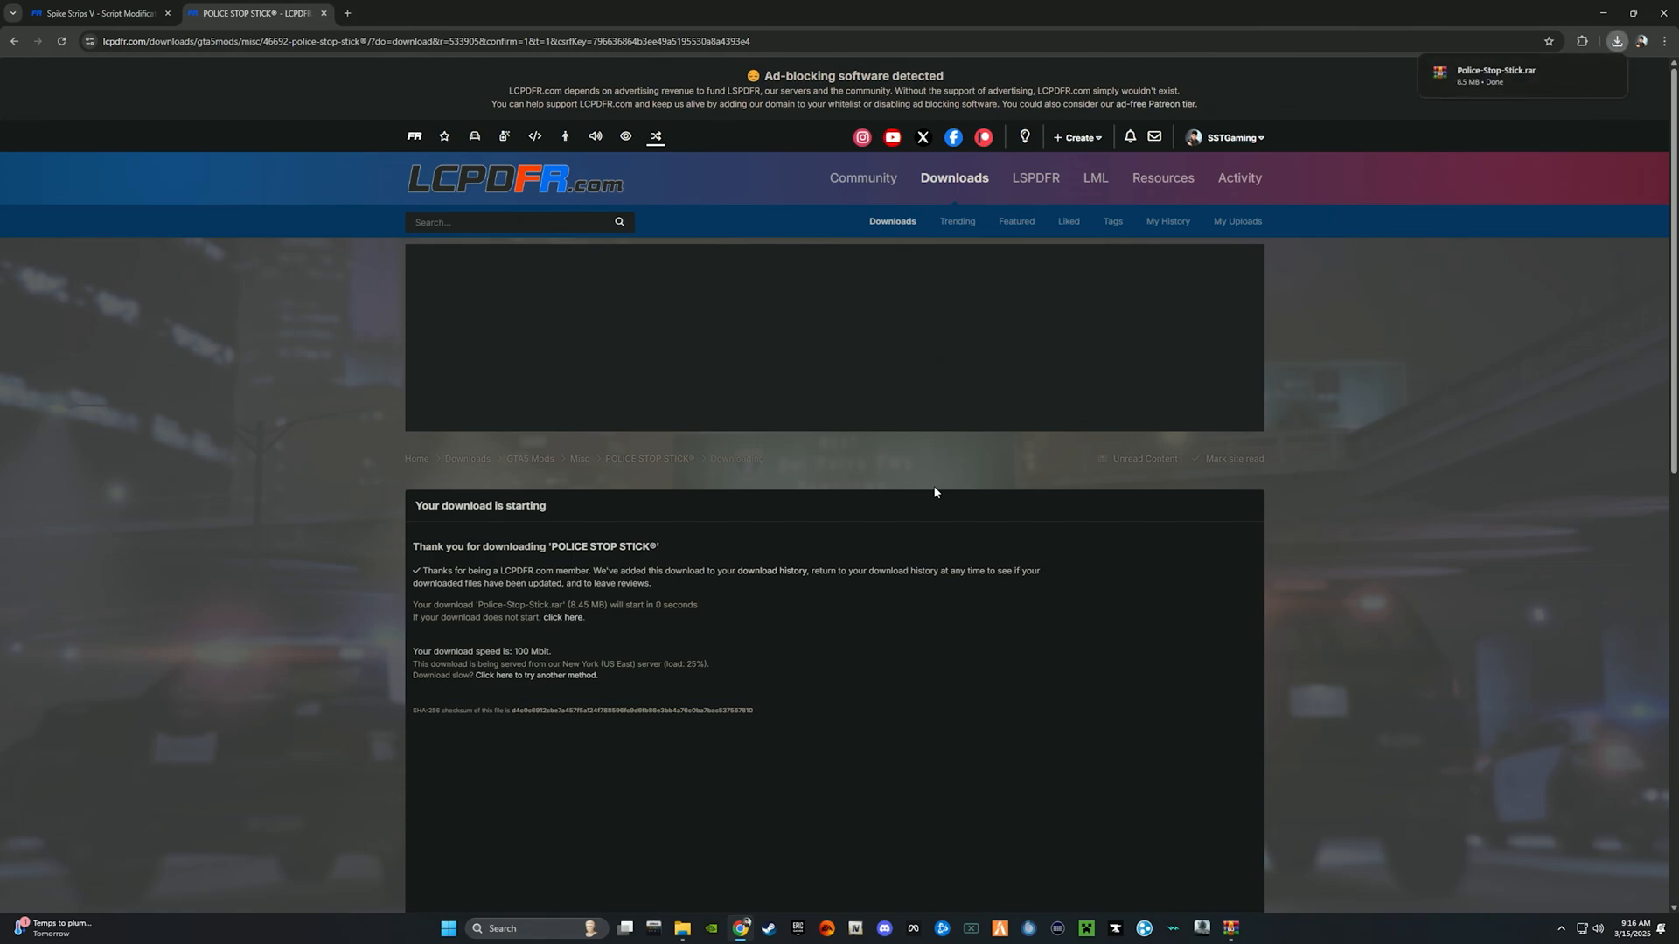
click(1618, 41)
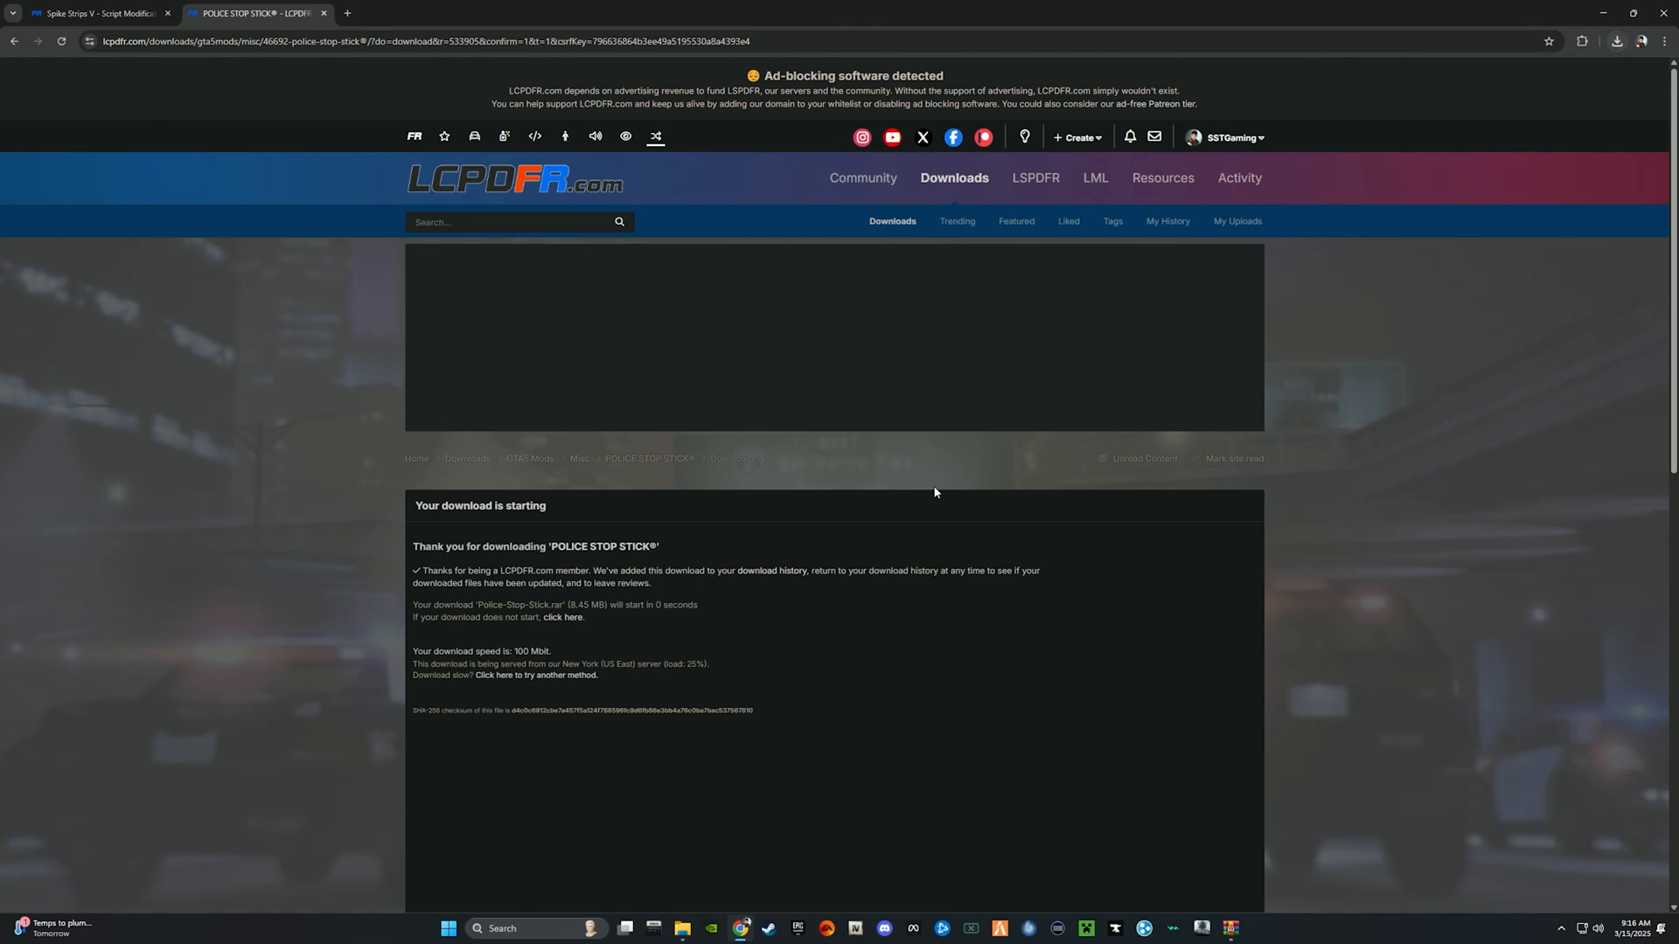
Browse into the Spike Strips V v1.2.0 archive folder and the GTA V plugins folder.
click(1619, 41)
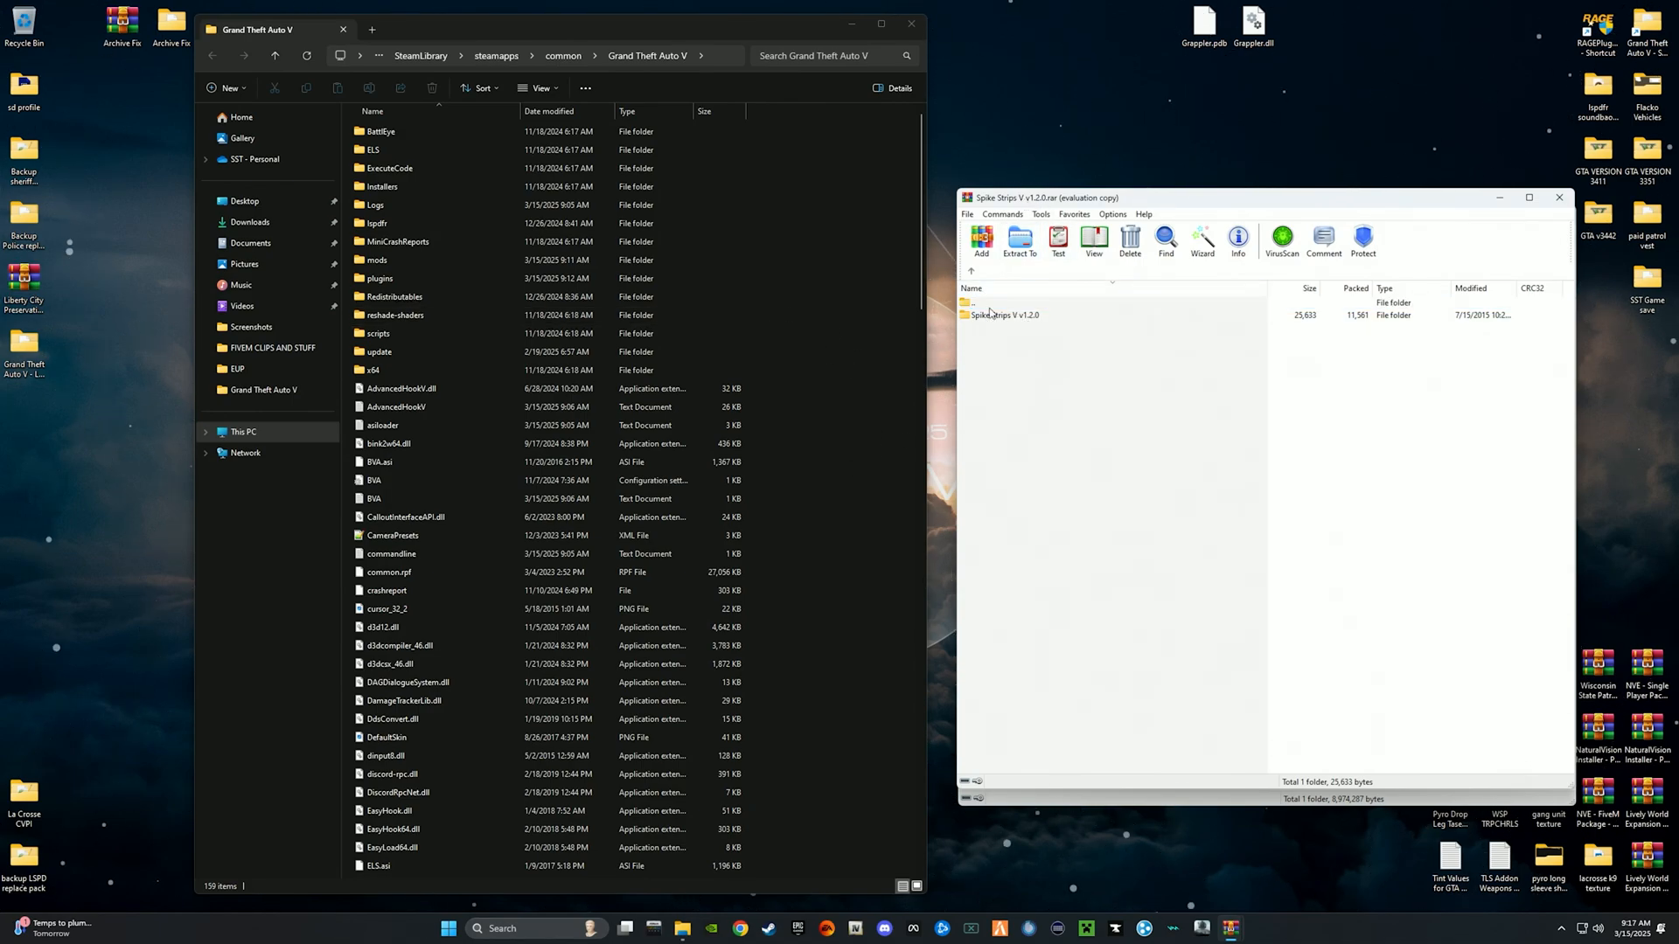
double_click(1002, 314)
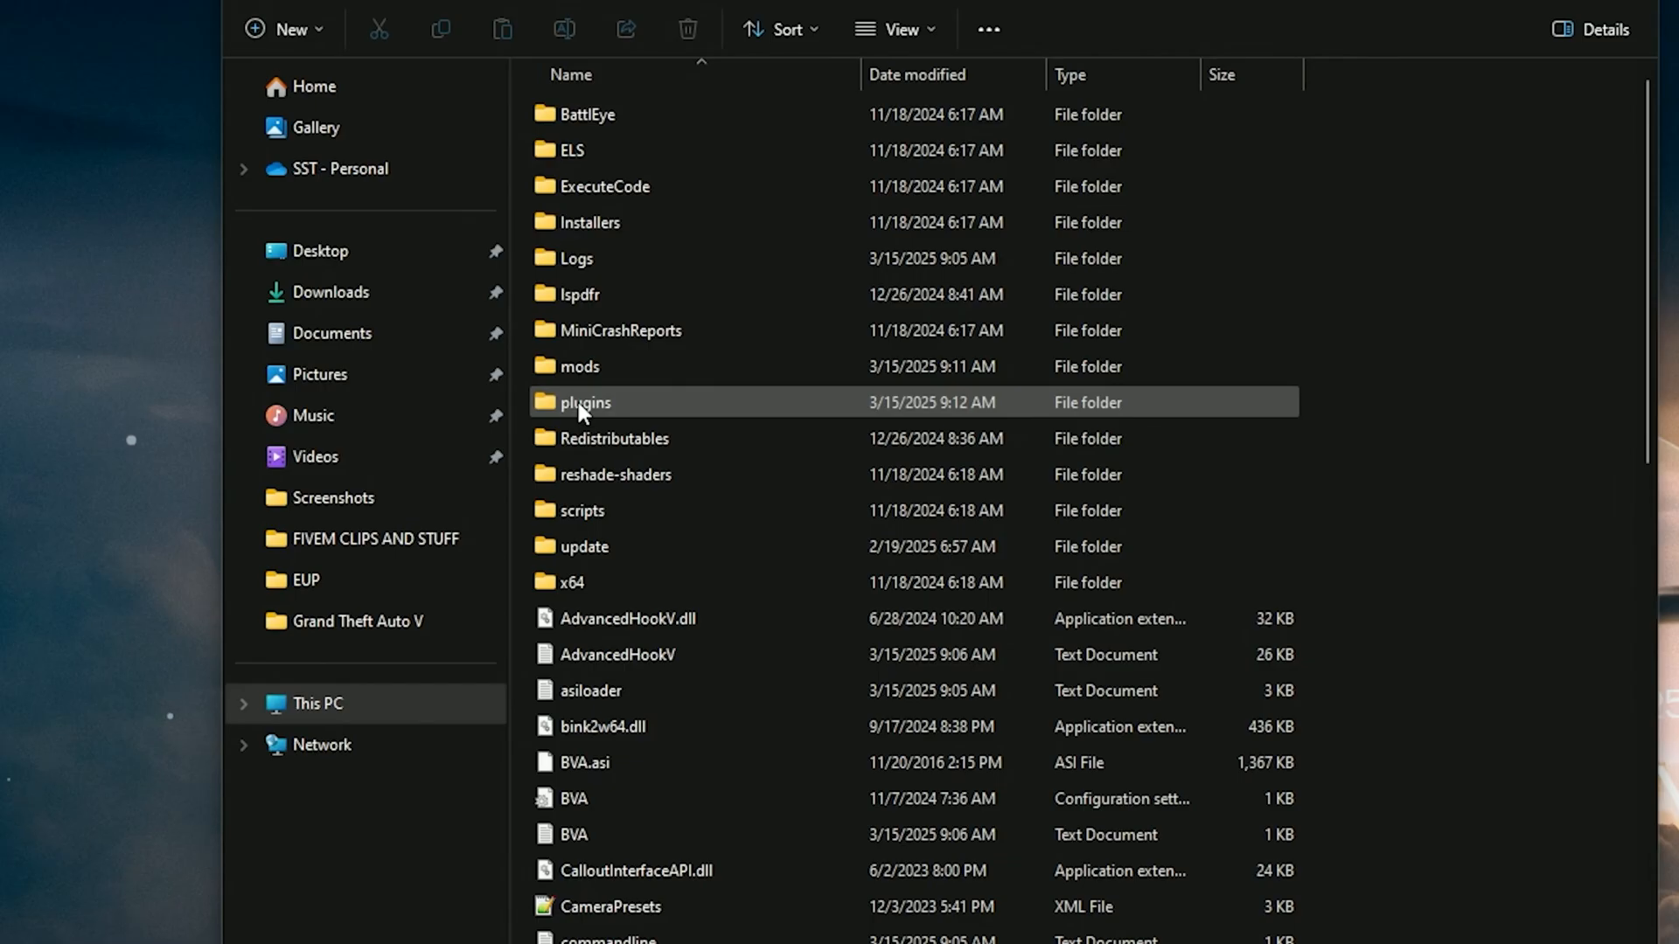
double_click(585, 402)
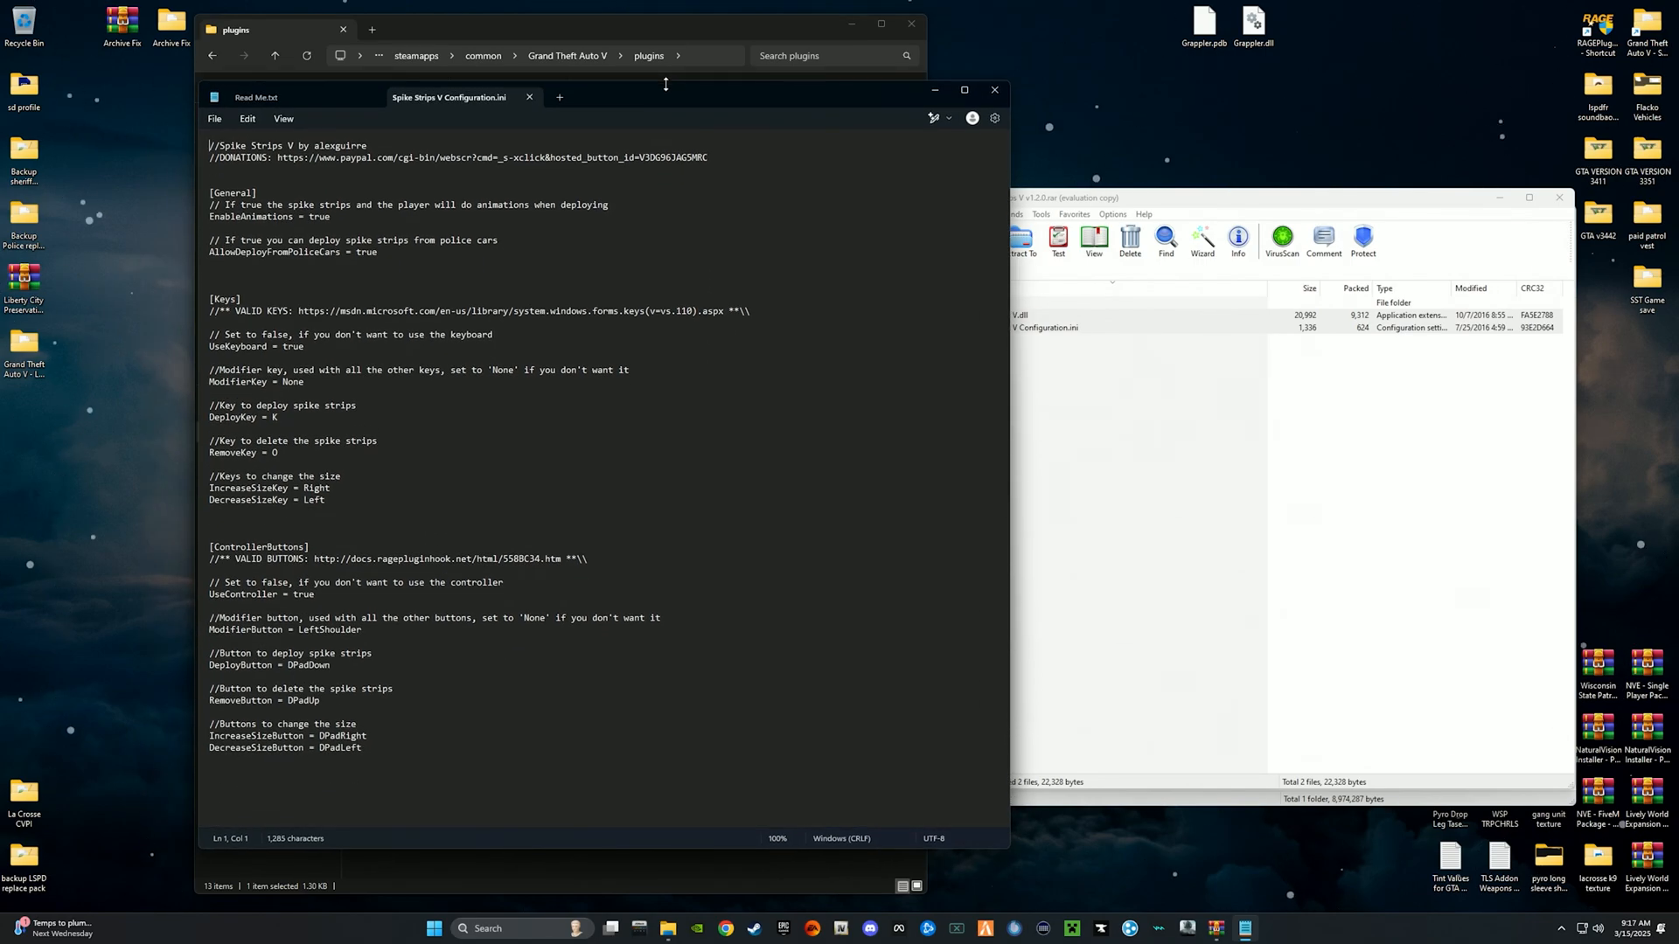
Review the size key values in Configuration.ini, then close the configuration file.
double_click(272, 417)
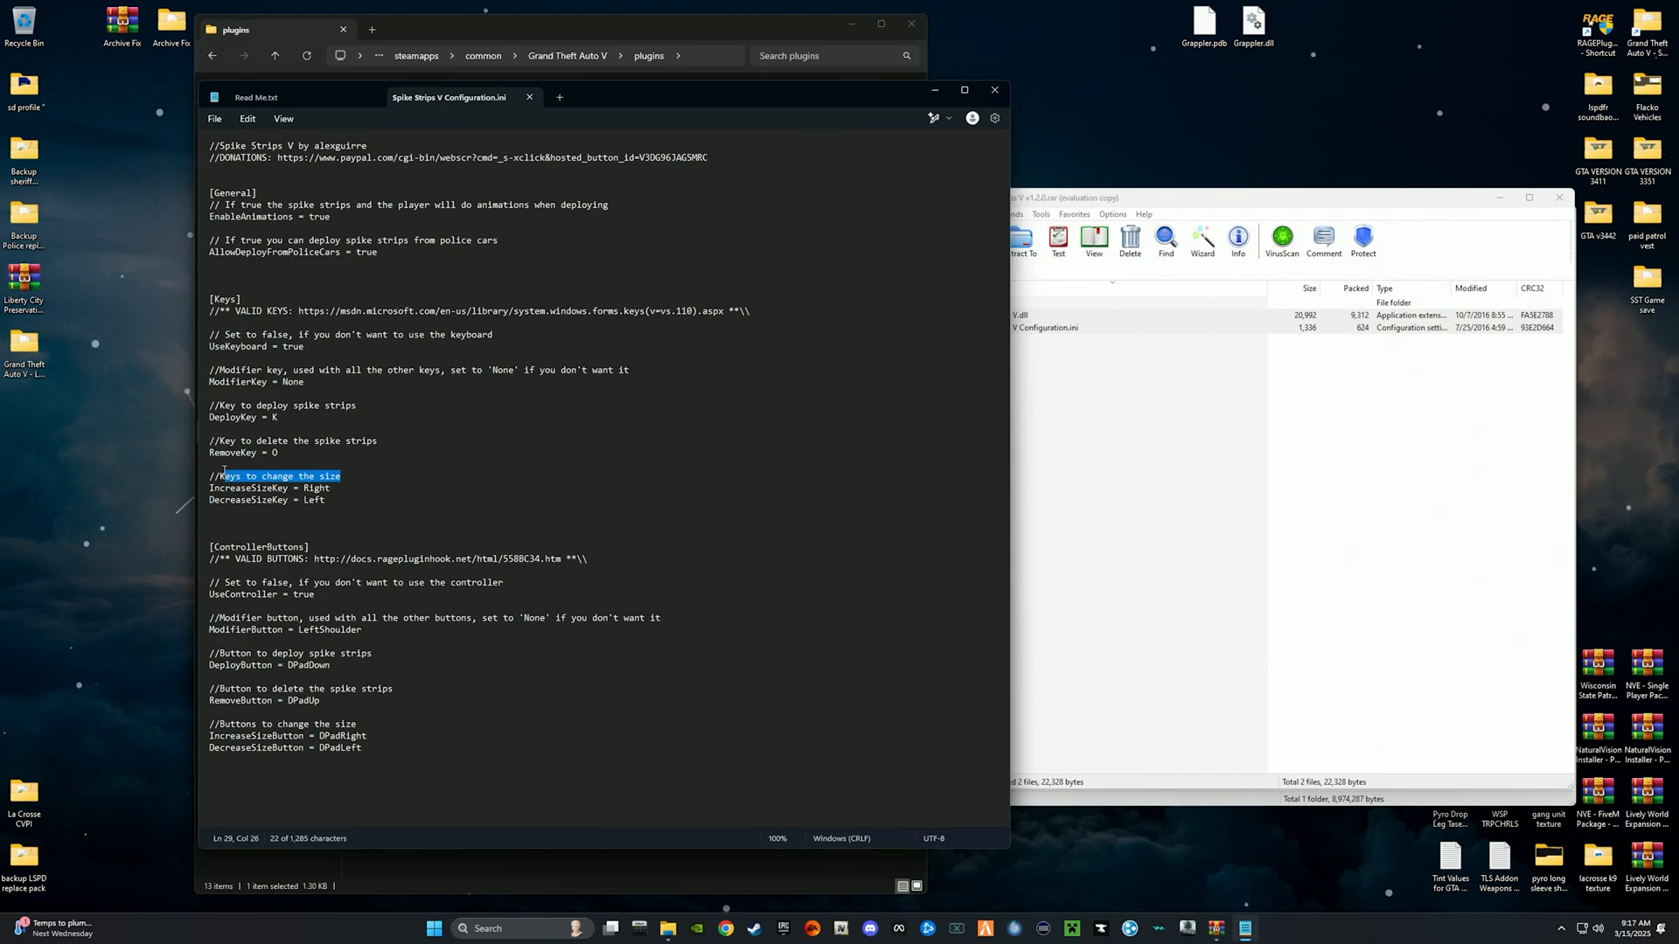
double_click(316, 488)
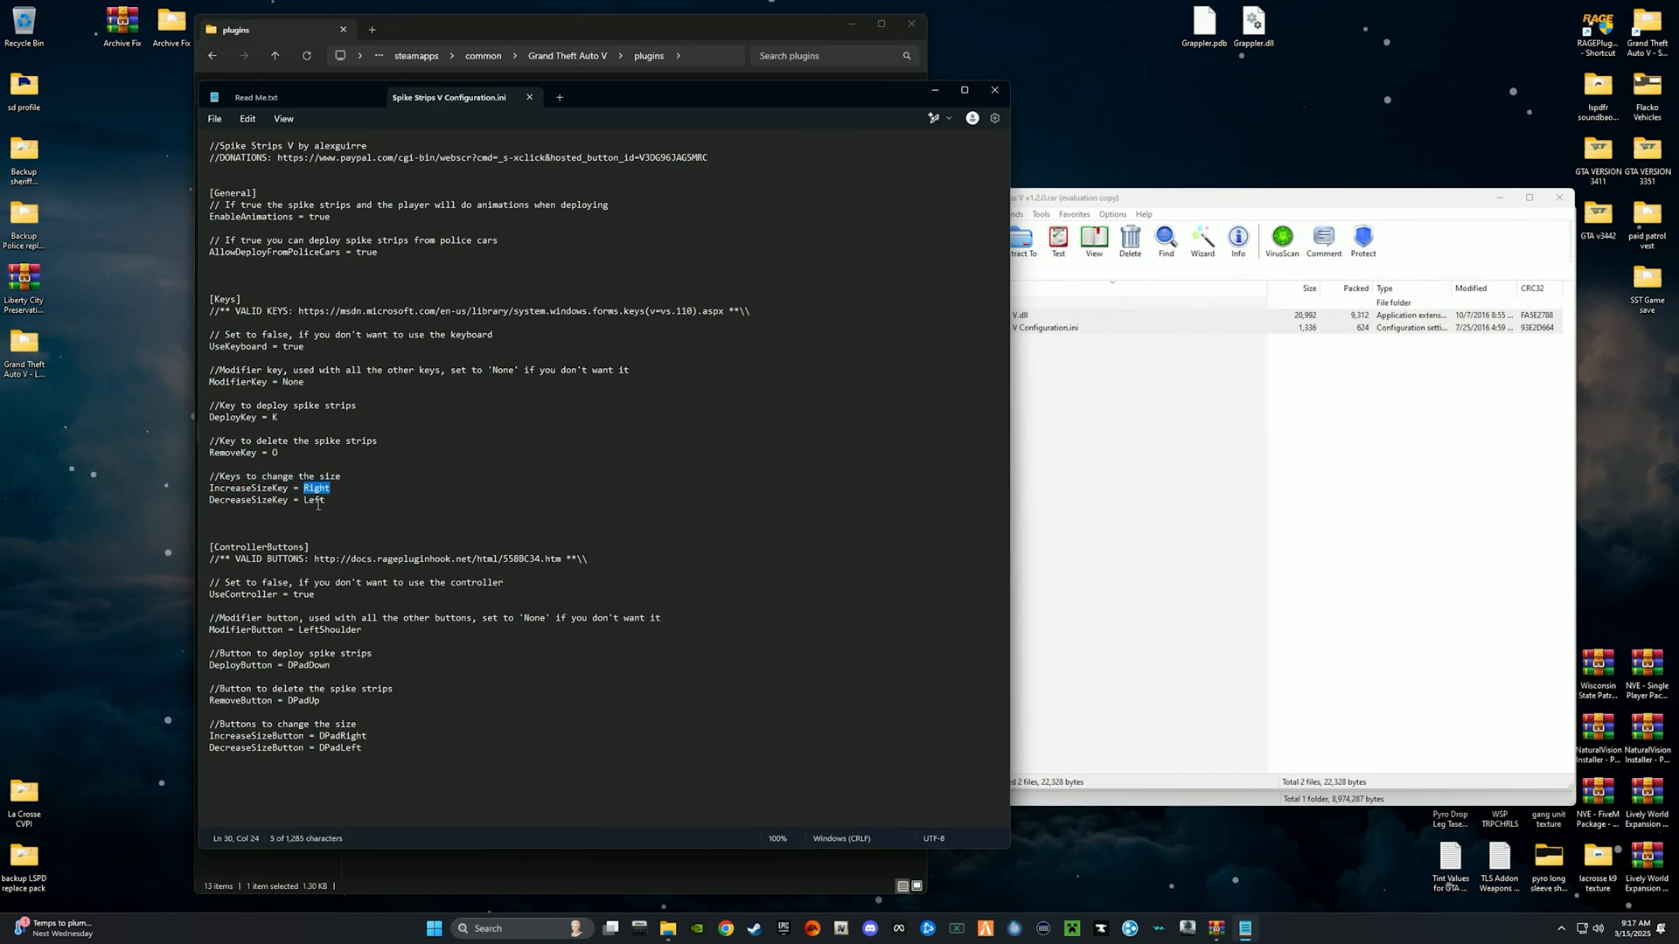
click(336, 515)
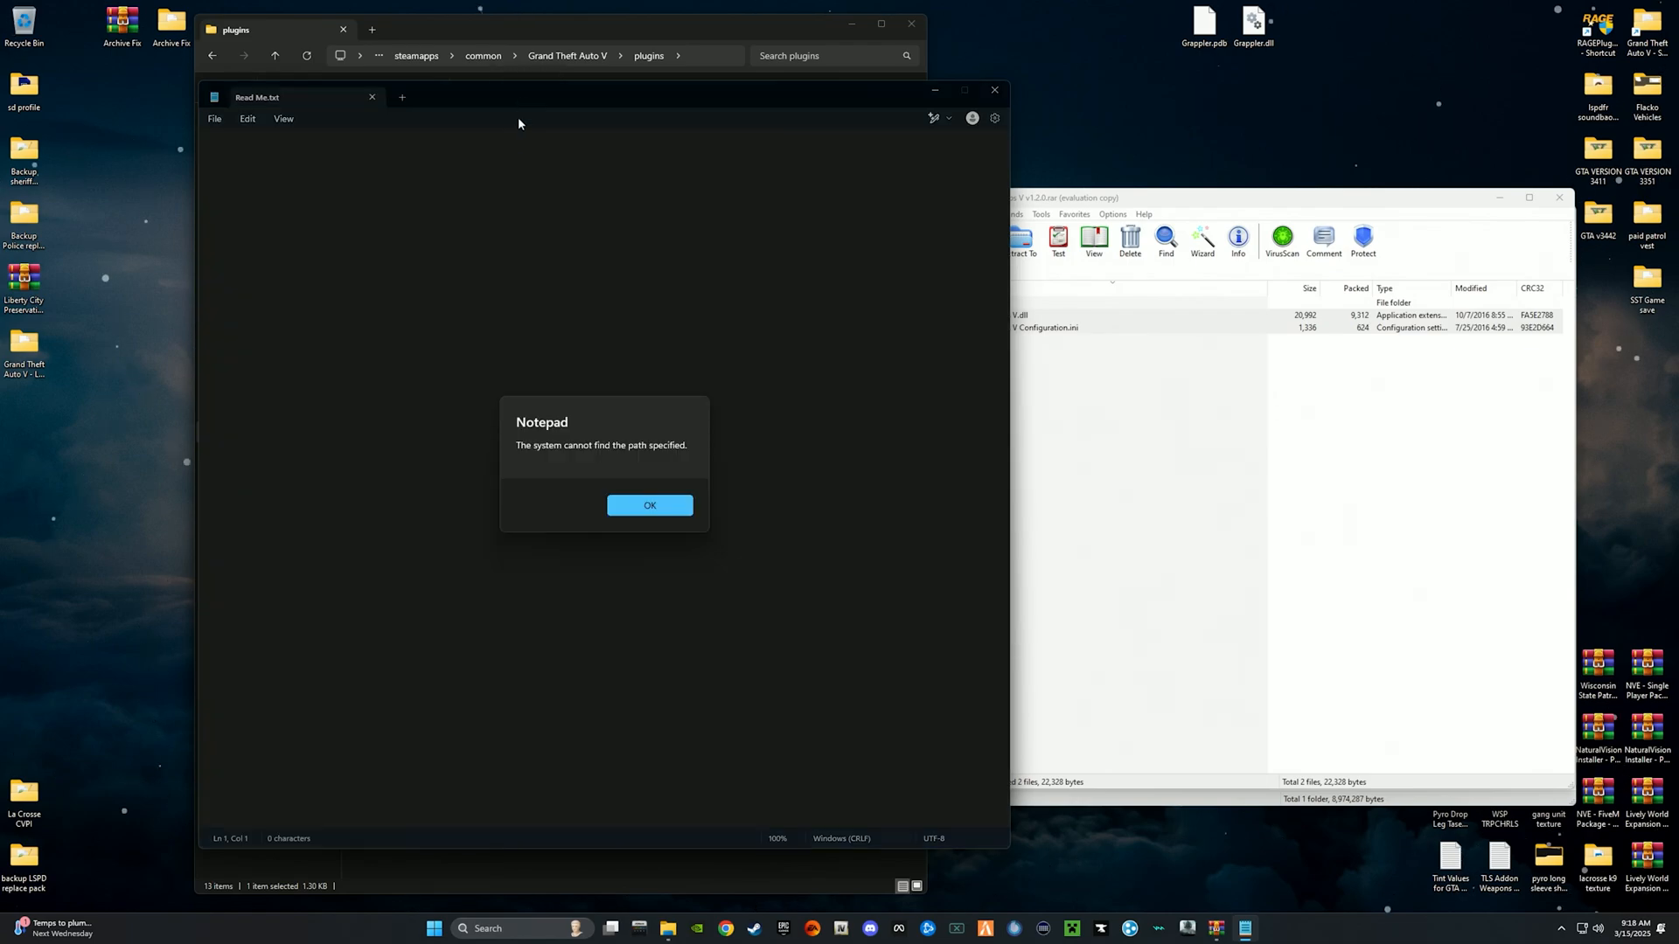
Enable OpenIV's editing mode and preview 2.png from the Police-Stop-Stick archive folder.
click(649, 506)
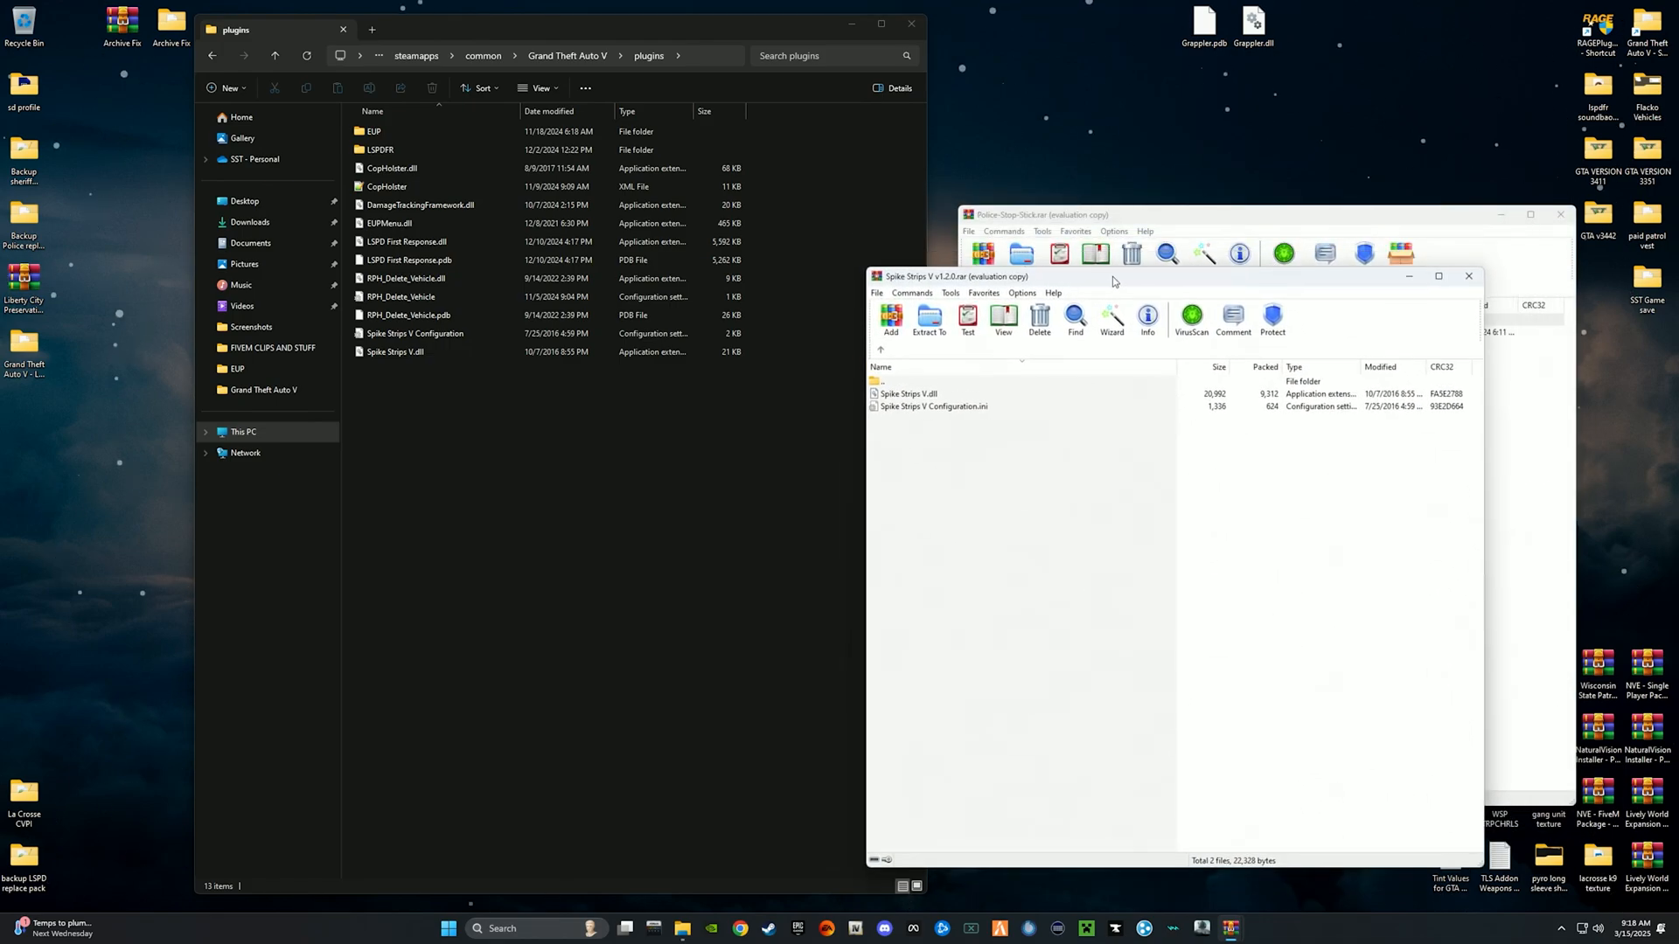
click(1469, 275)
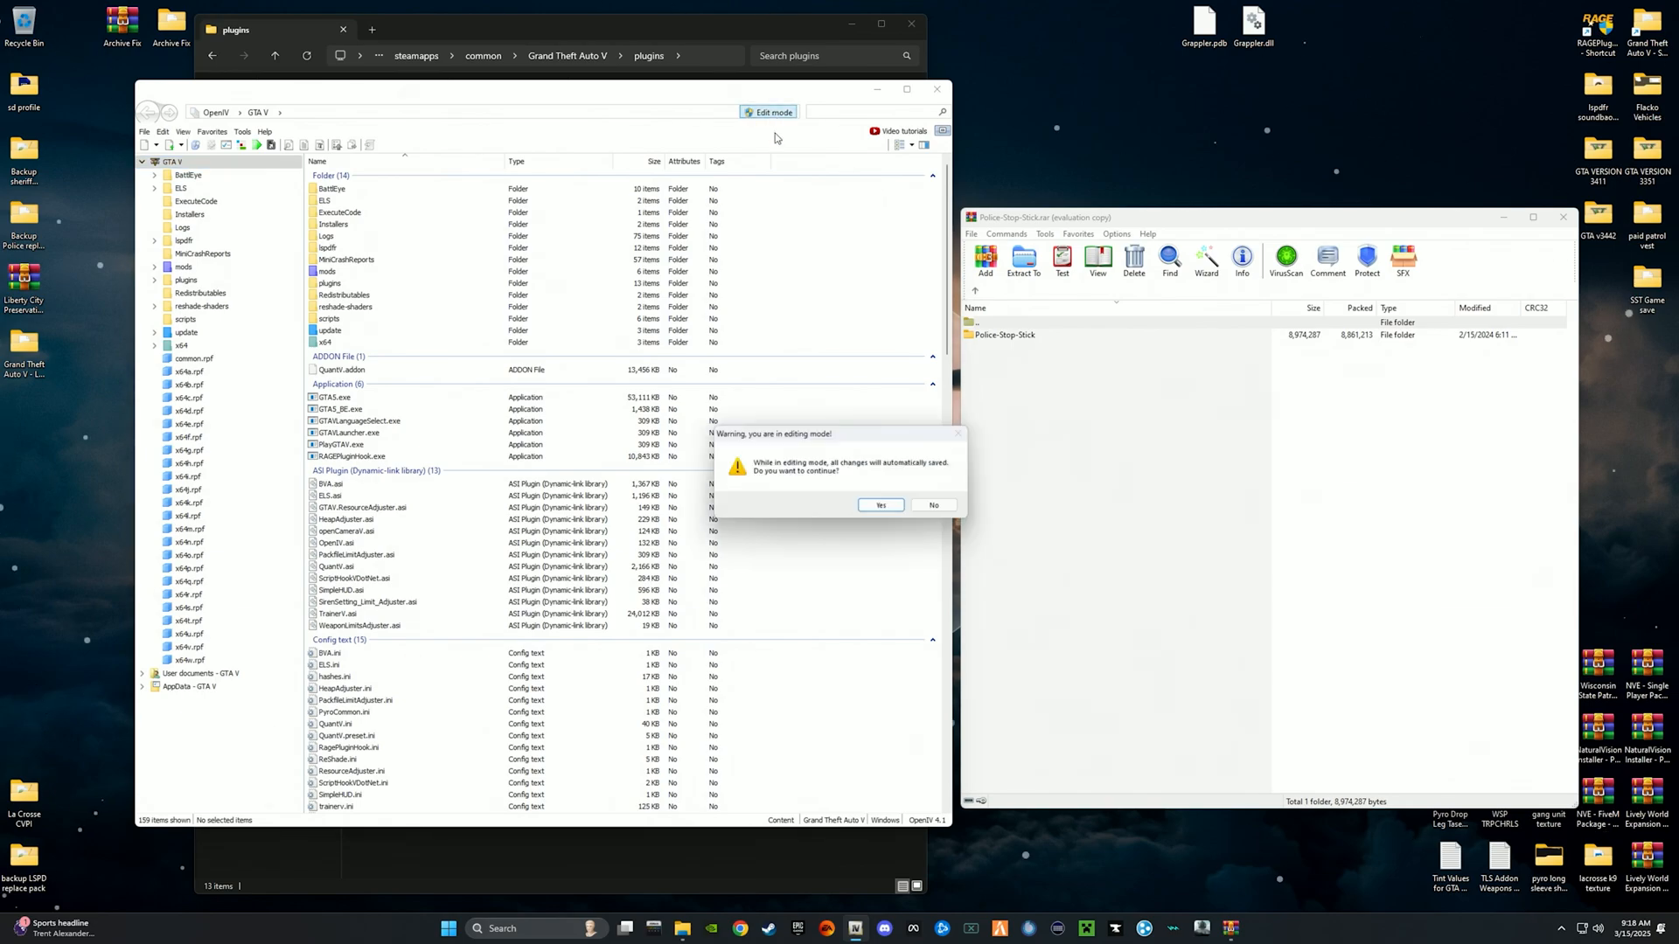
click(880, 505)
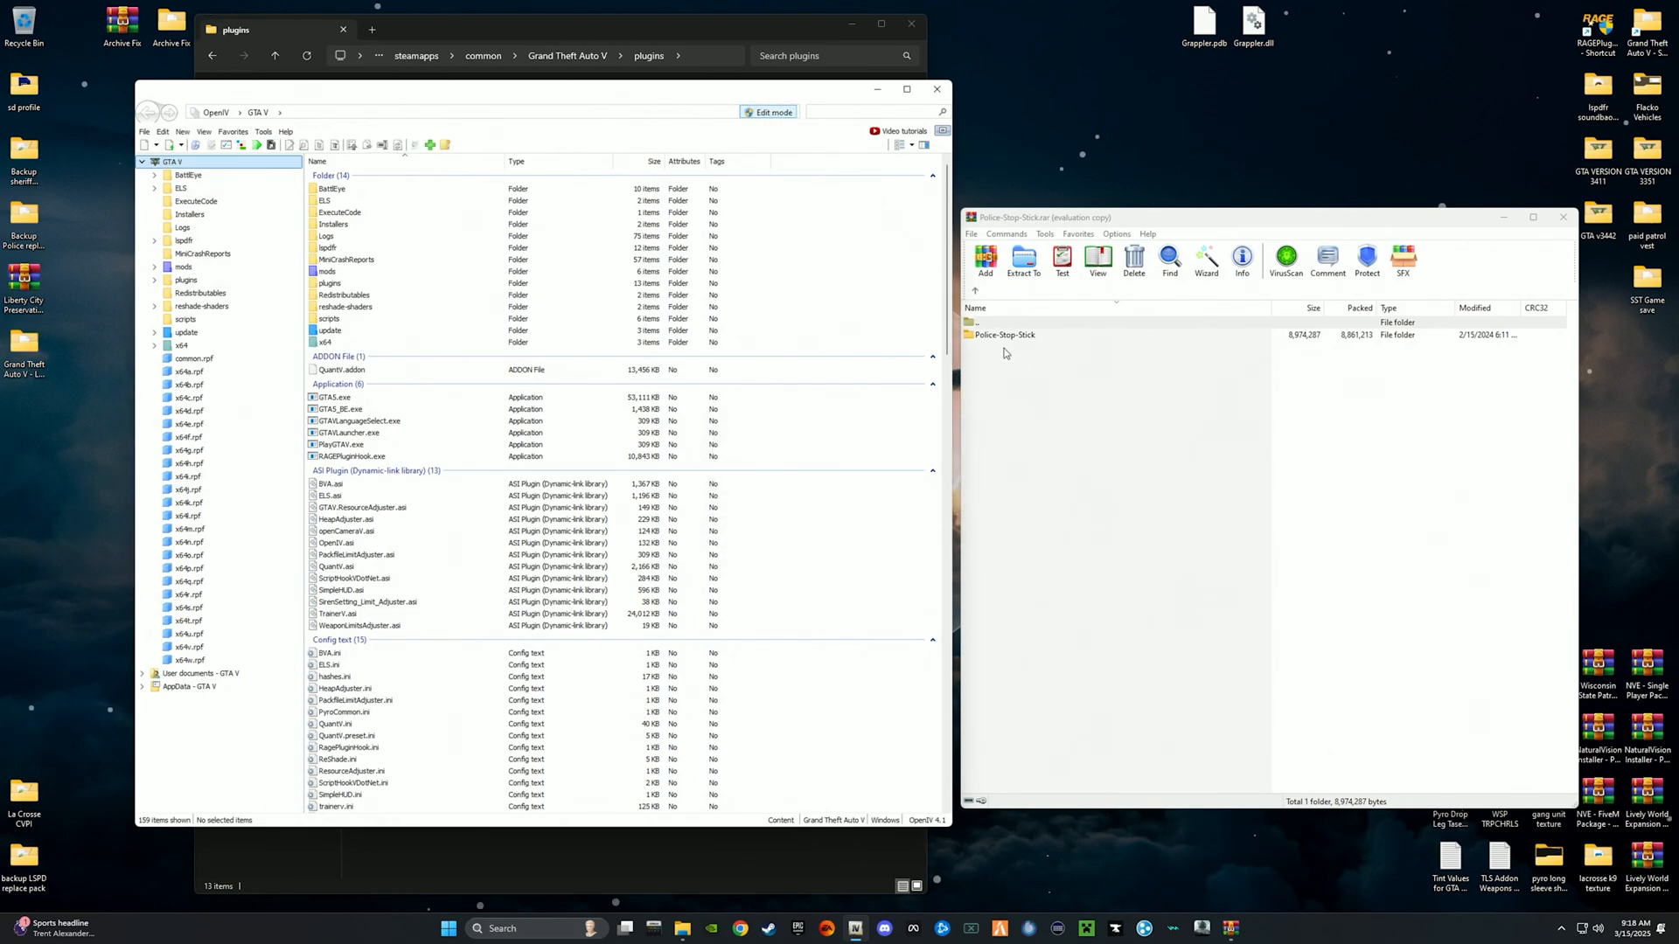
double_click(1006, 335)
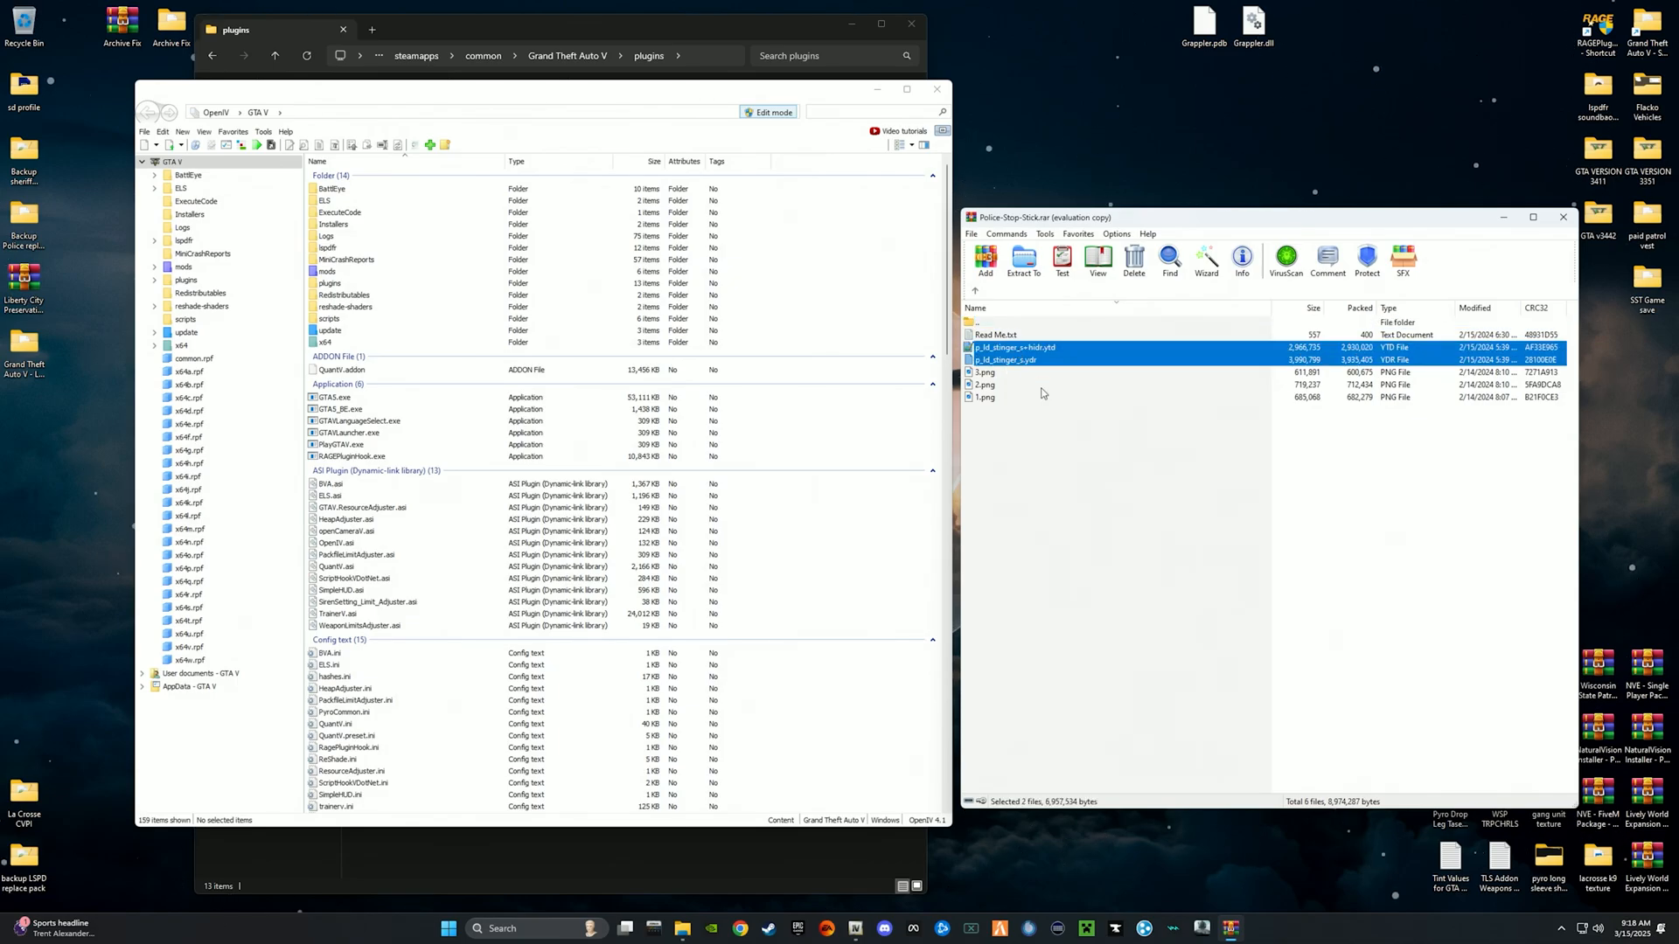
double_click(986, 384)
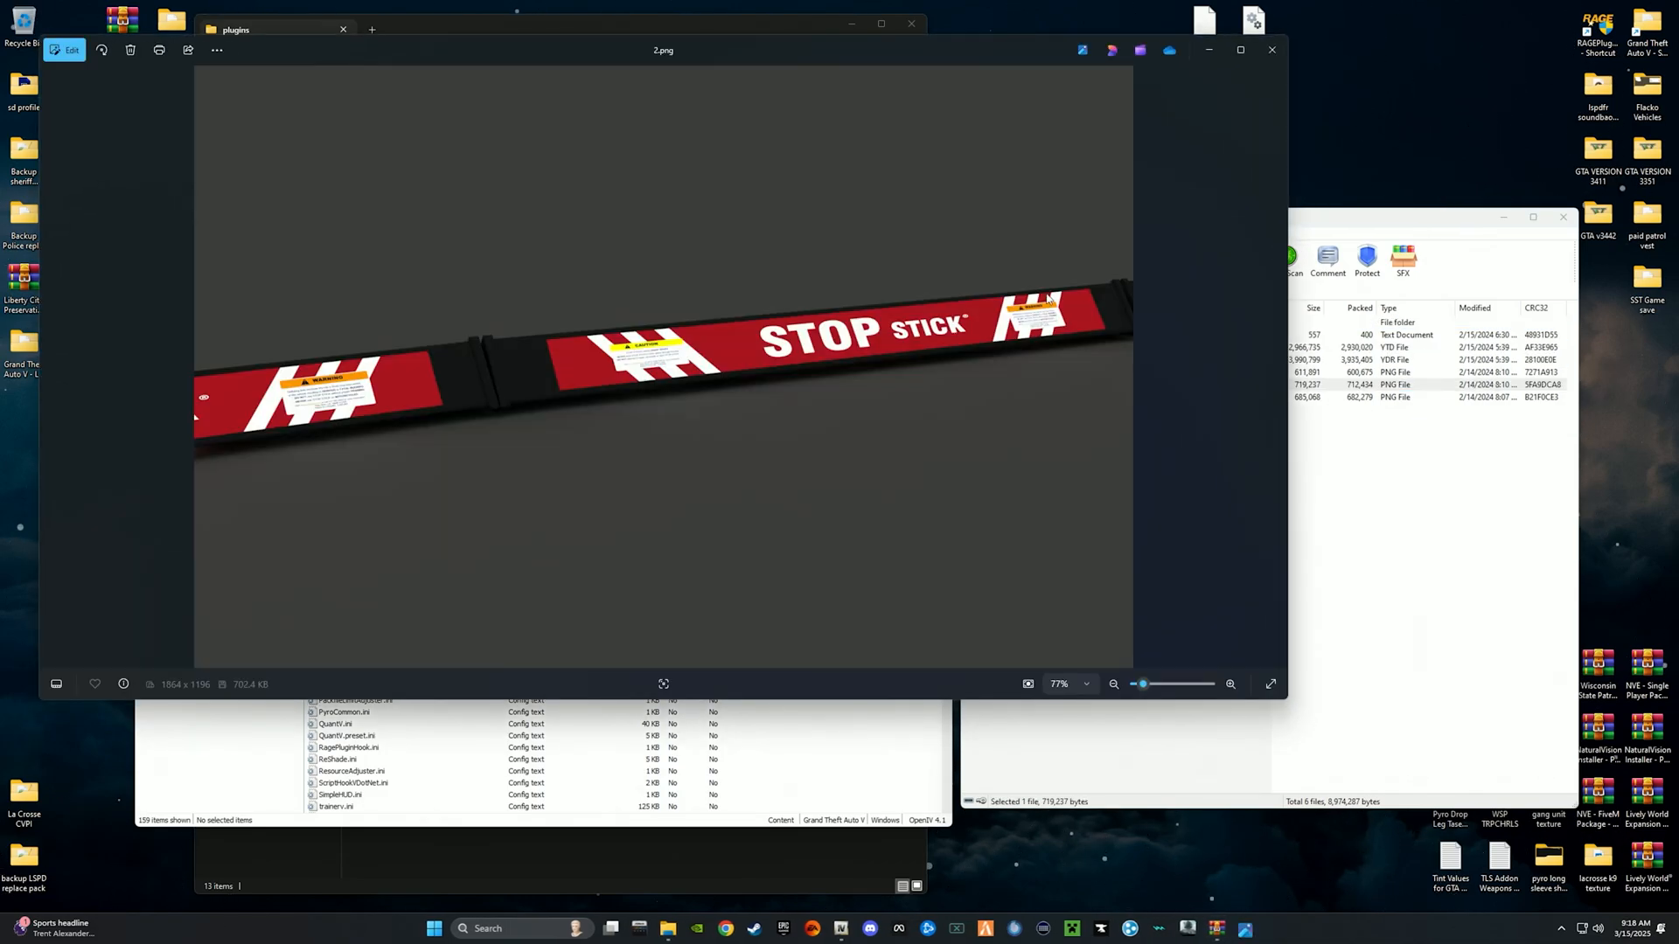
Copy x64c.rpf into the mods folder from OpenIV after closing the picture preview.
click(1271, 49)
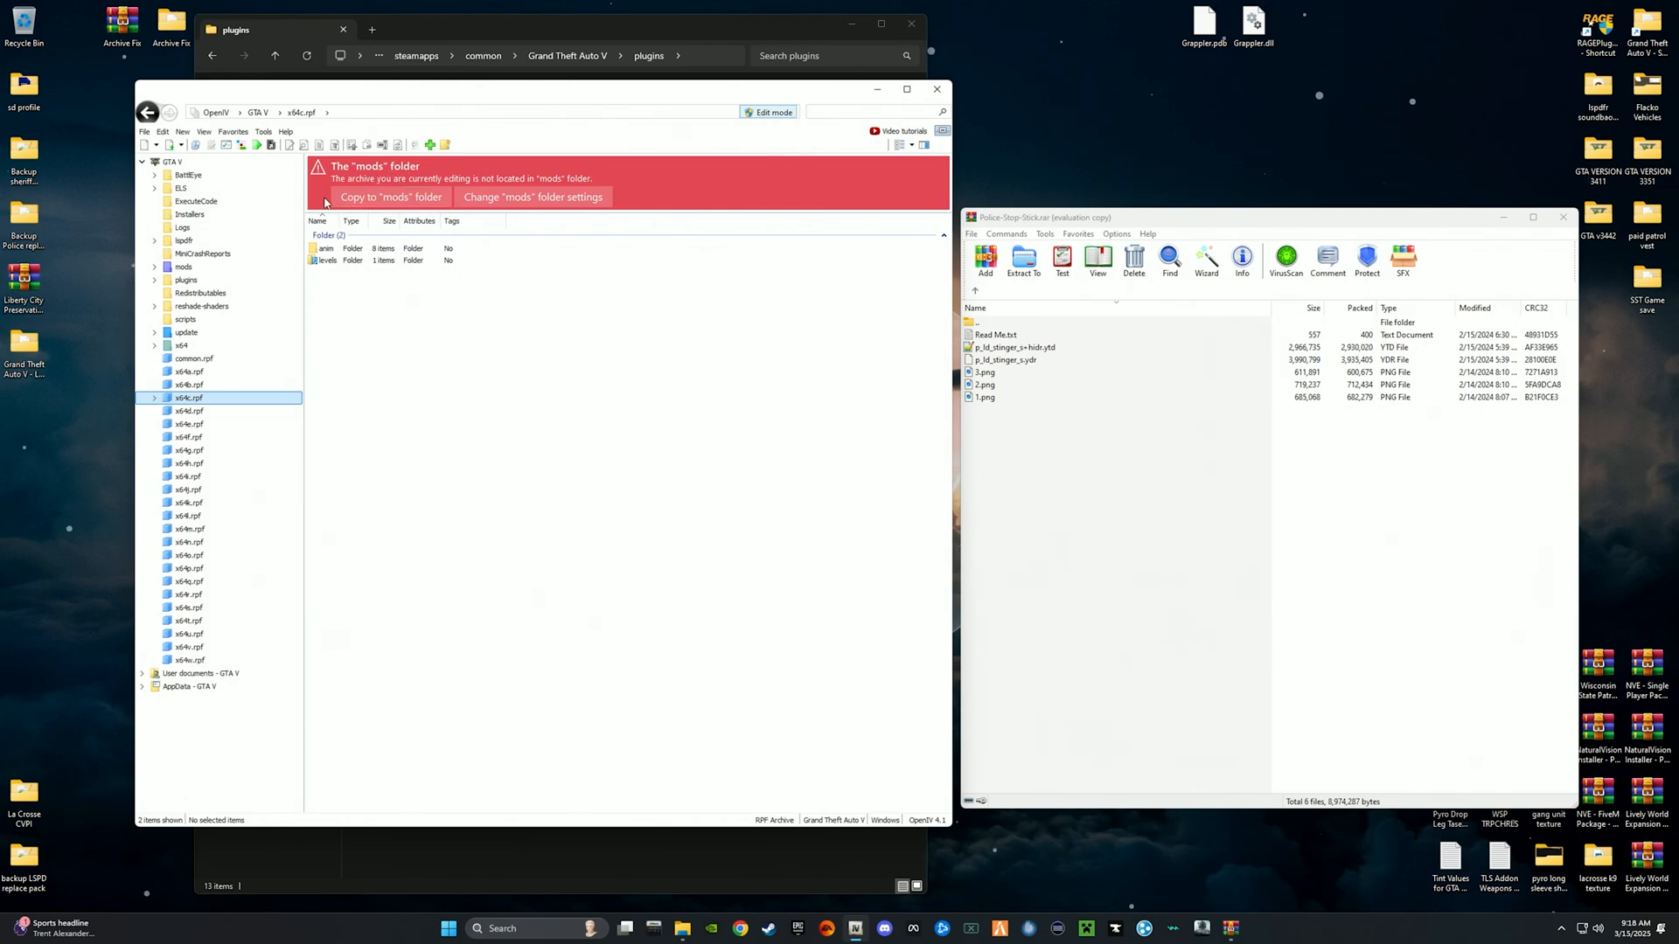
mouse_move(184, 403)
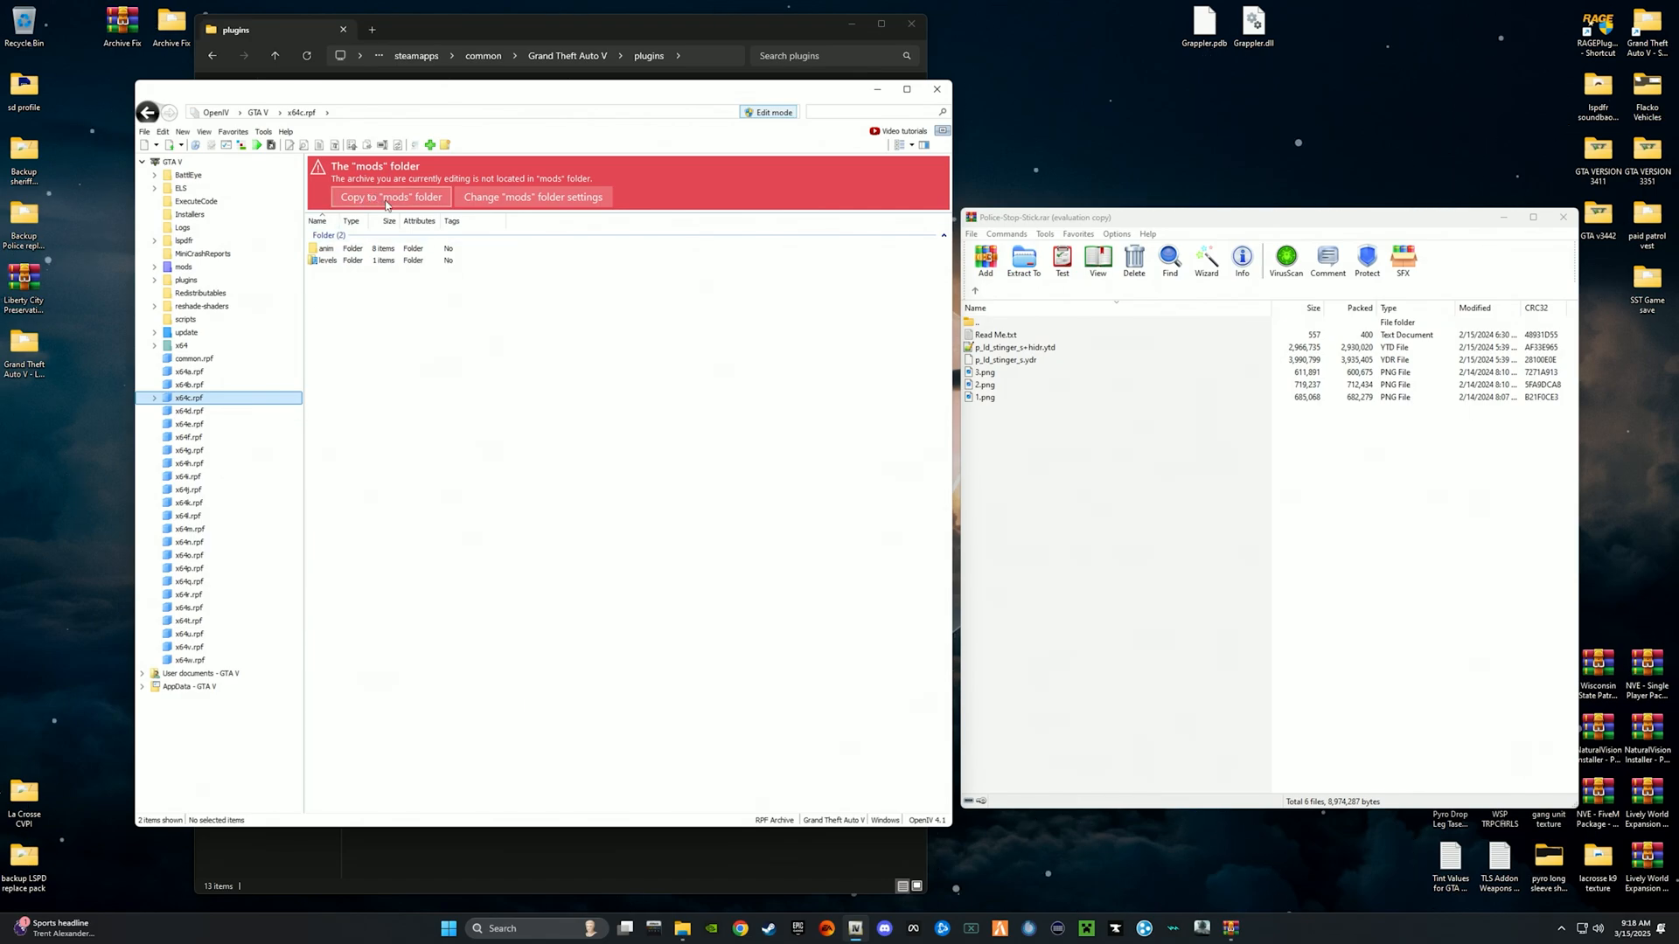
click(390, 196)
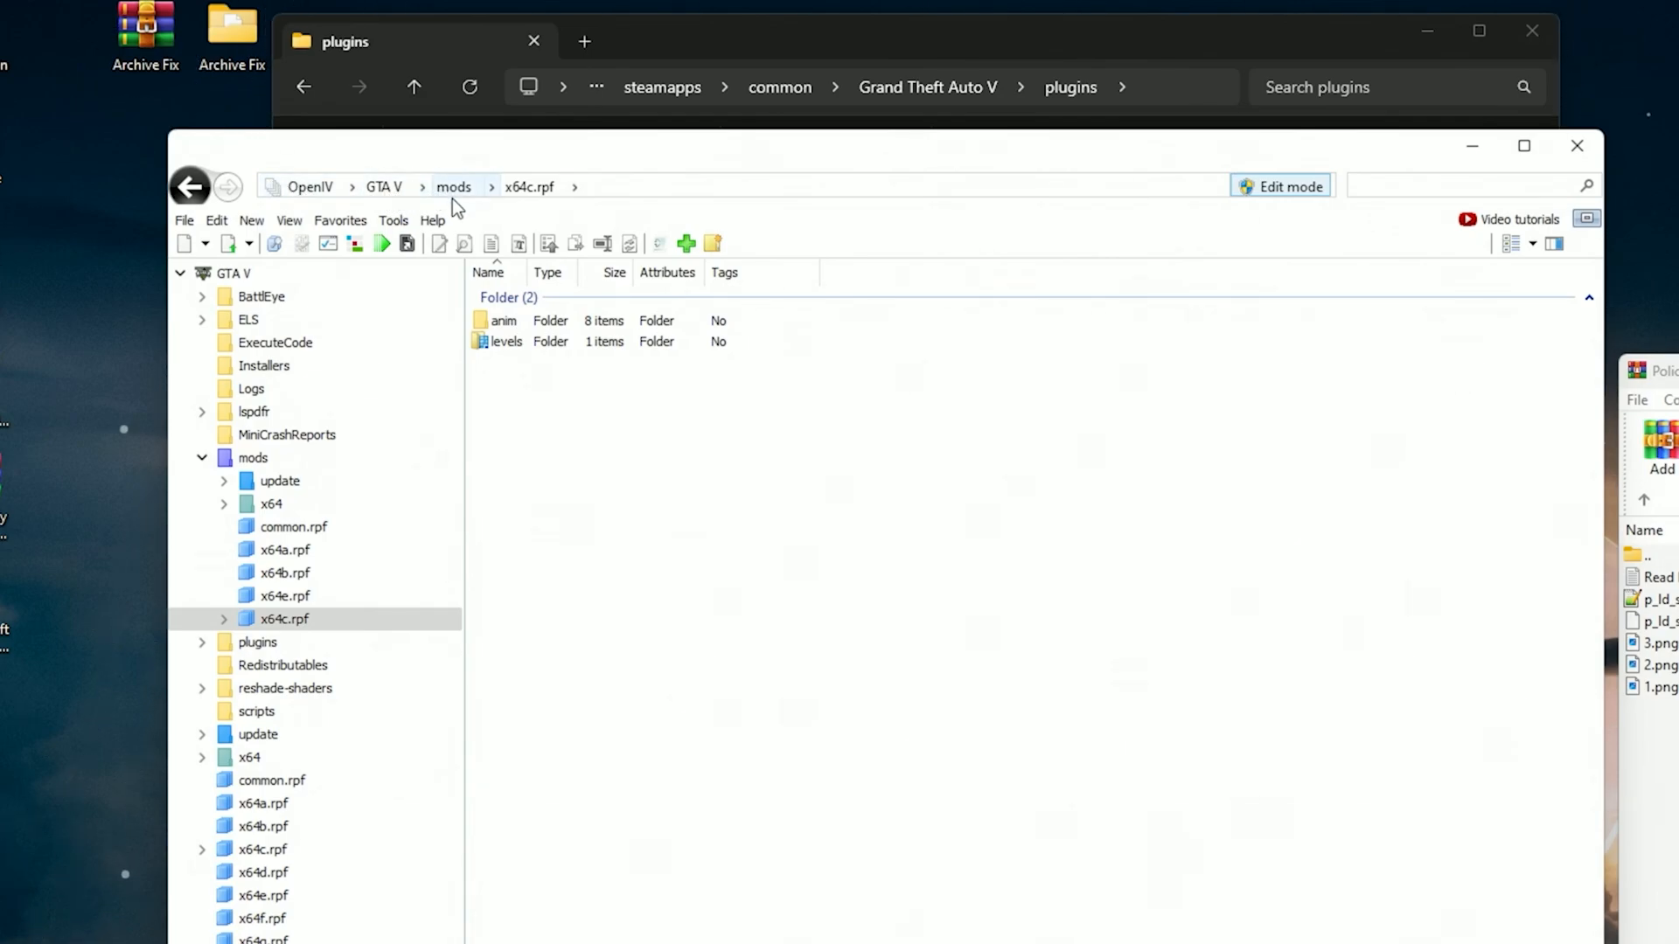
mouse_move(468, 205)
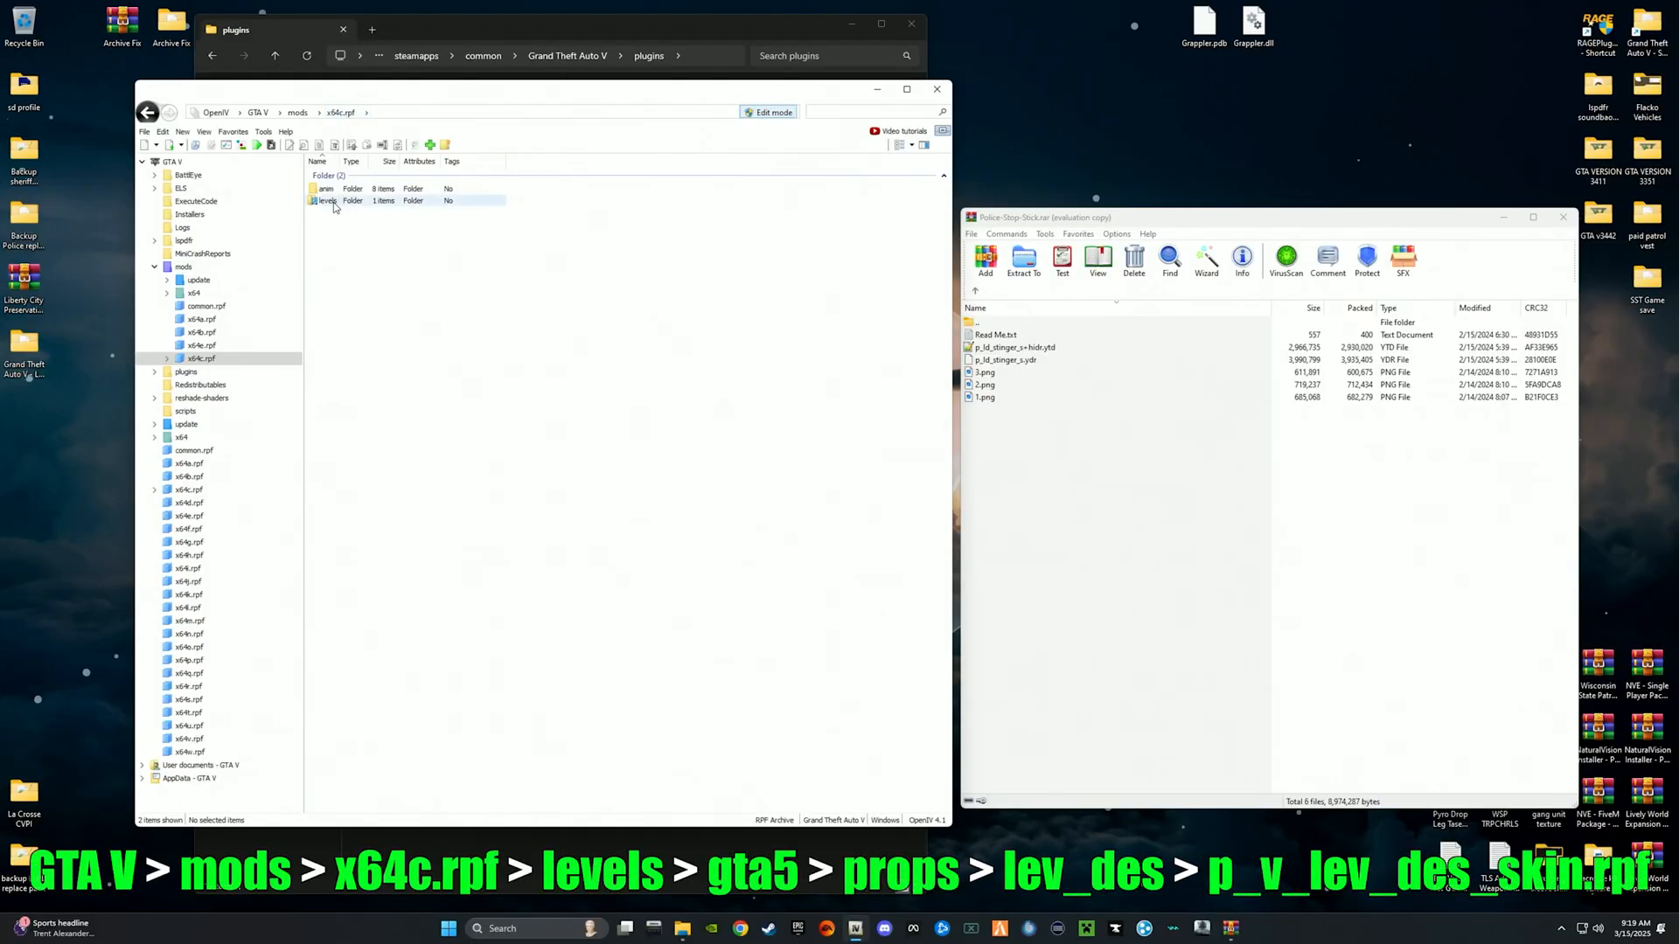
Navigate levels/gta5/props/lev_des inside the mods x64c.rpf and open p_v_lev_des_skin.rpf.
double_click(324, 200)
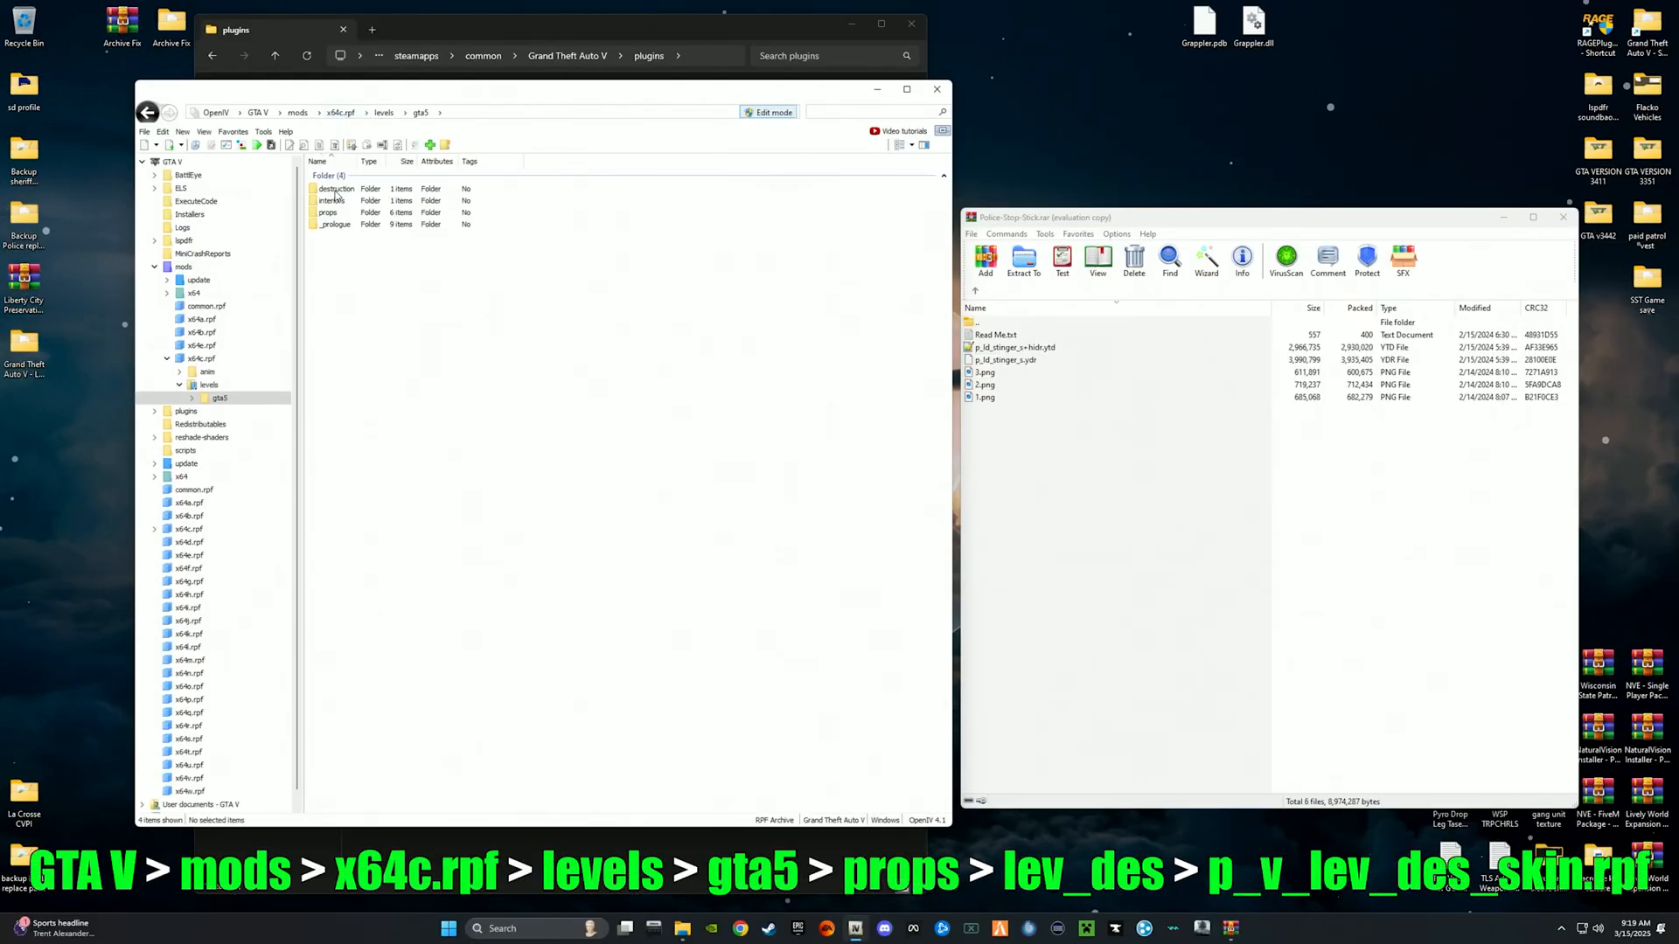
click(330, 212)
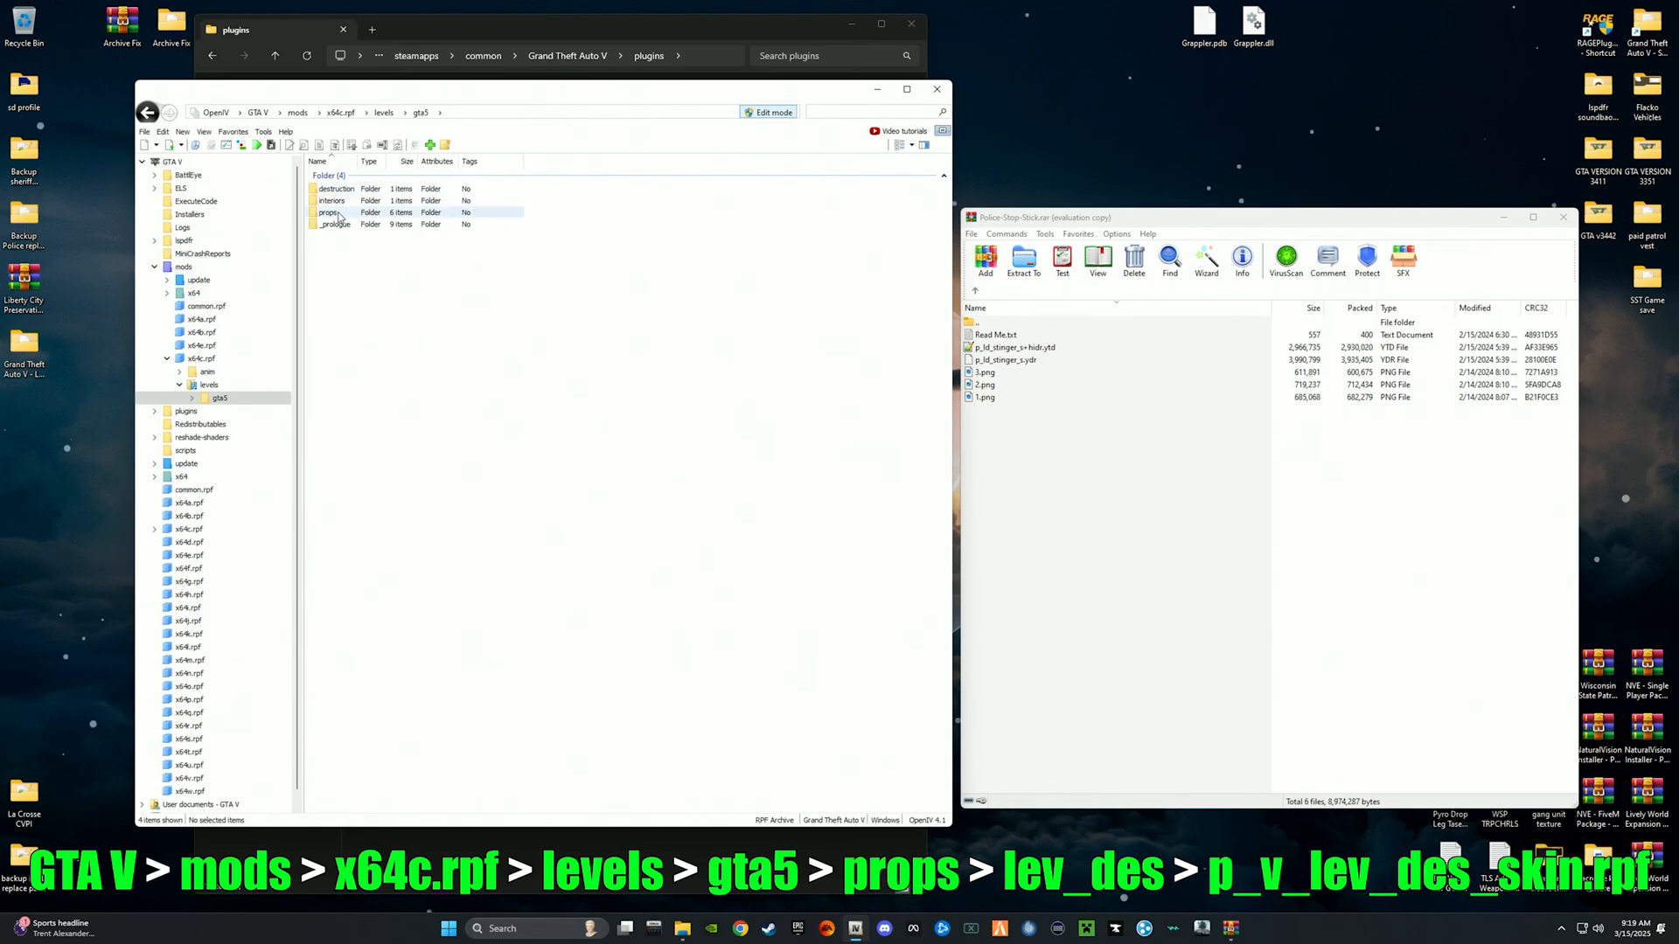
double_click(327, 213)
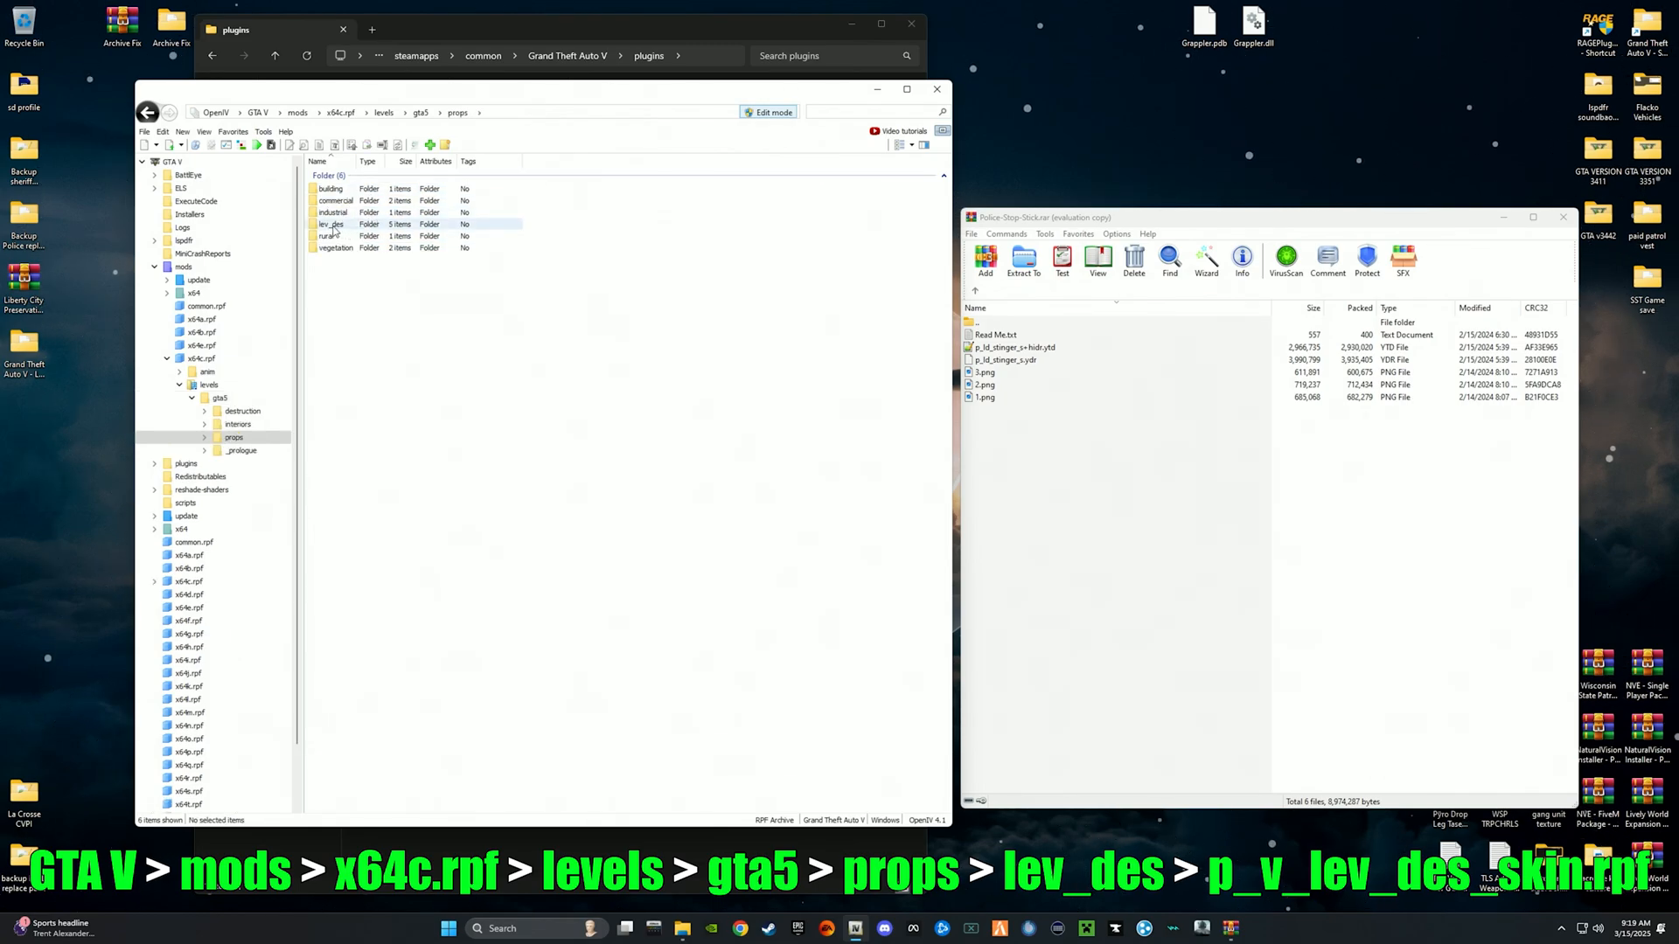
double_click(331, 224)
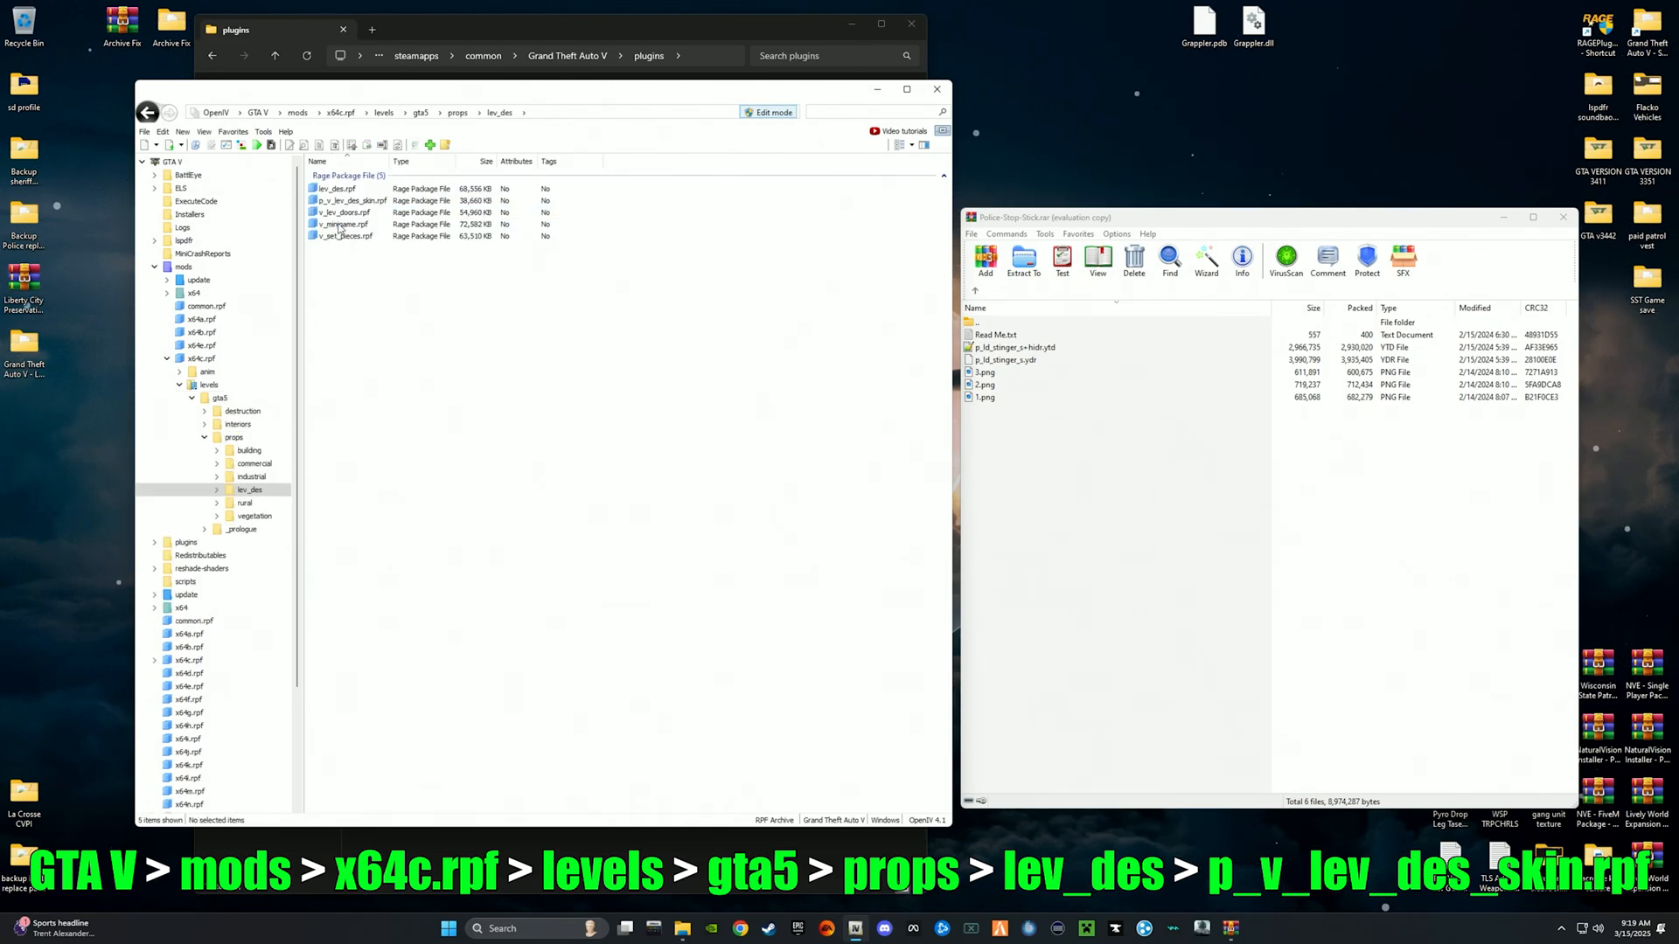
click(347, 201)
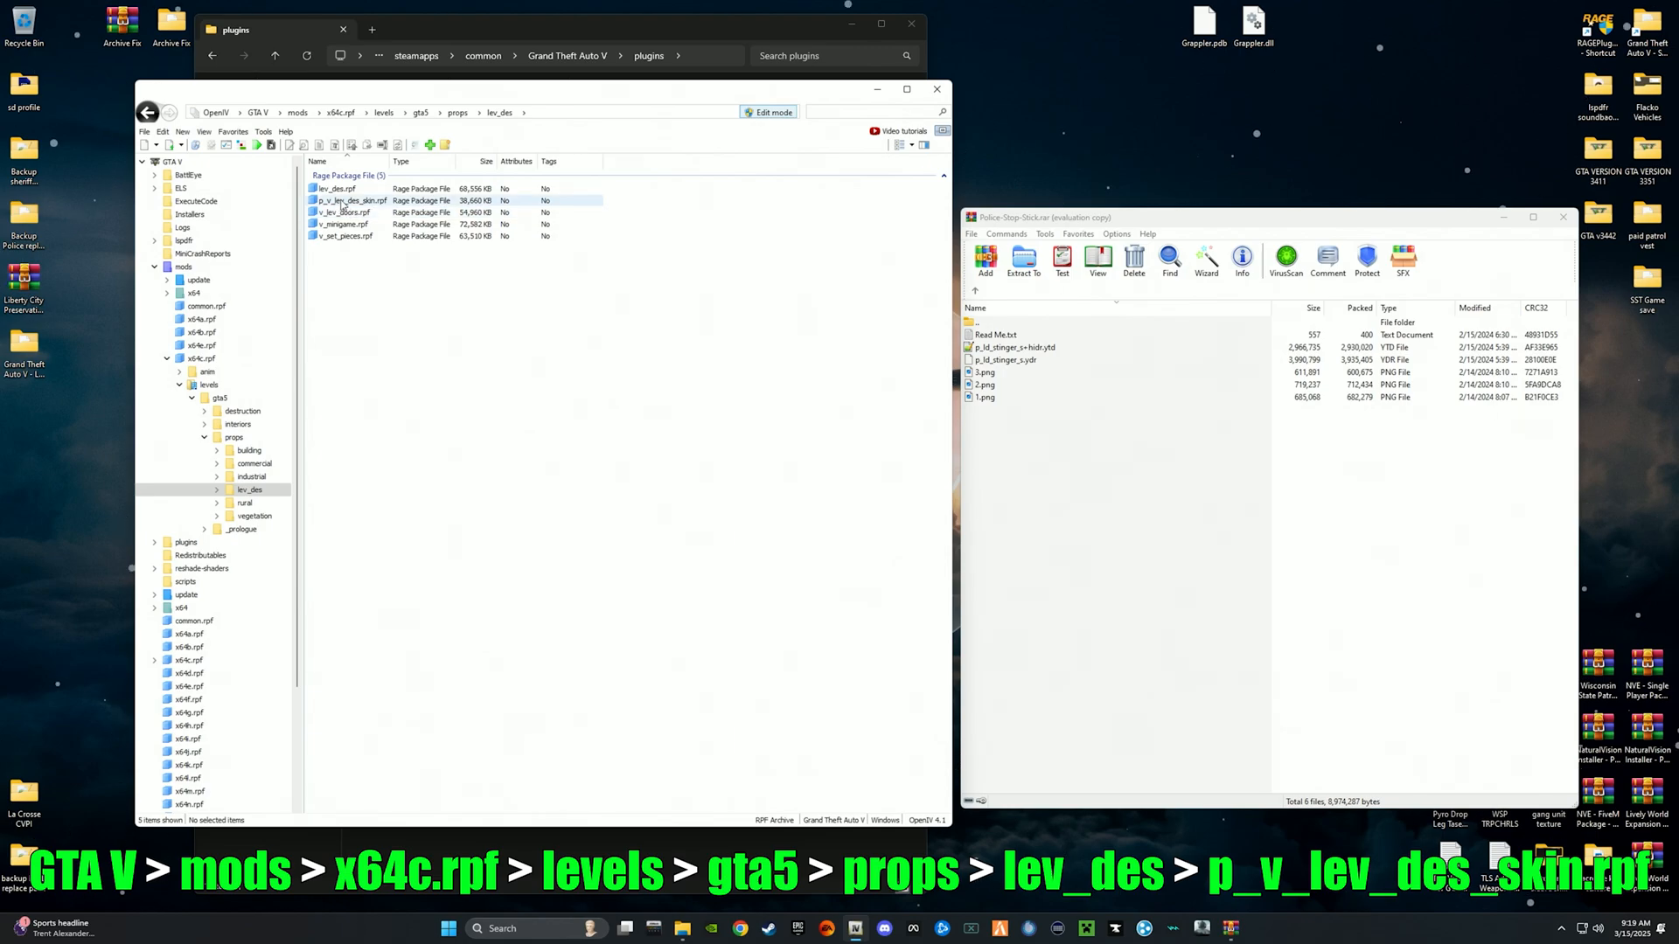
double_click(348, 200)
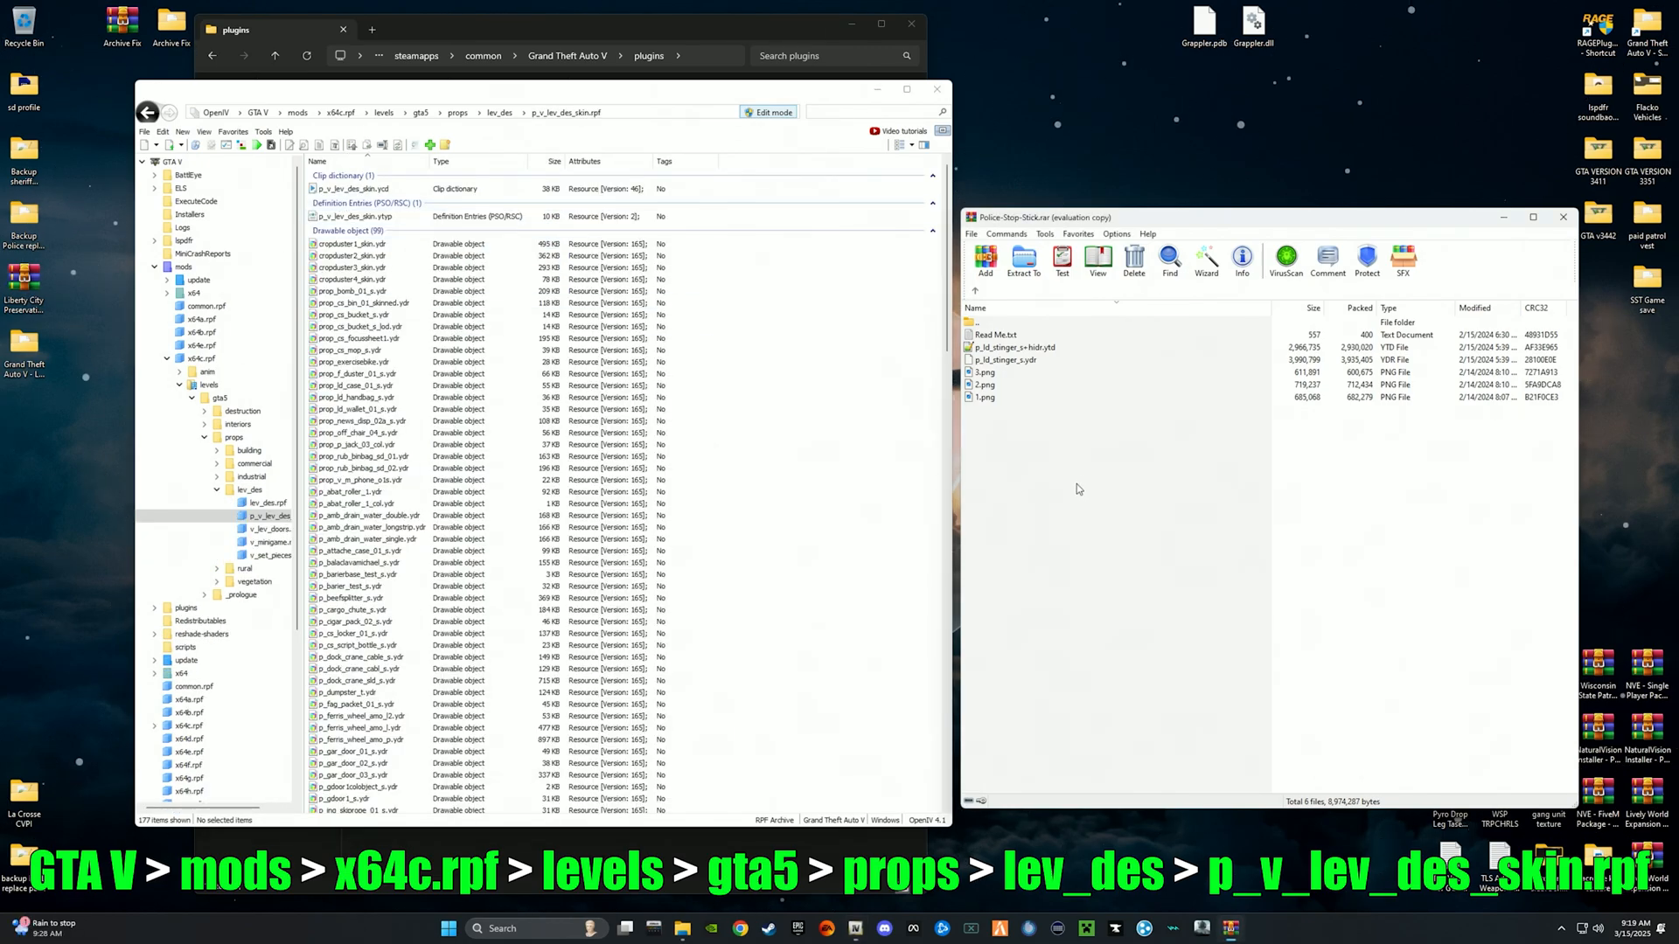
Filter the archive listing with 'p_ld_s' to show only the p_ld_stinger_s model and texture dictionary.
click(1012, 347)
text(st)
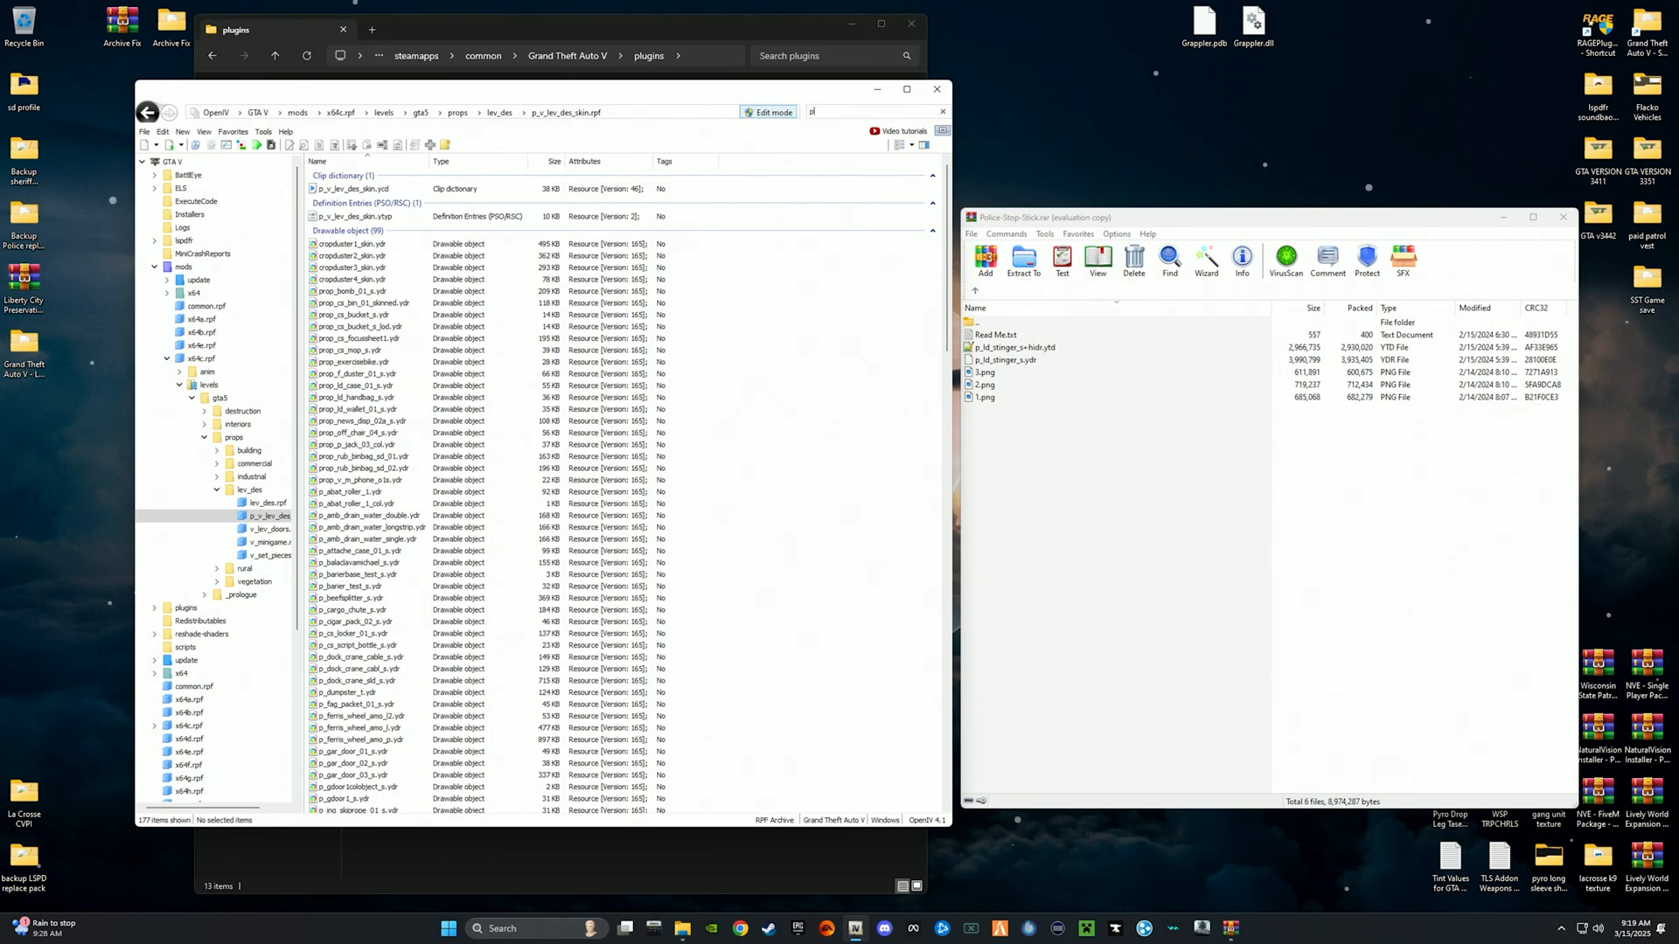
text(p_)
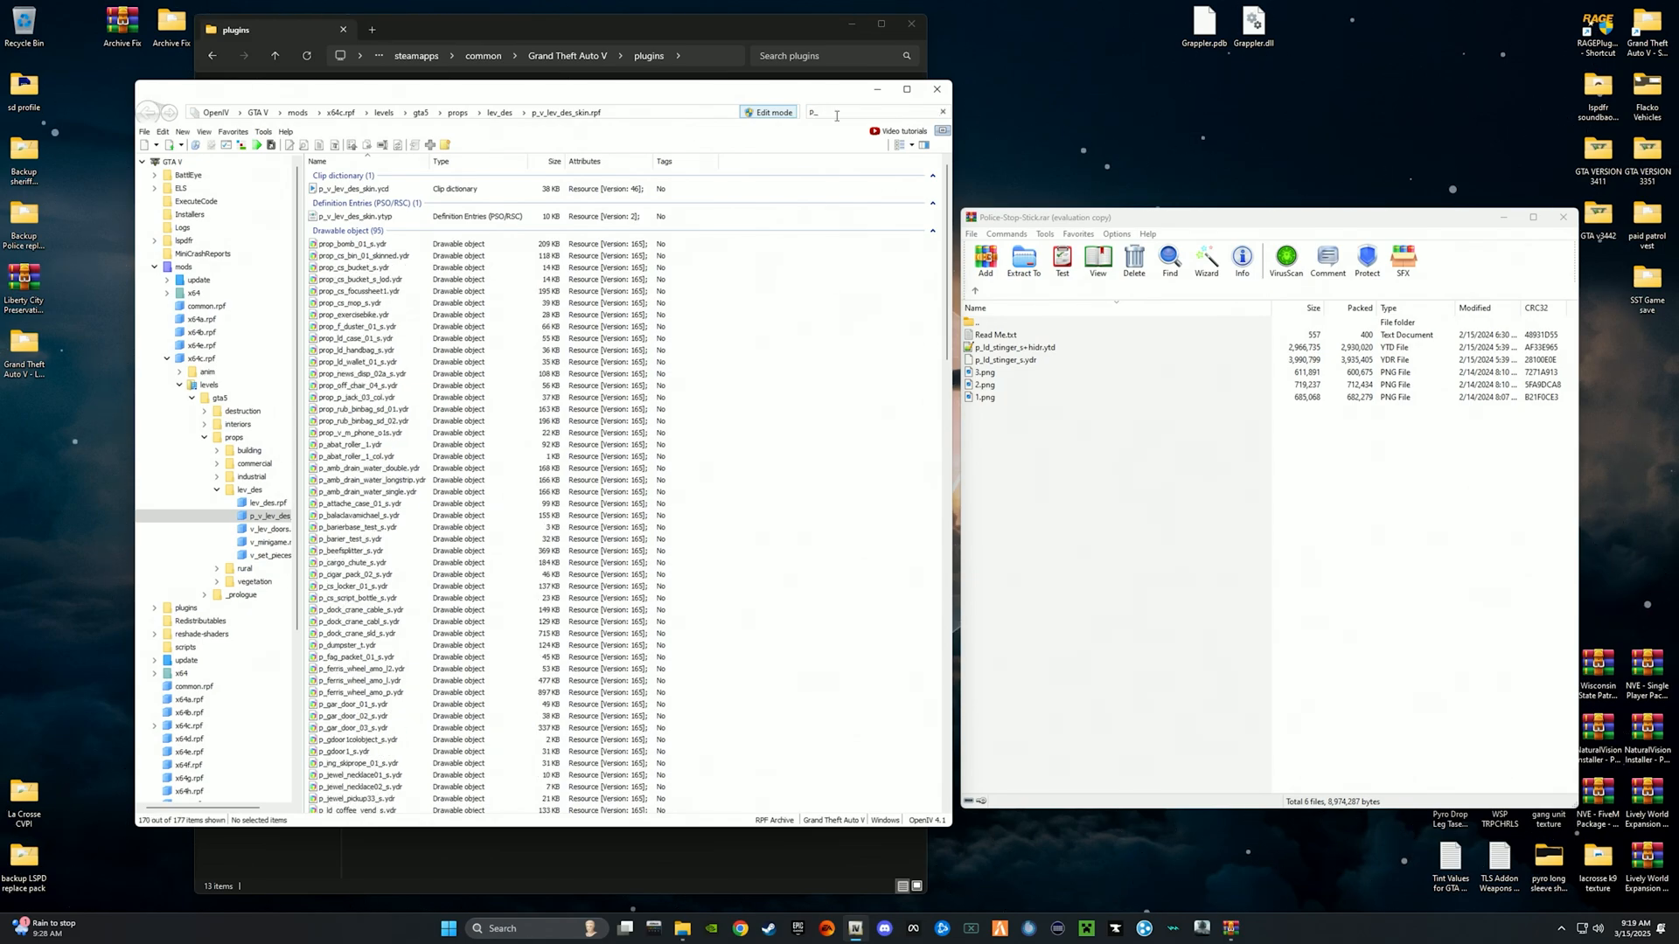
text(p_ld_s)
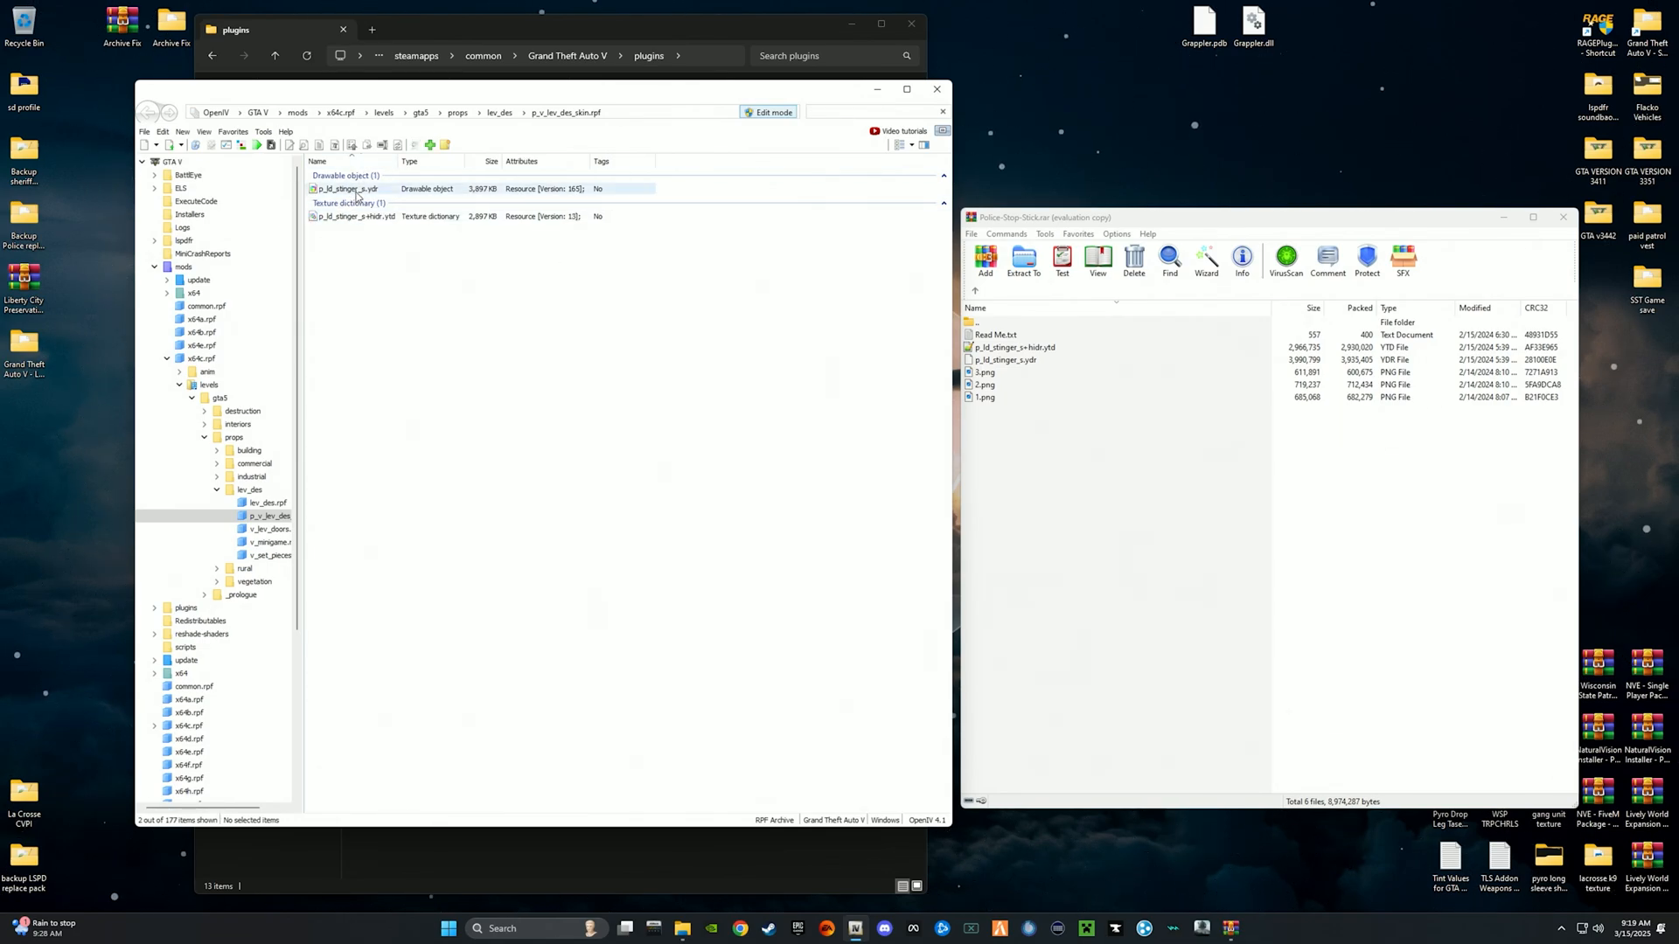
Preview the p_ld_stinger_s.ydr stop stick model in the Model Viewer and close it.
click(363, 189)
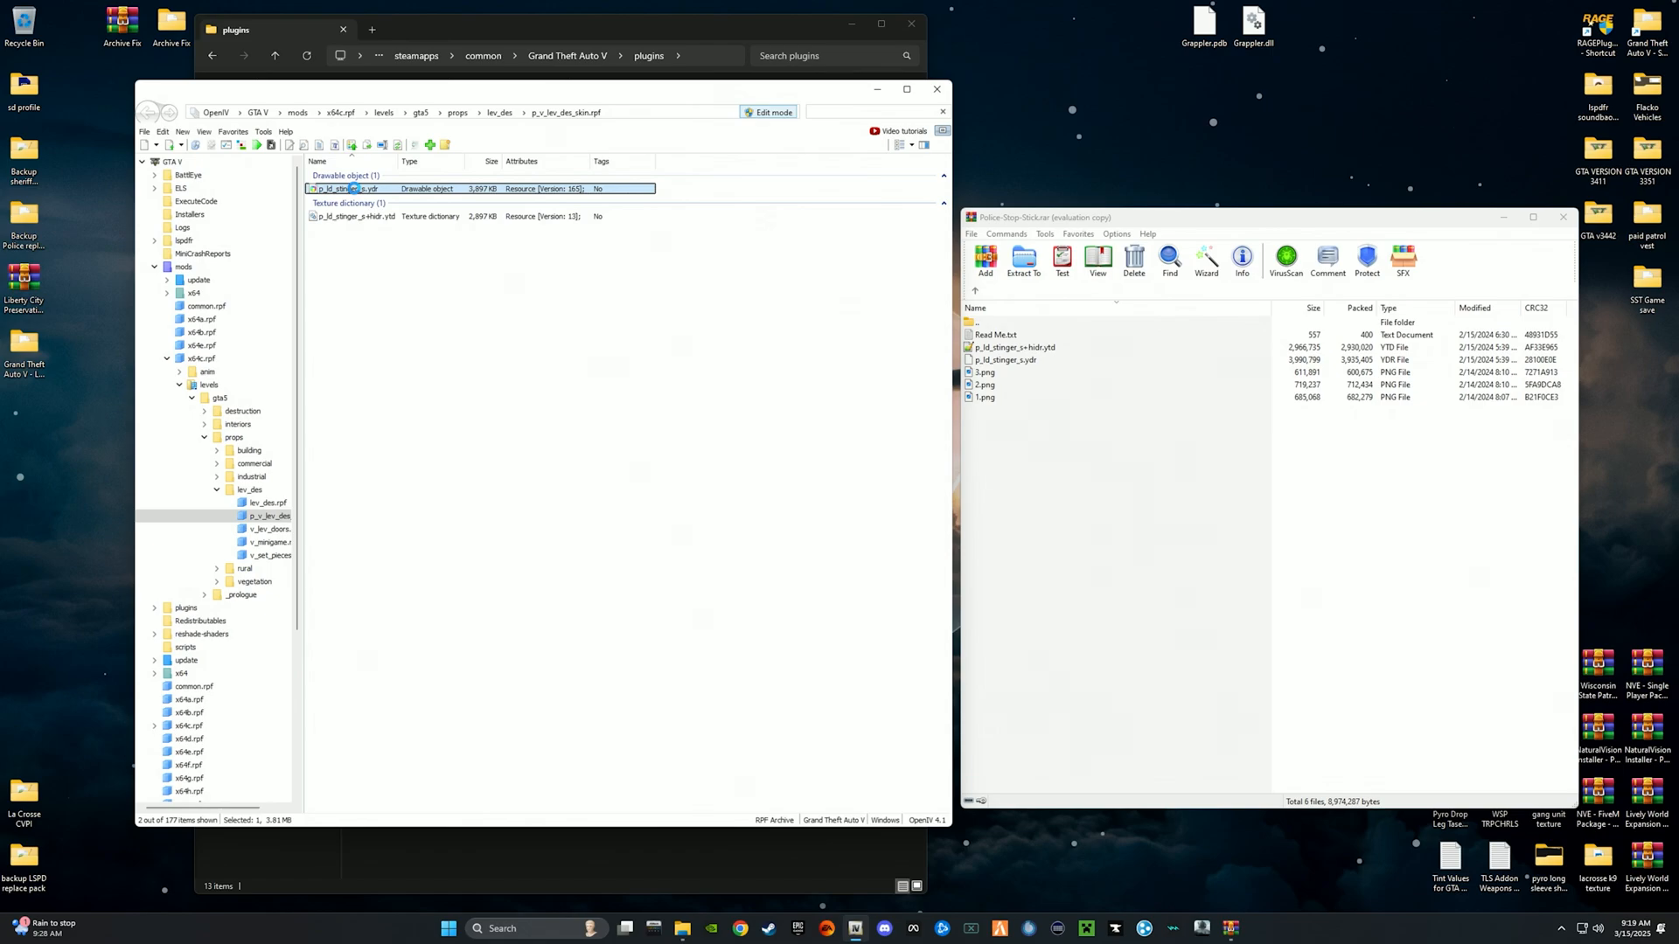
double_click(355, 188)
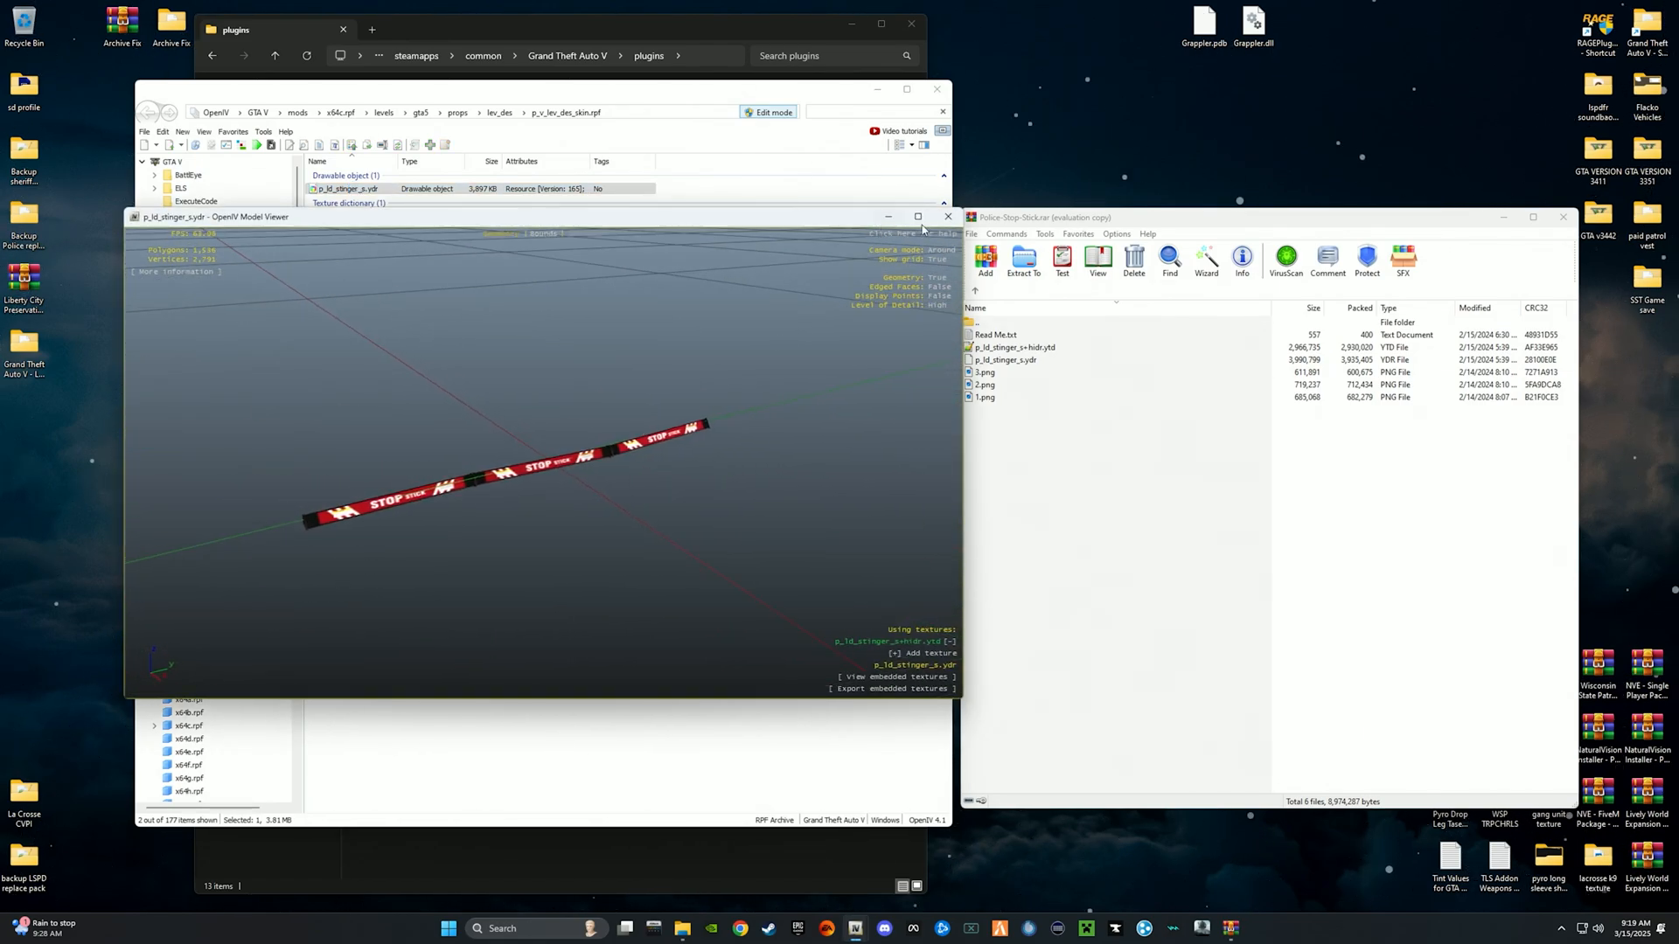
click(947, 216)
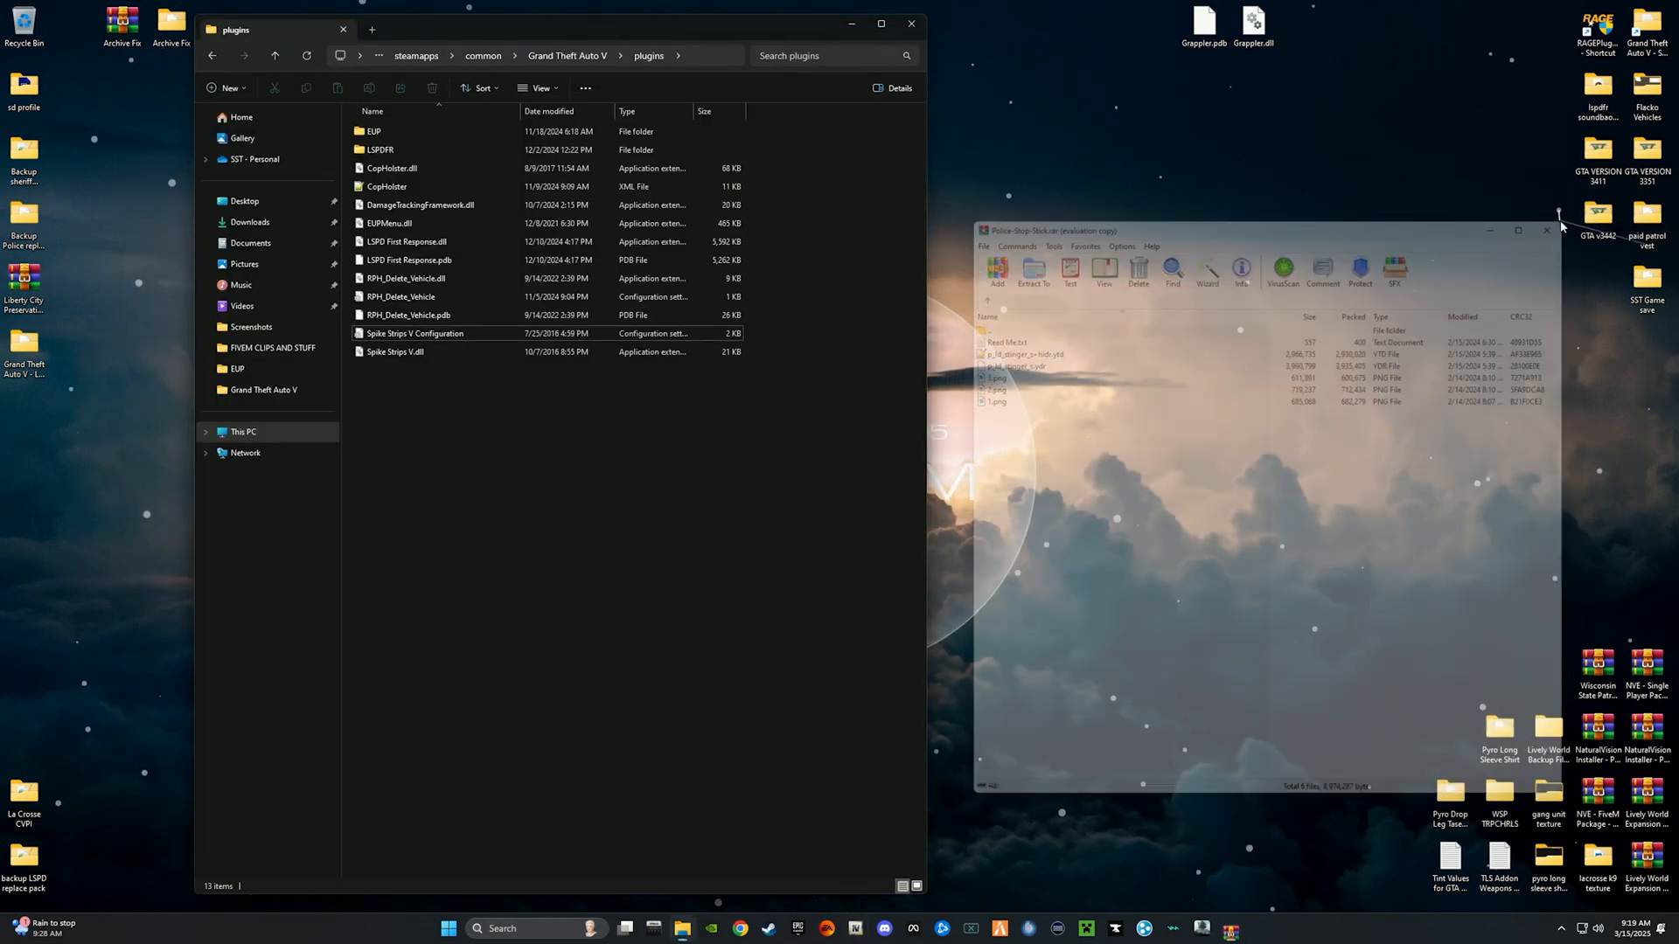
Close the archive and plugins folder windows and launch RAGE Plugin Hook from the desktop.
click(1547, 231)
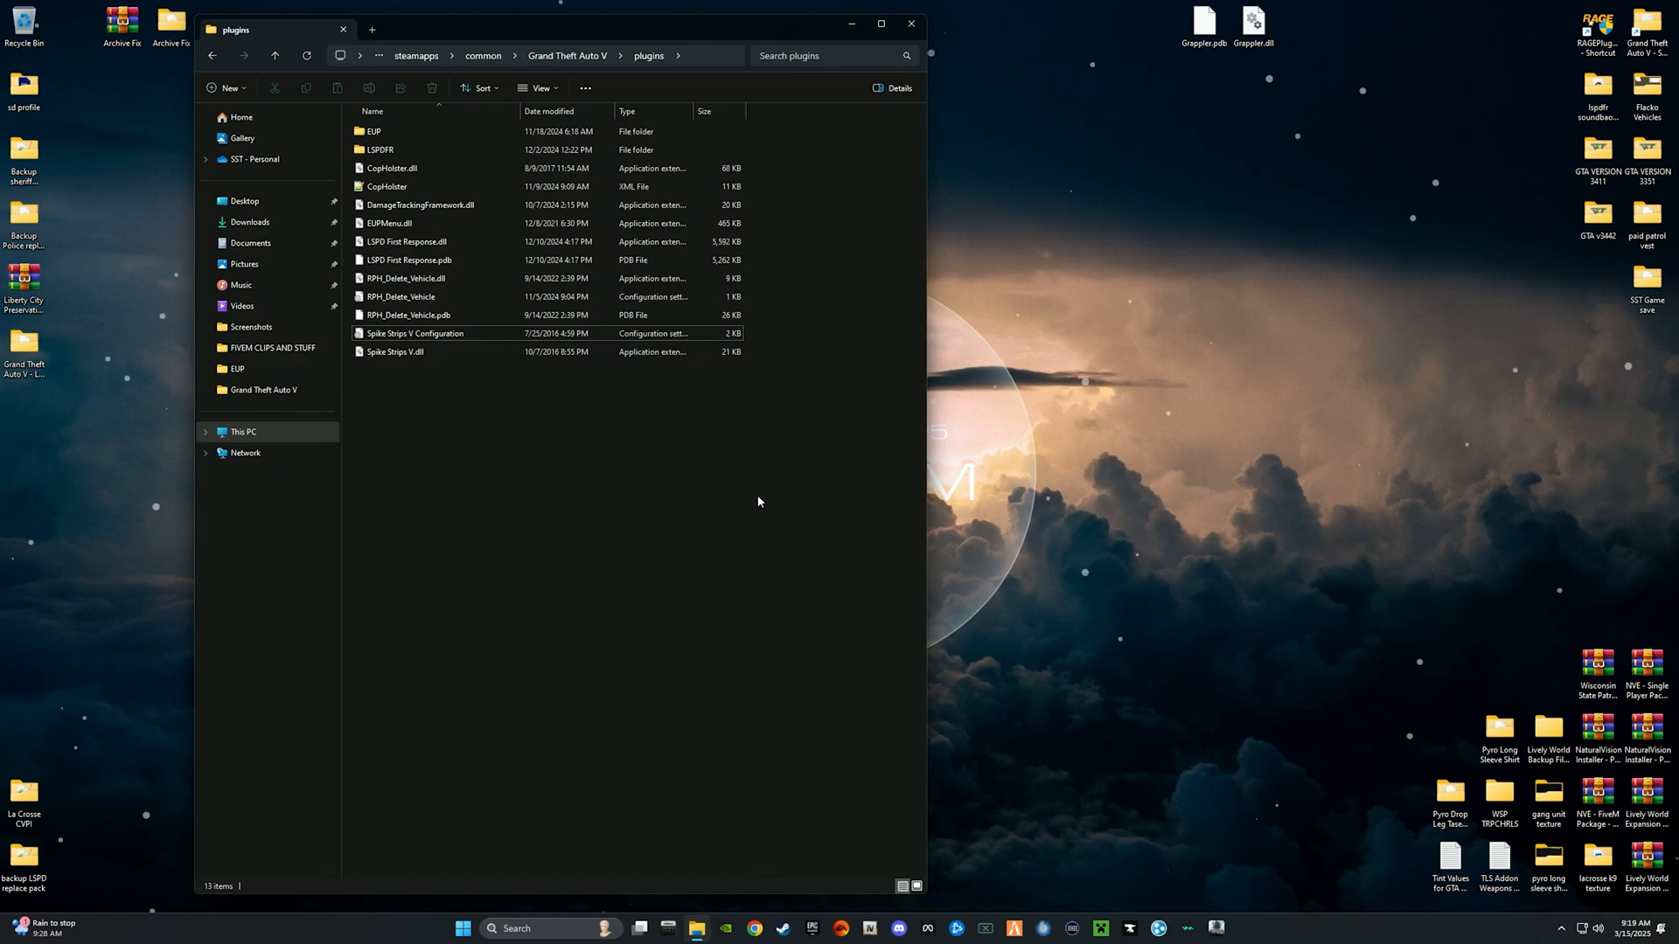
click(909, 23)
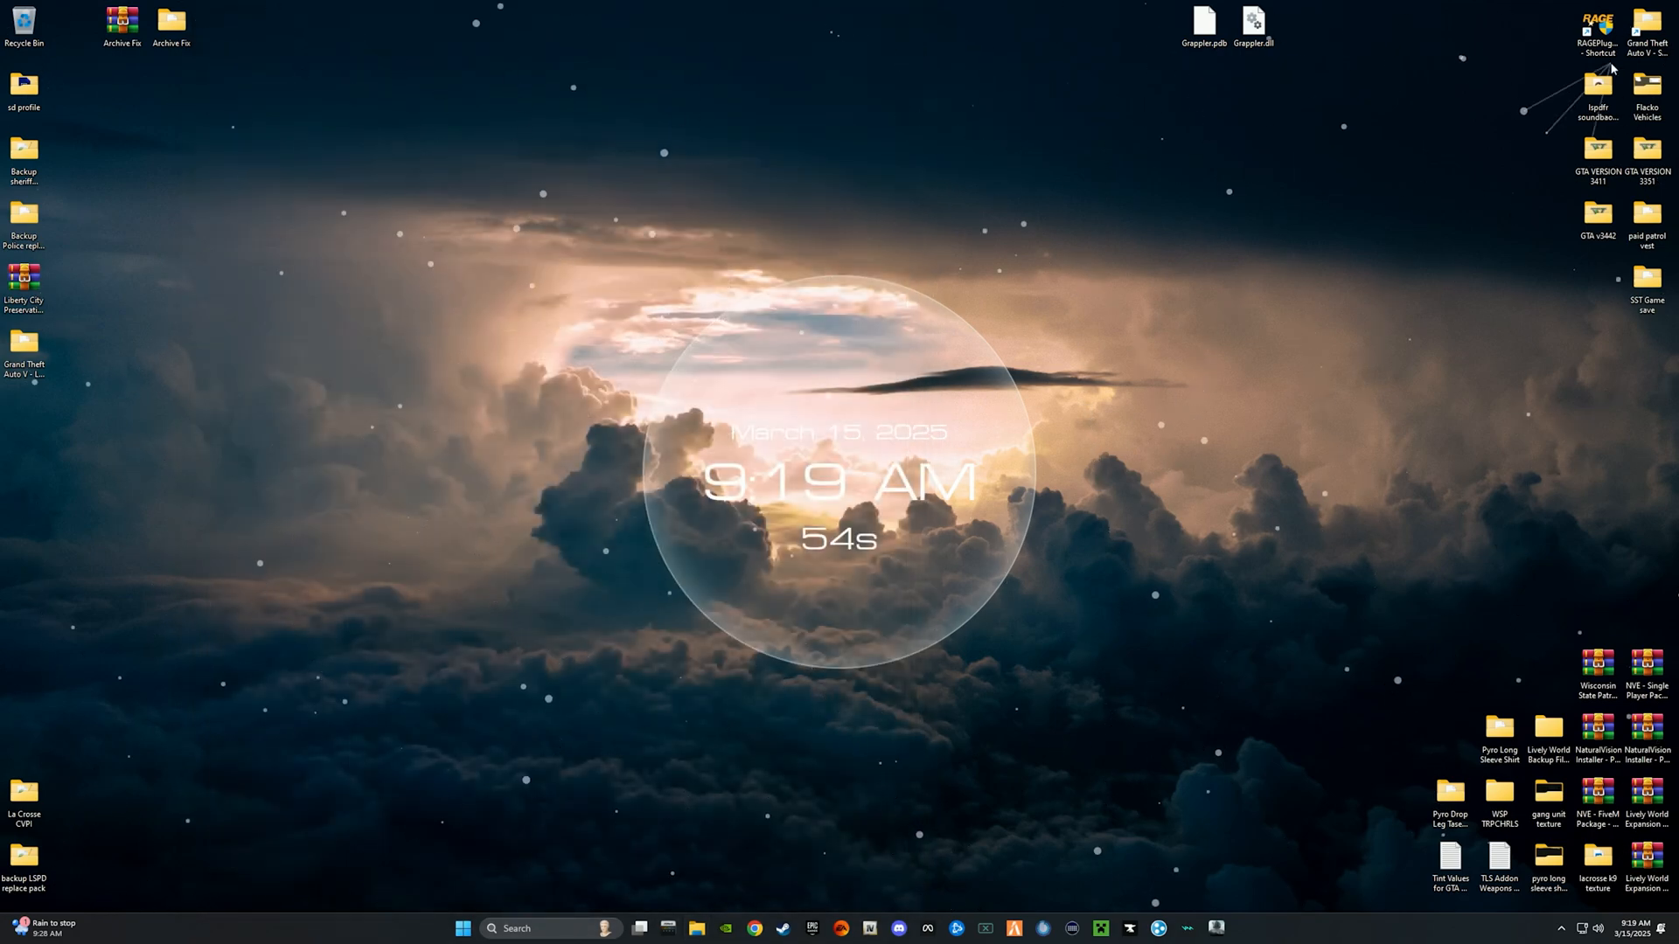
double_click(1594, 23)
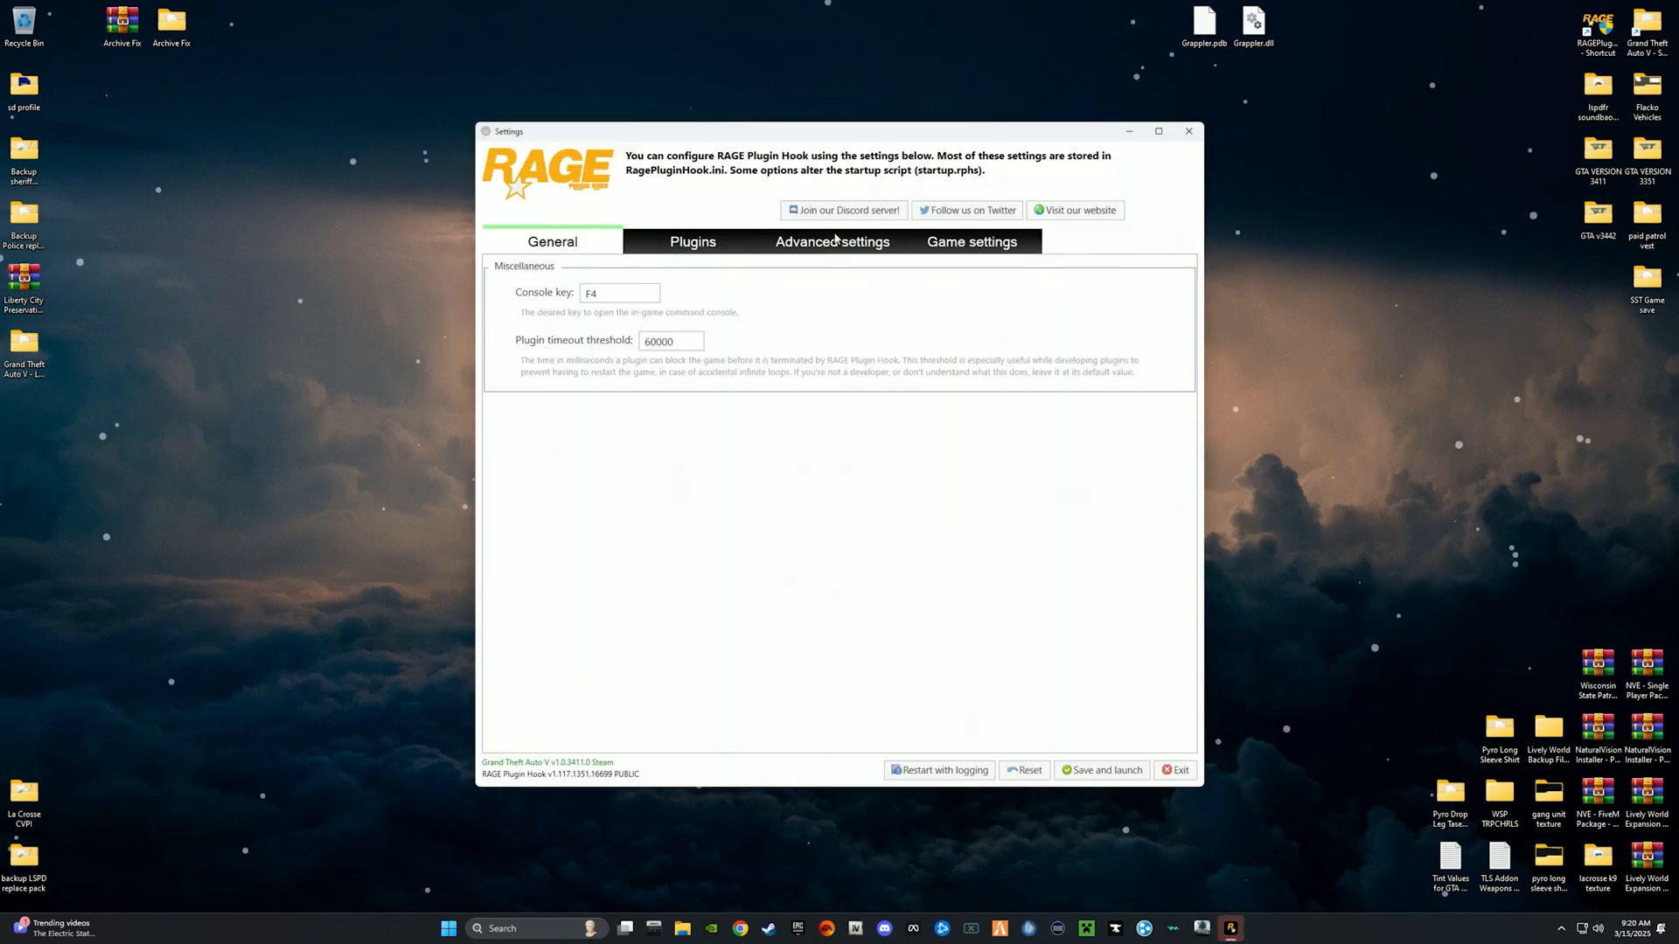
Leave Spike Strips V checked in the startup plugins list, save the settings and launch the game.
click(692, 241)
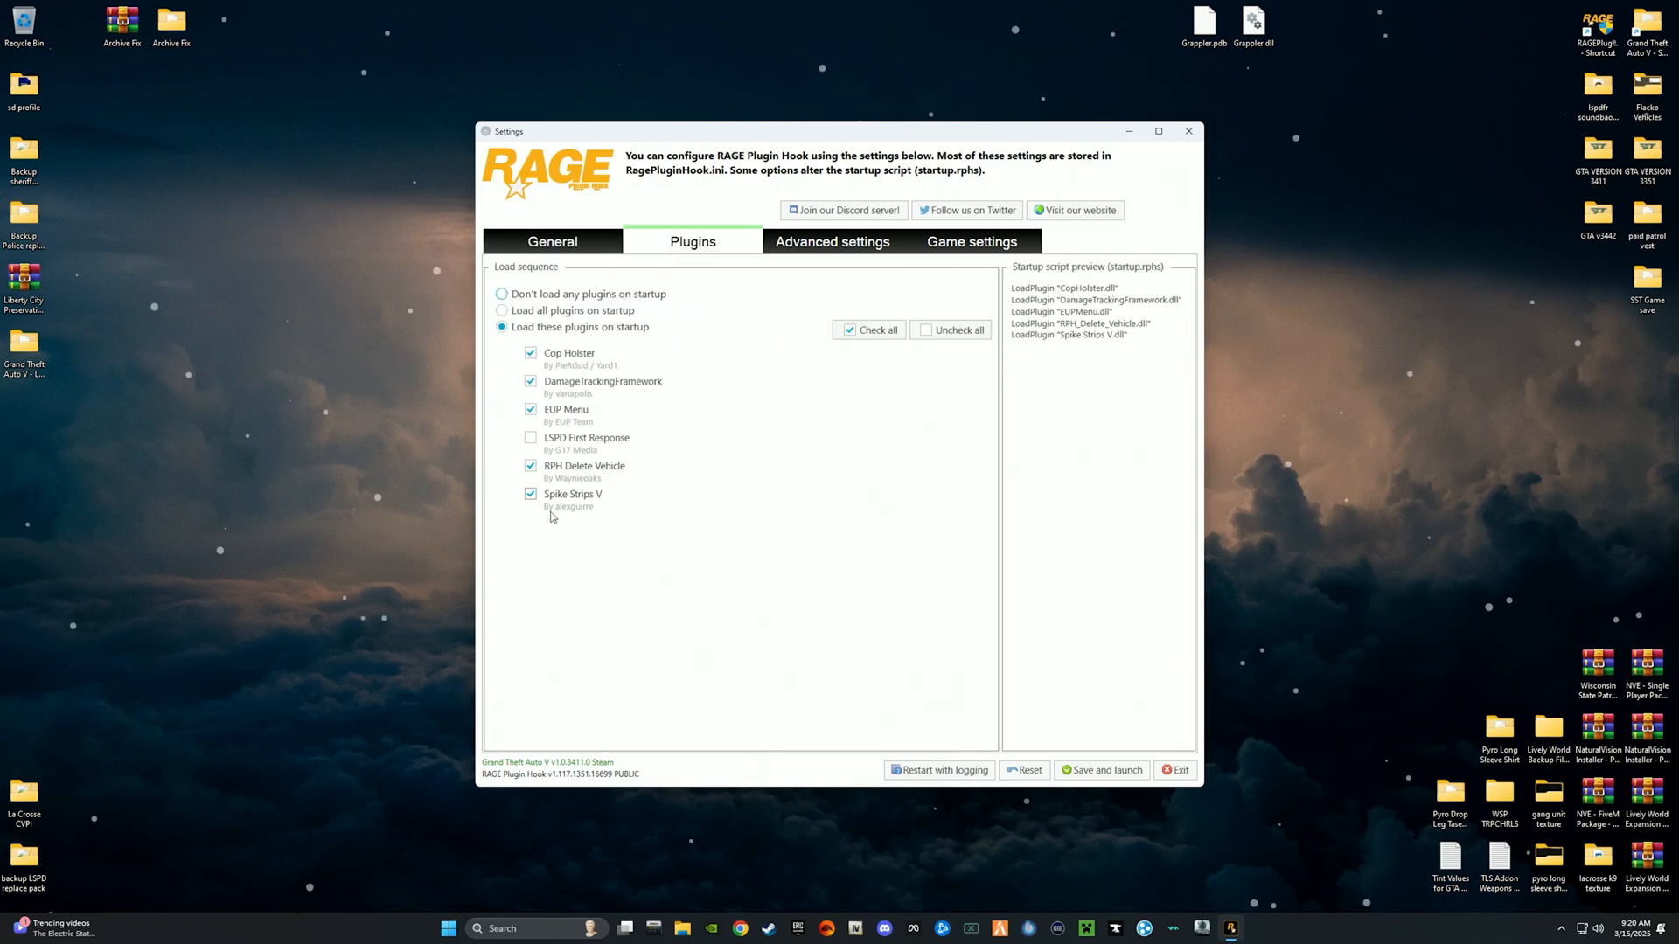
click(530, 494)
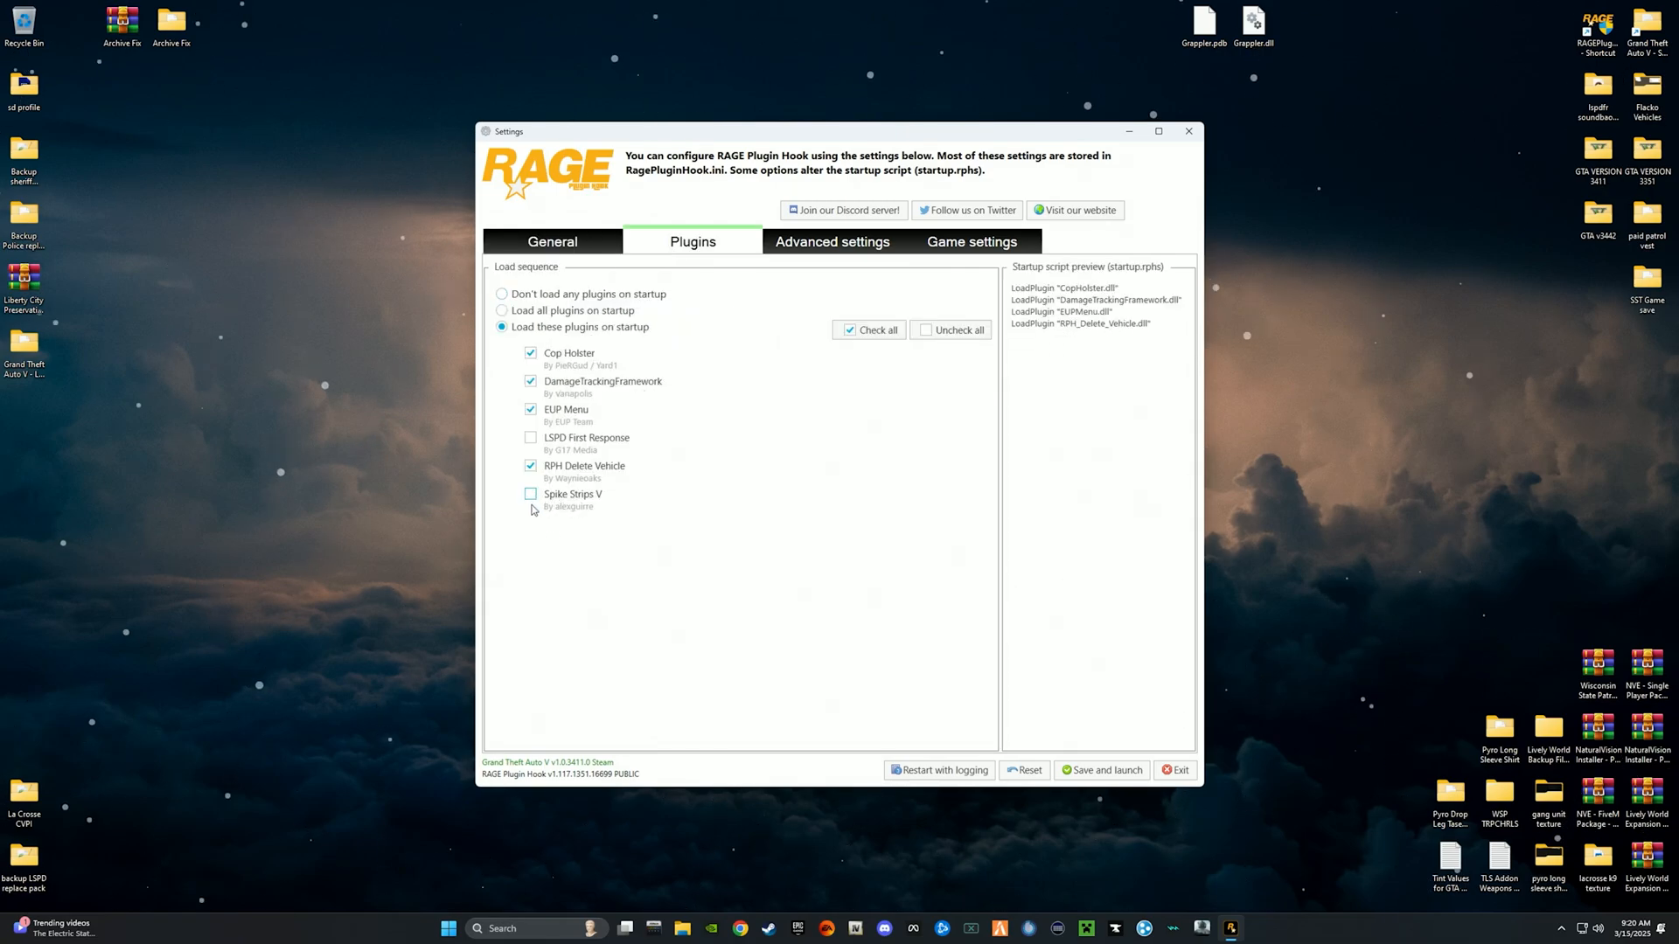
click(530, 494)
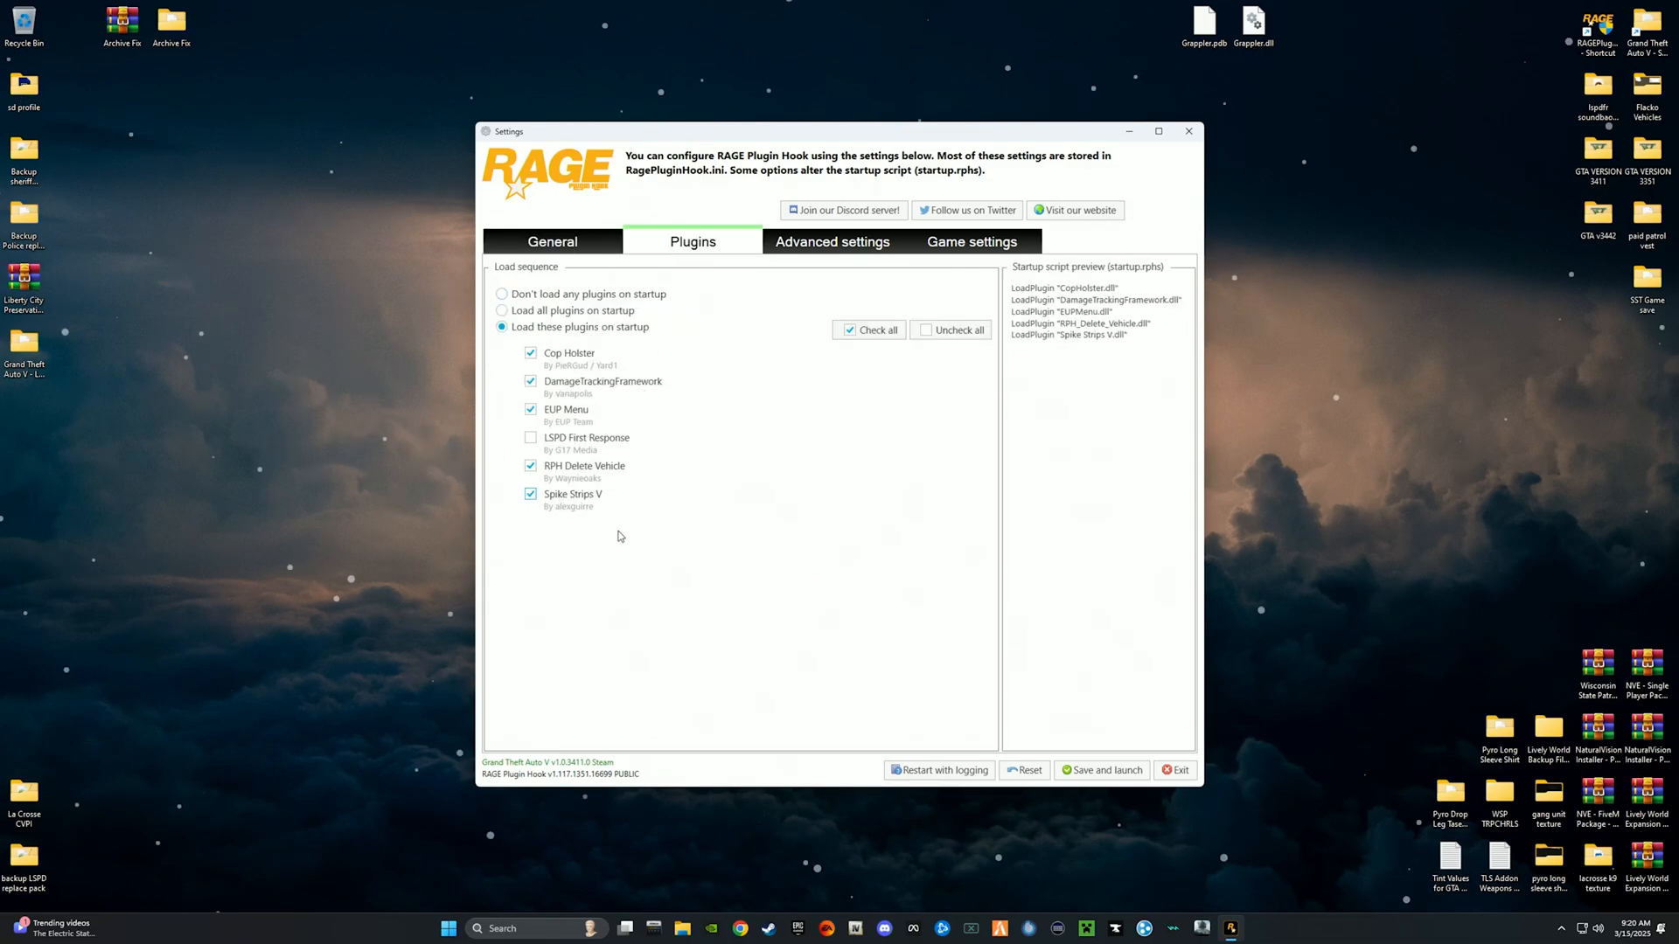
mouse_move(401, 323)
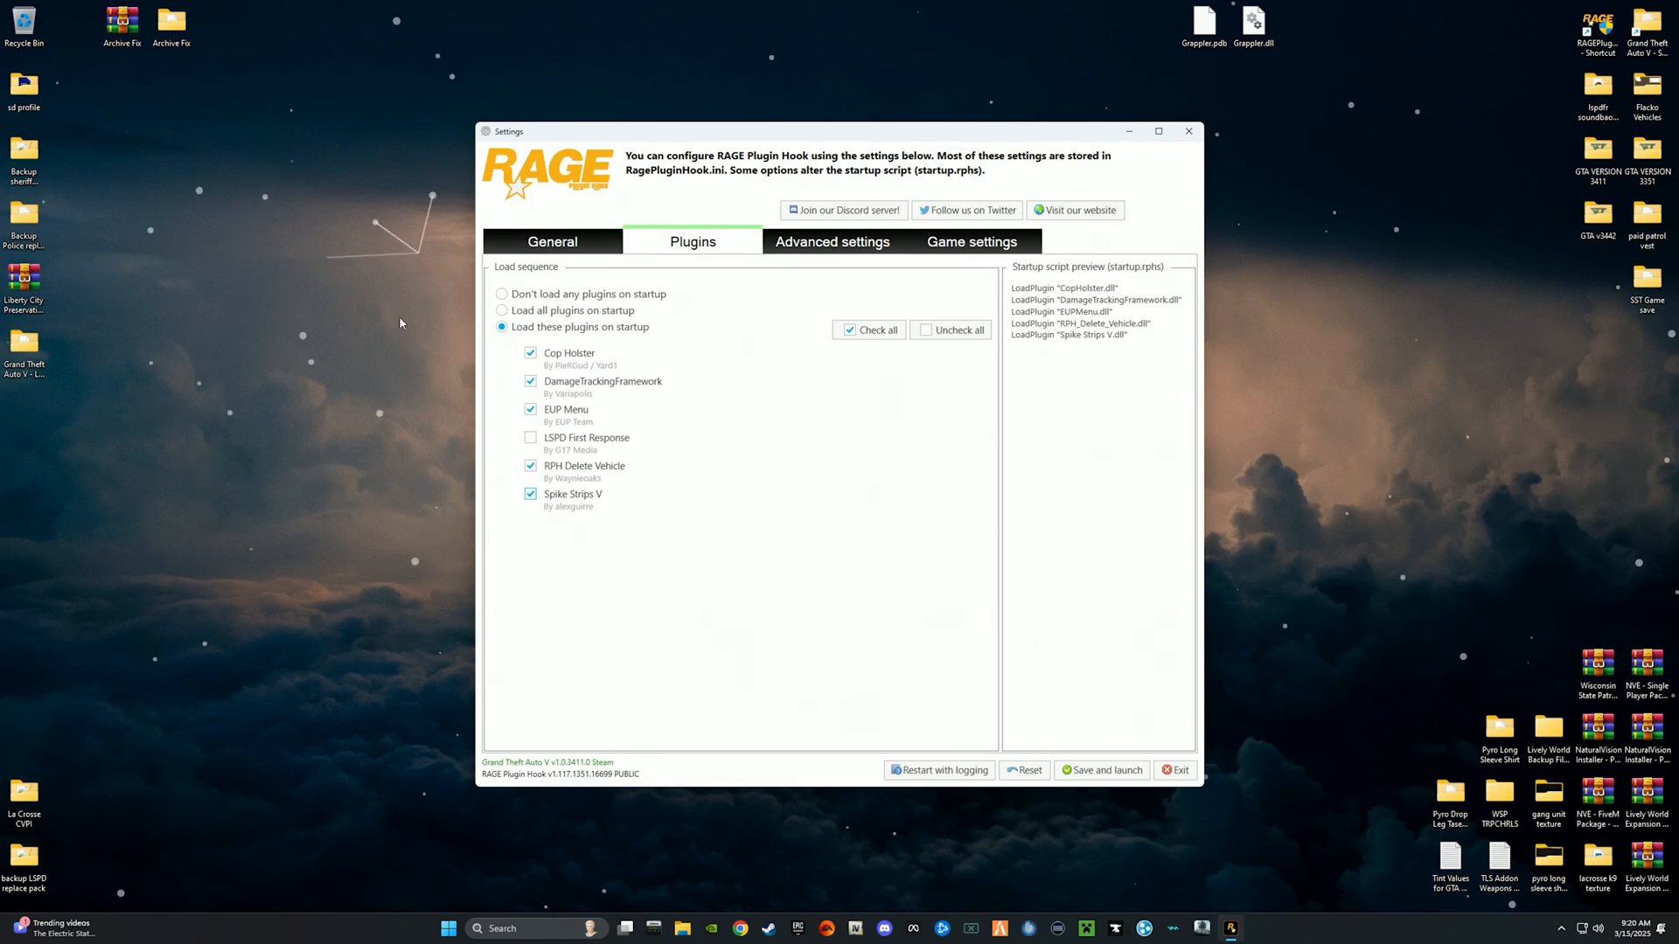
mouse_move(546, 450)
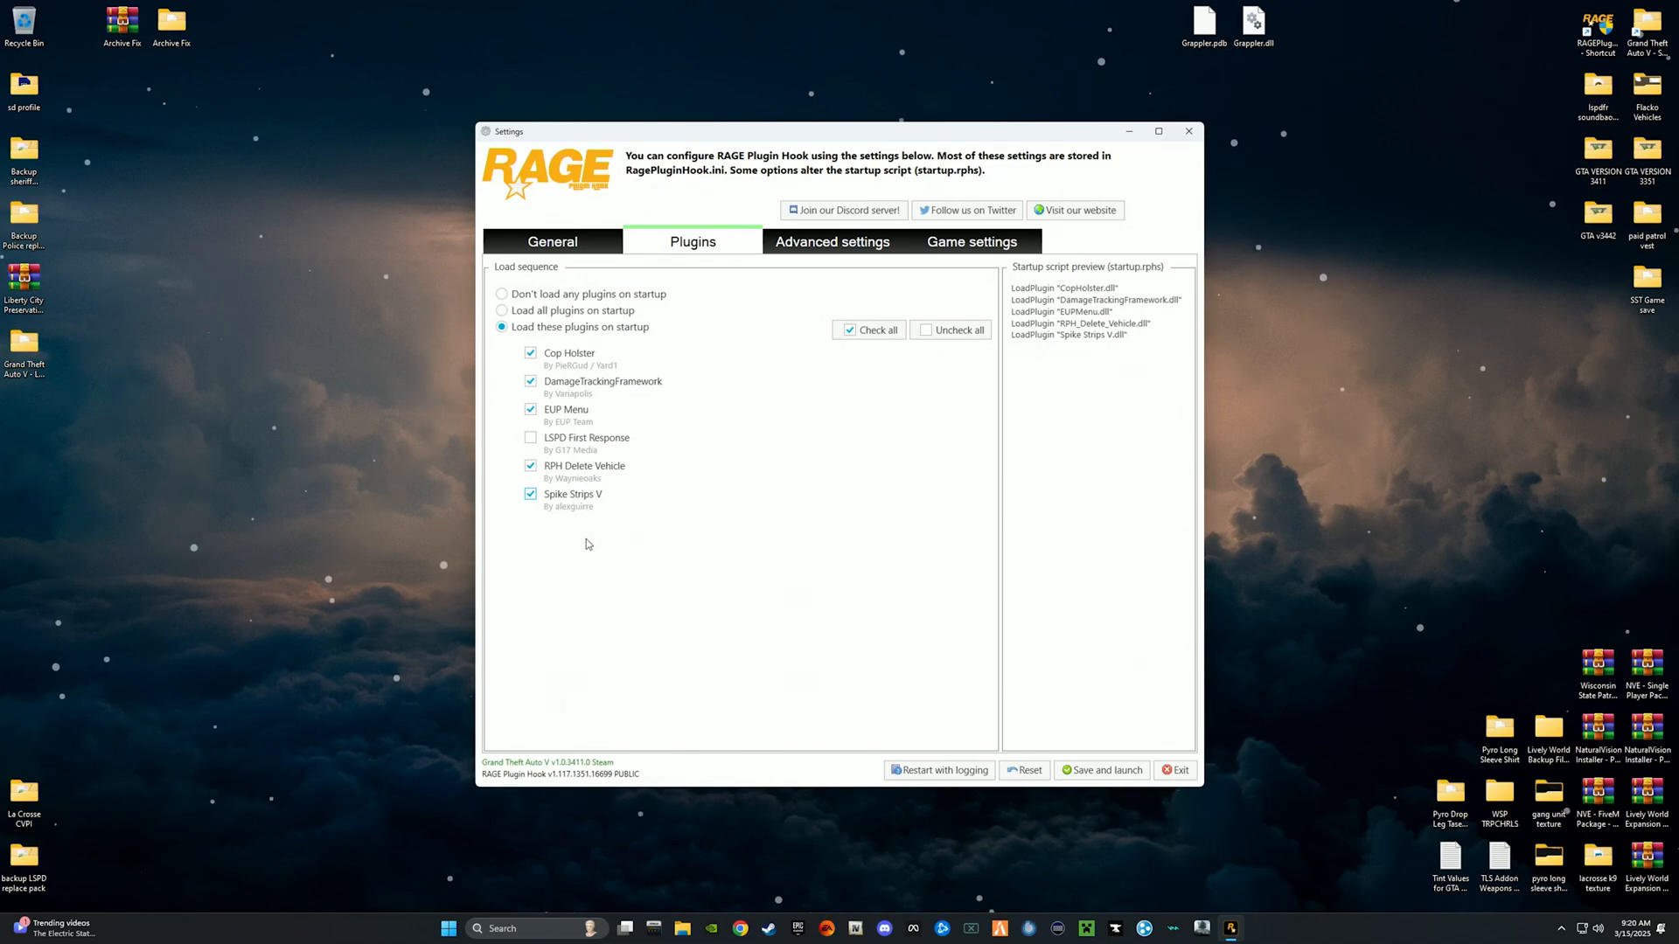
click(530, 494)
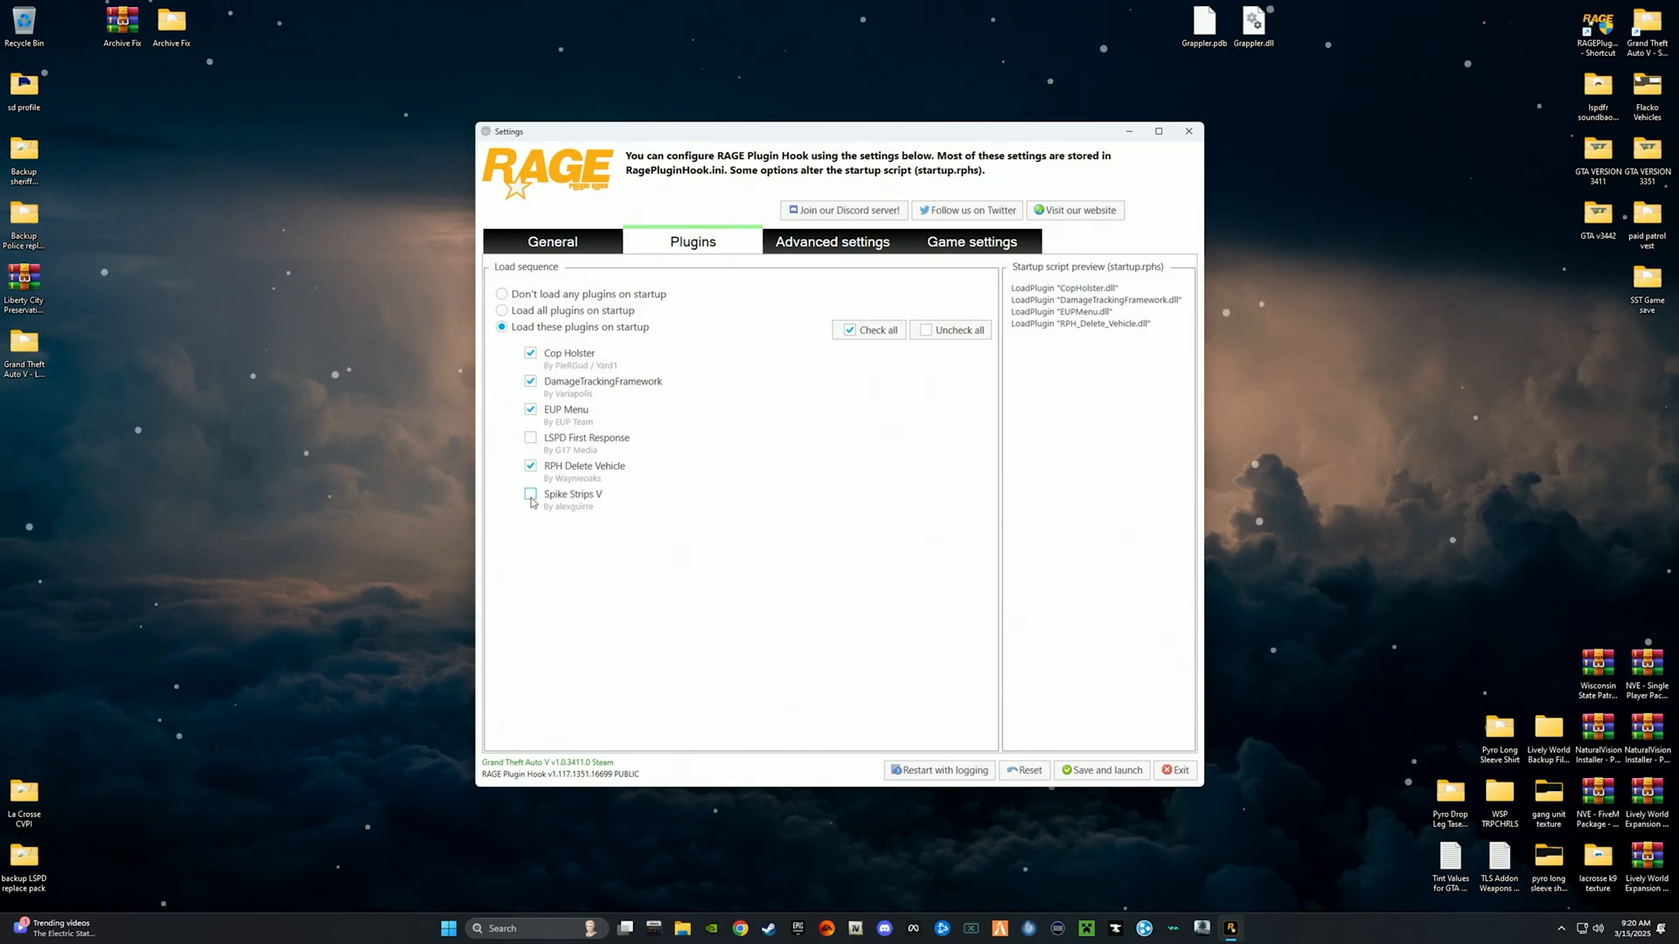
click(530, 494)
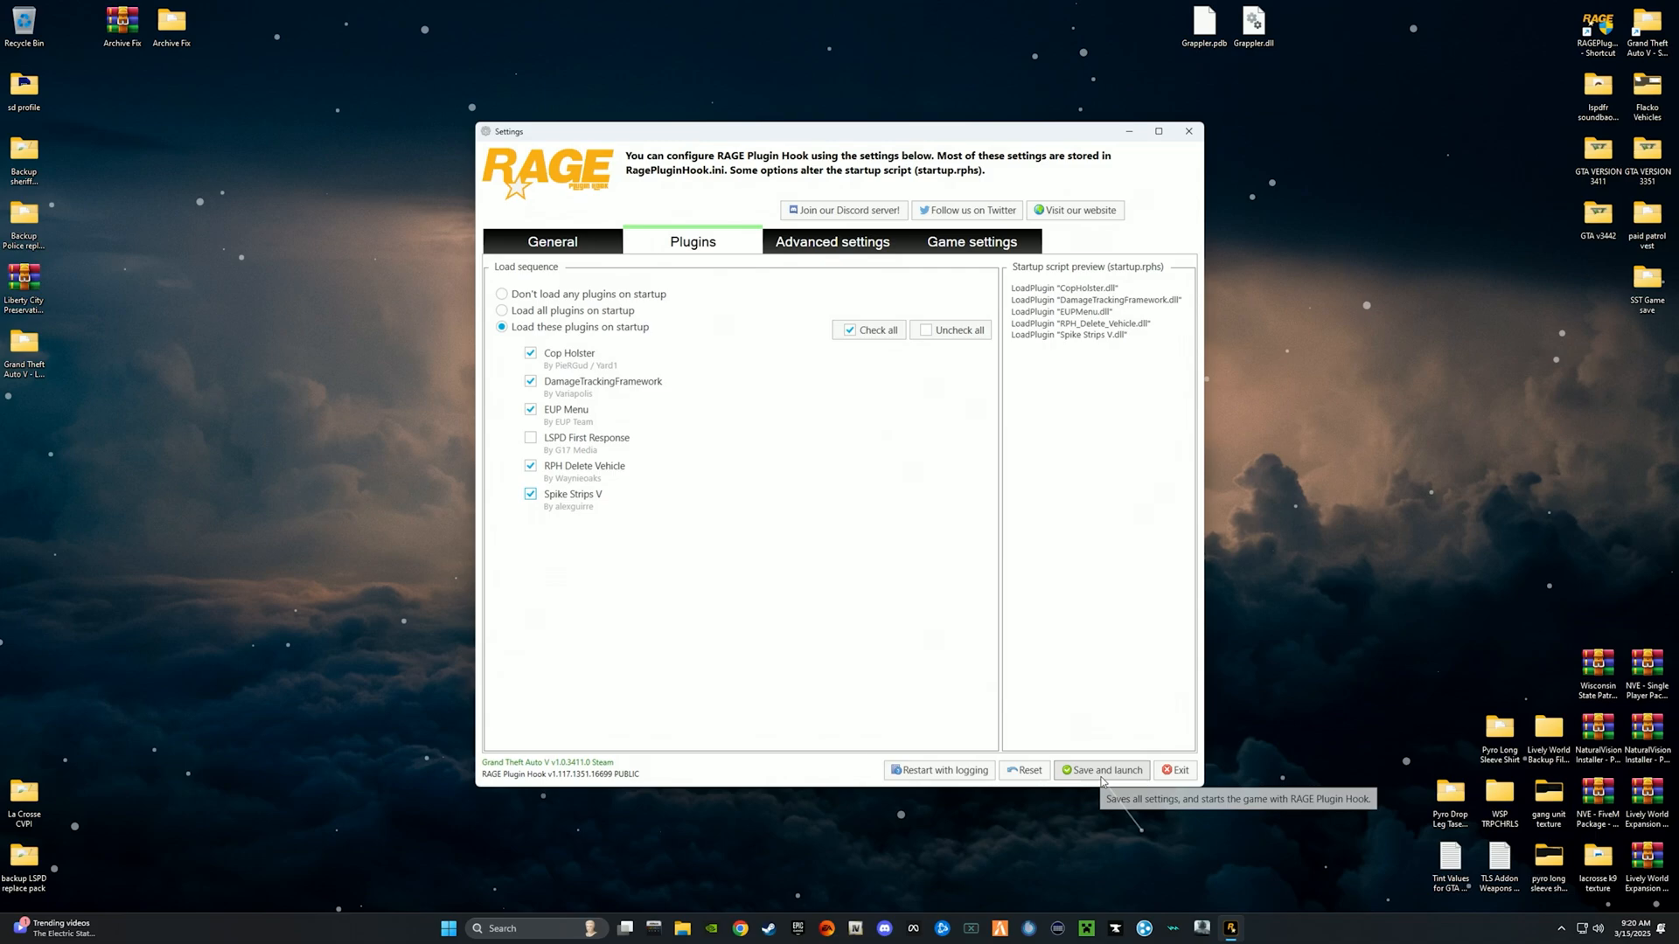
click(1101, 771)
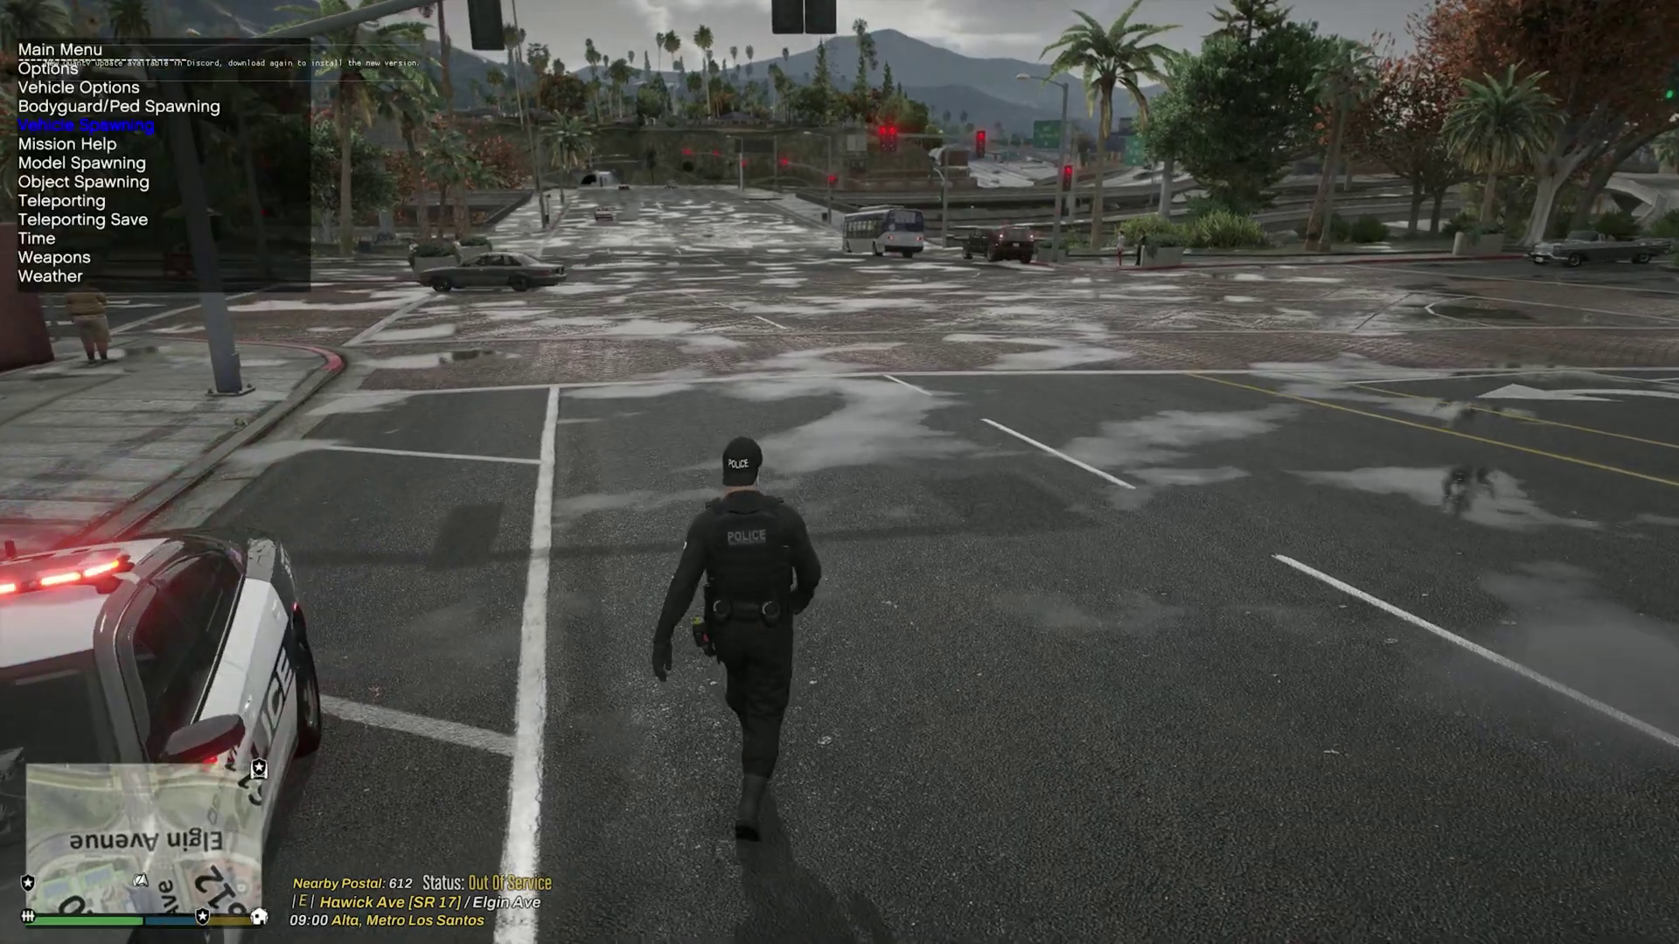
Dismiss the trainer menu and run the officer along Hawick Ave to another spot.
click(88, 125)
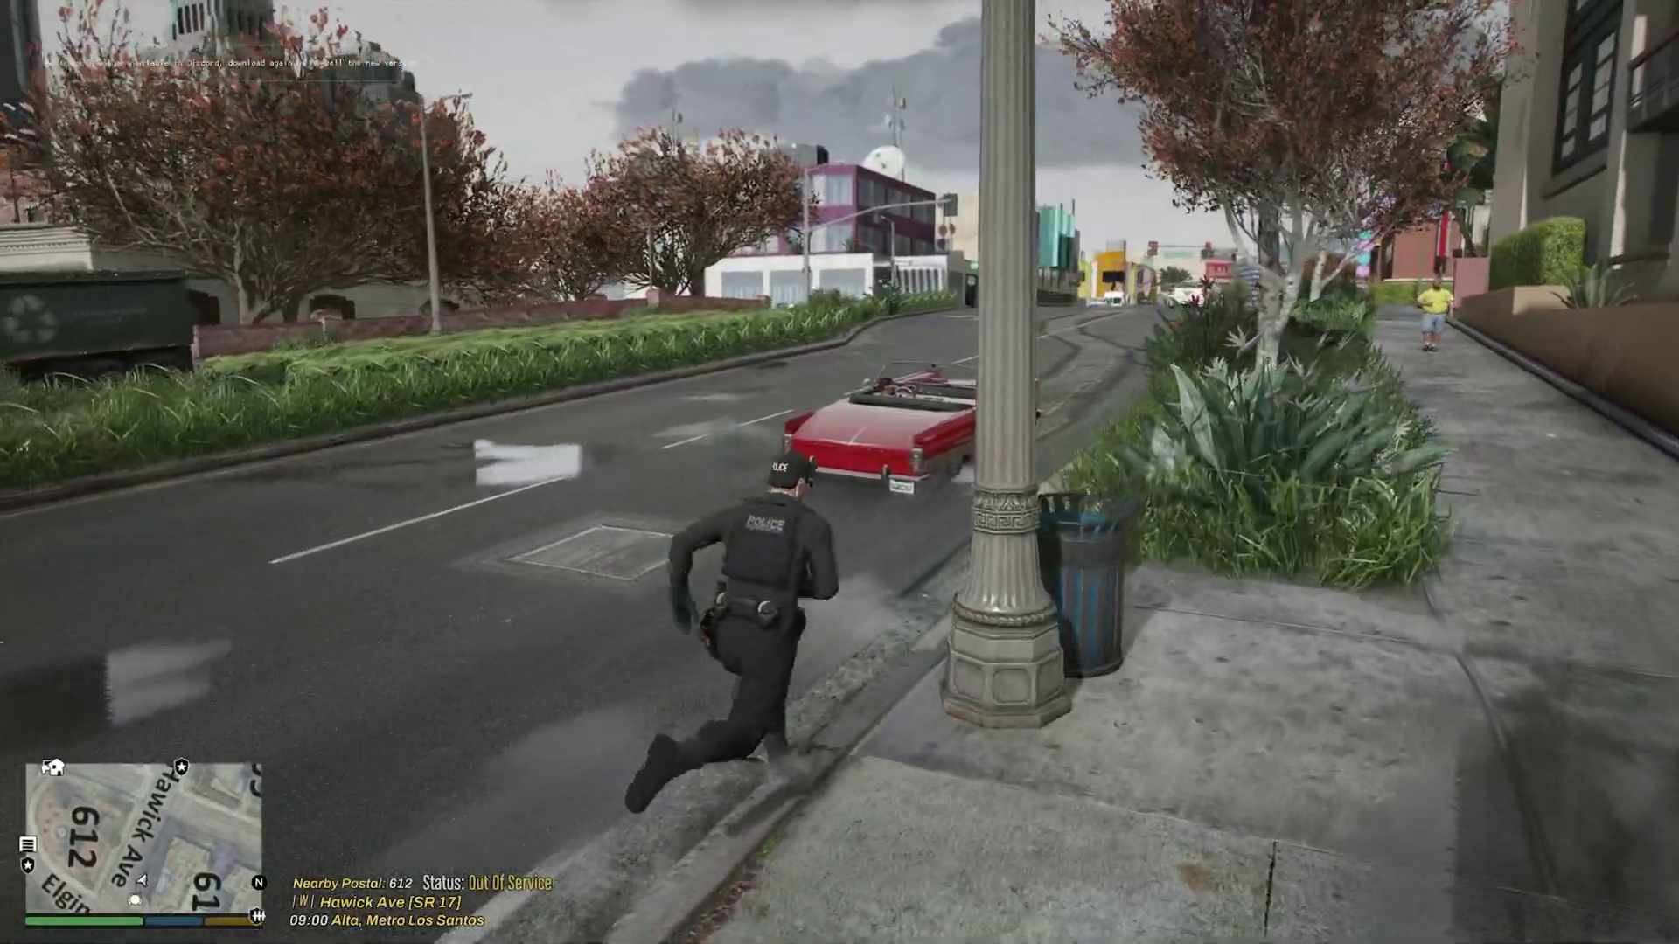
key(w)
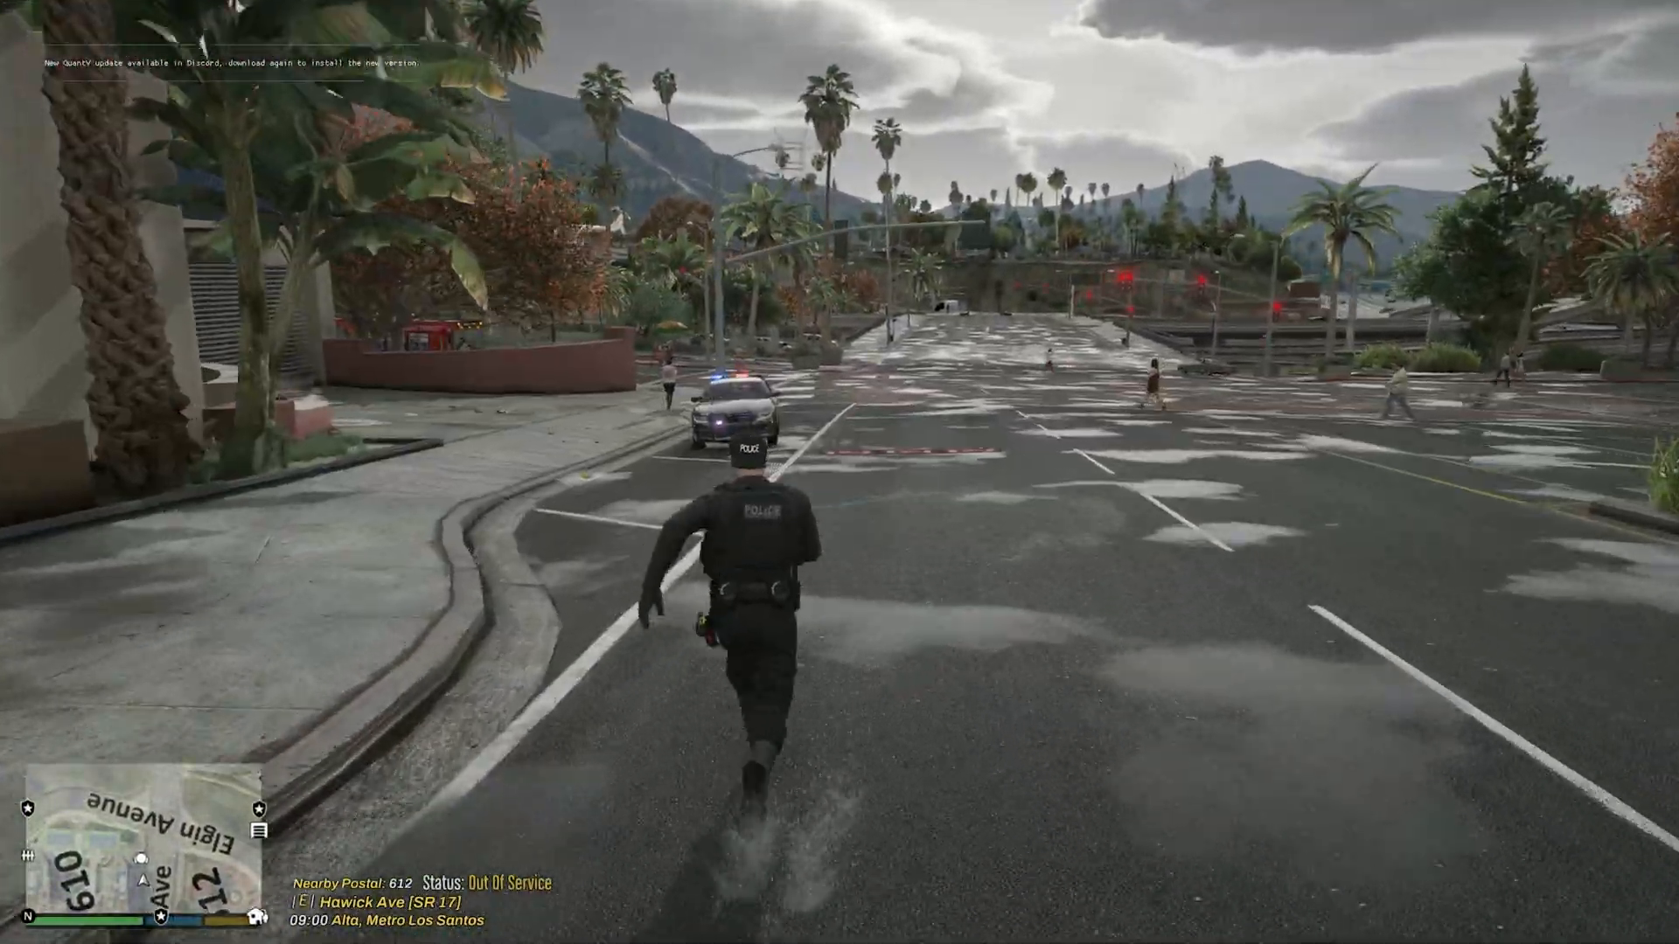
key(w)
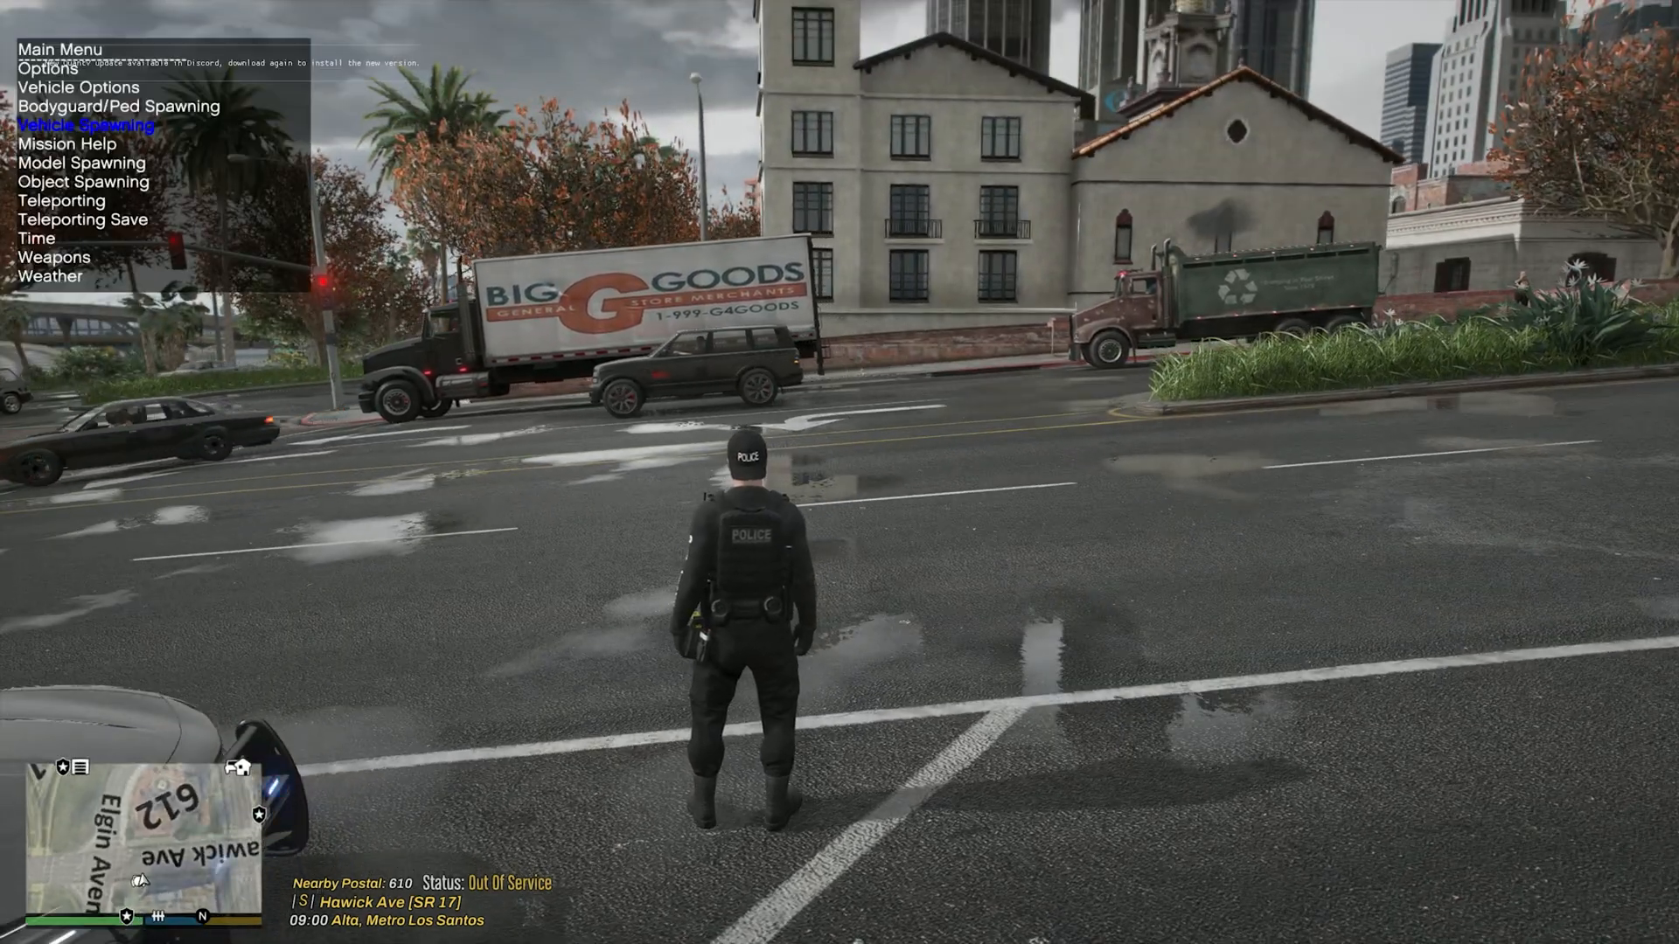
Deploy red-and-white stop sticks across the lanes of Hawick Ave.
click(52, 68)
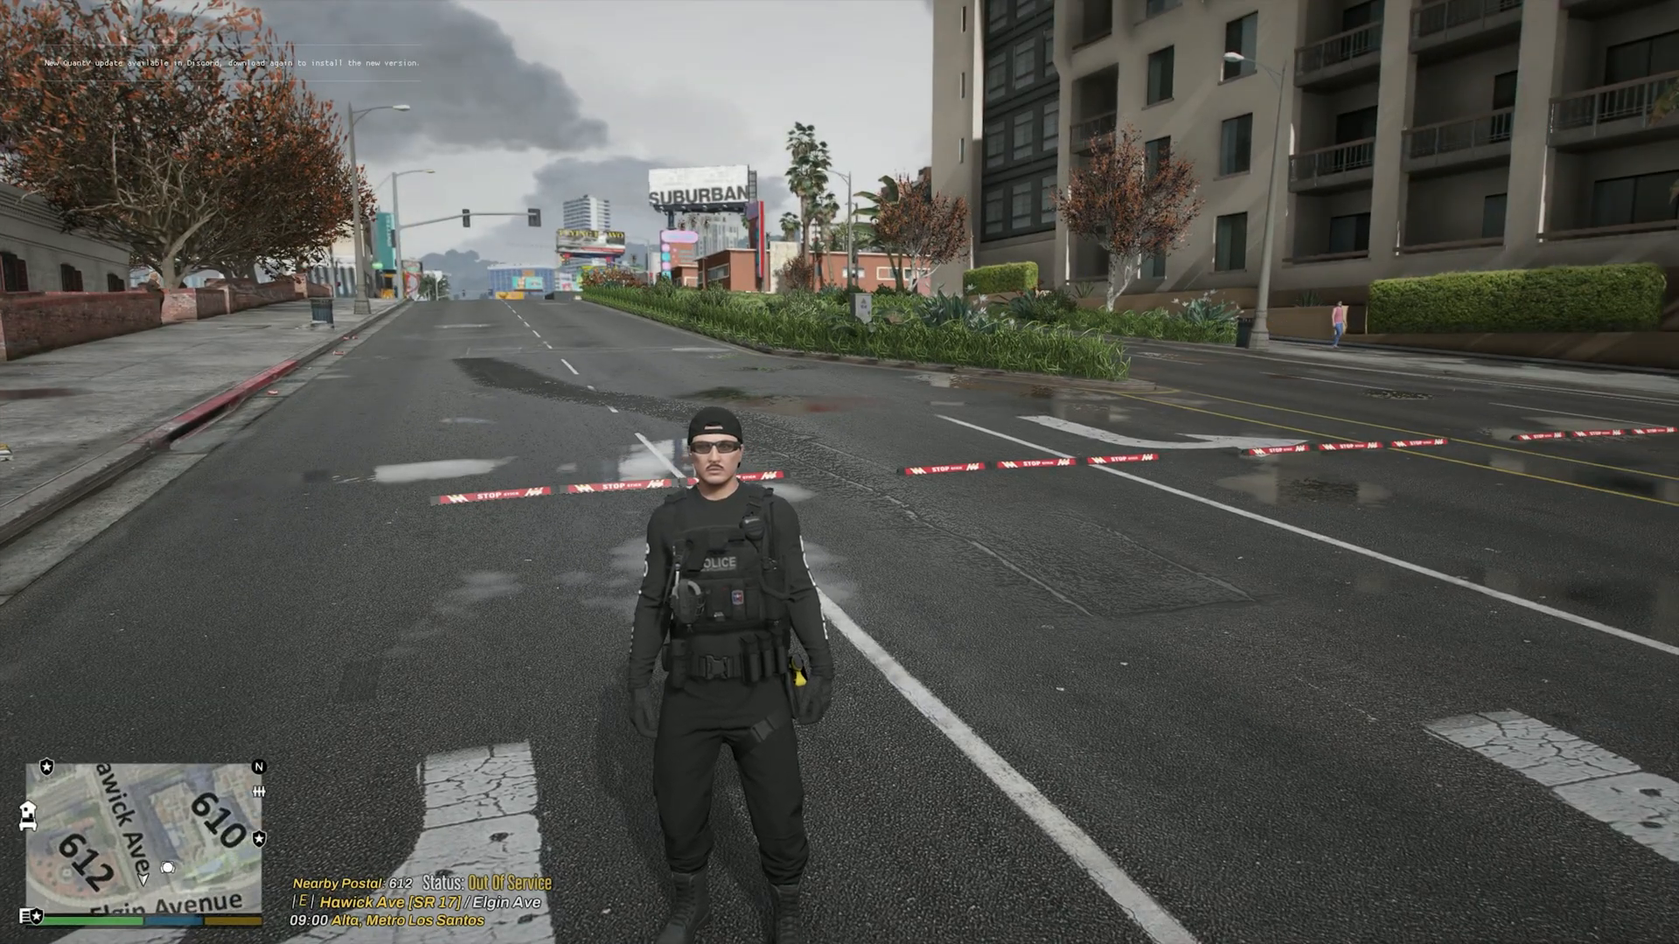
Get the officer into patrol car 1L18 parked on Hawick Ave.
key(w)
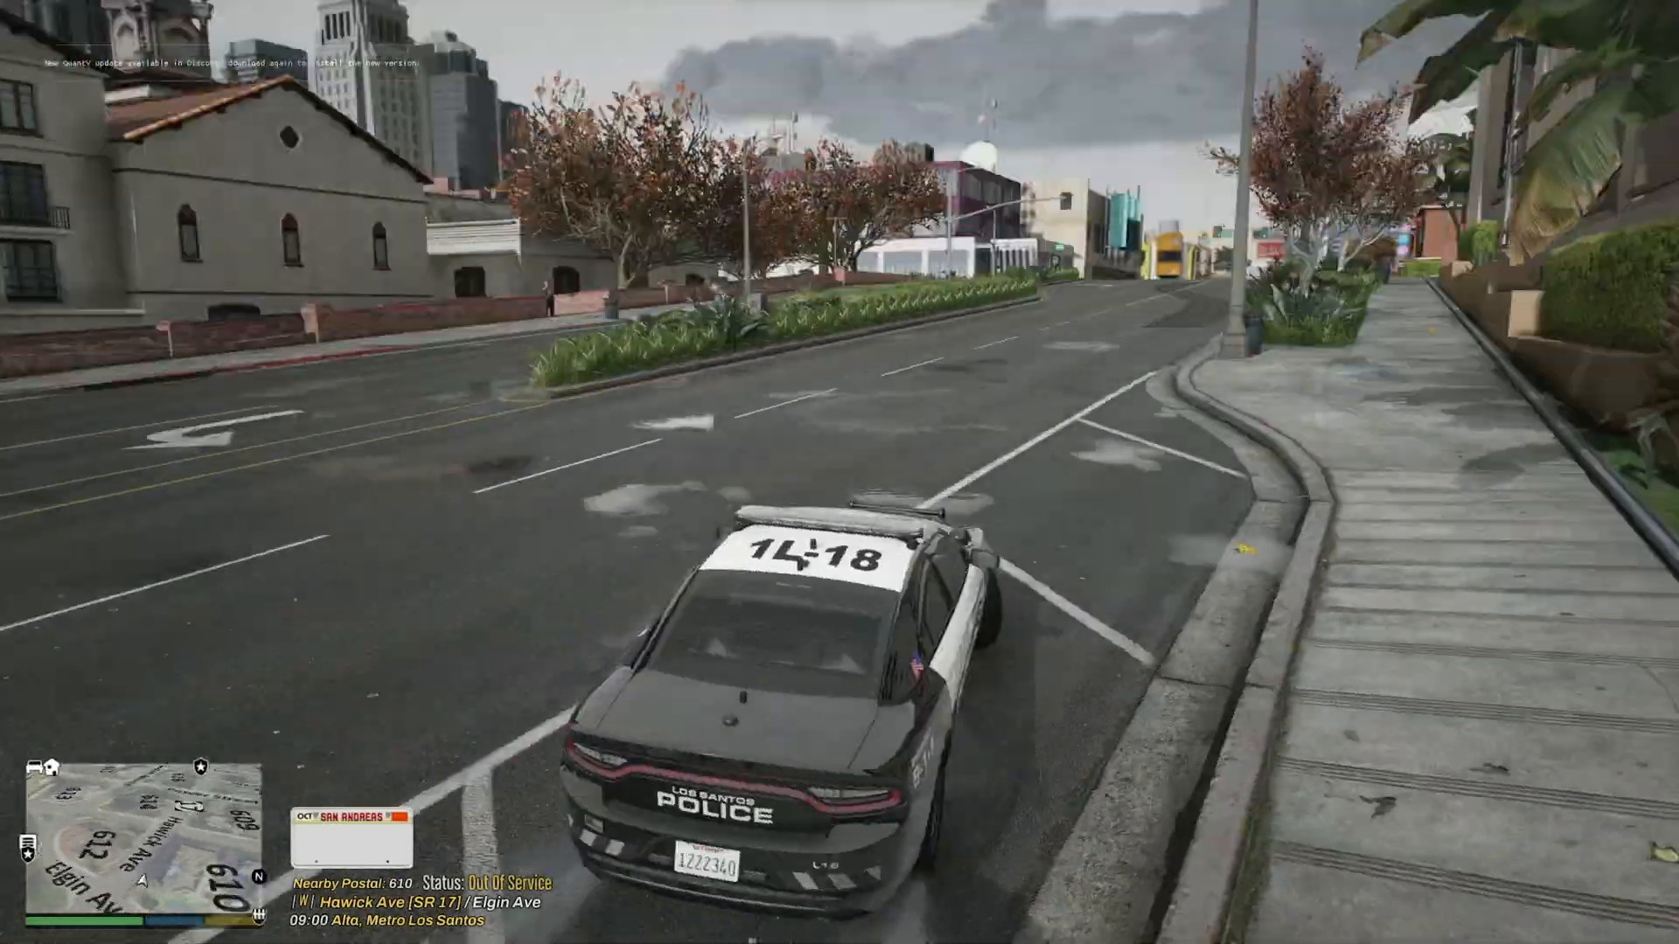
Drive the patrol car up Hawick Ave to the Meteor St intersection.
key(w)
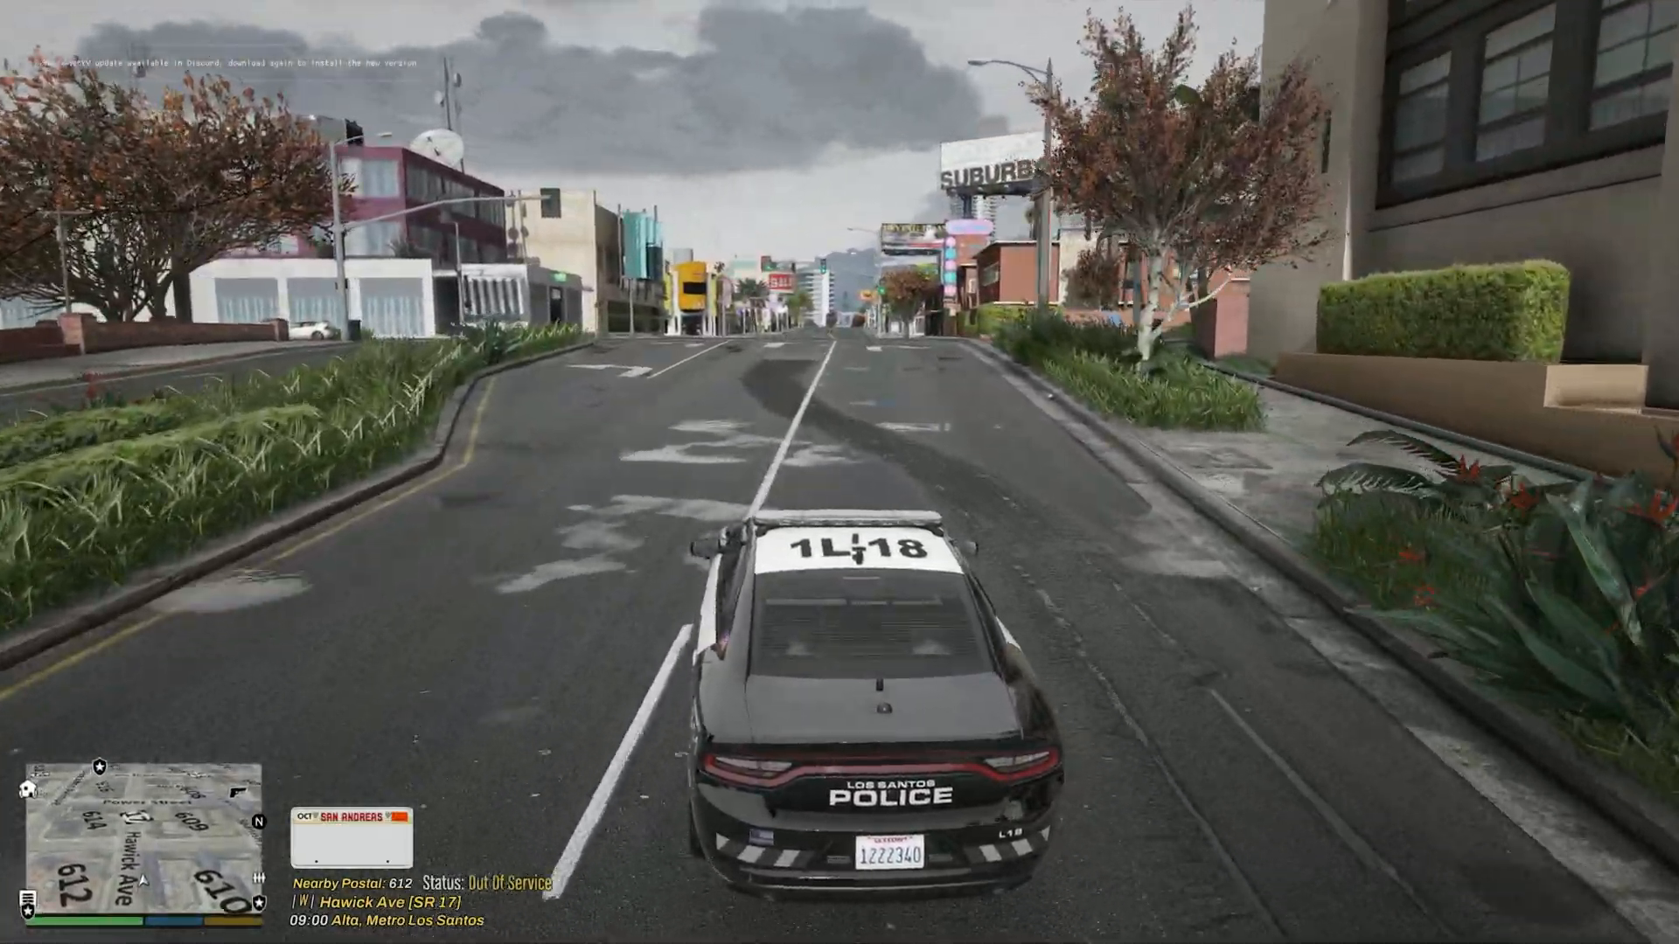
key(W)
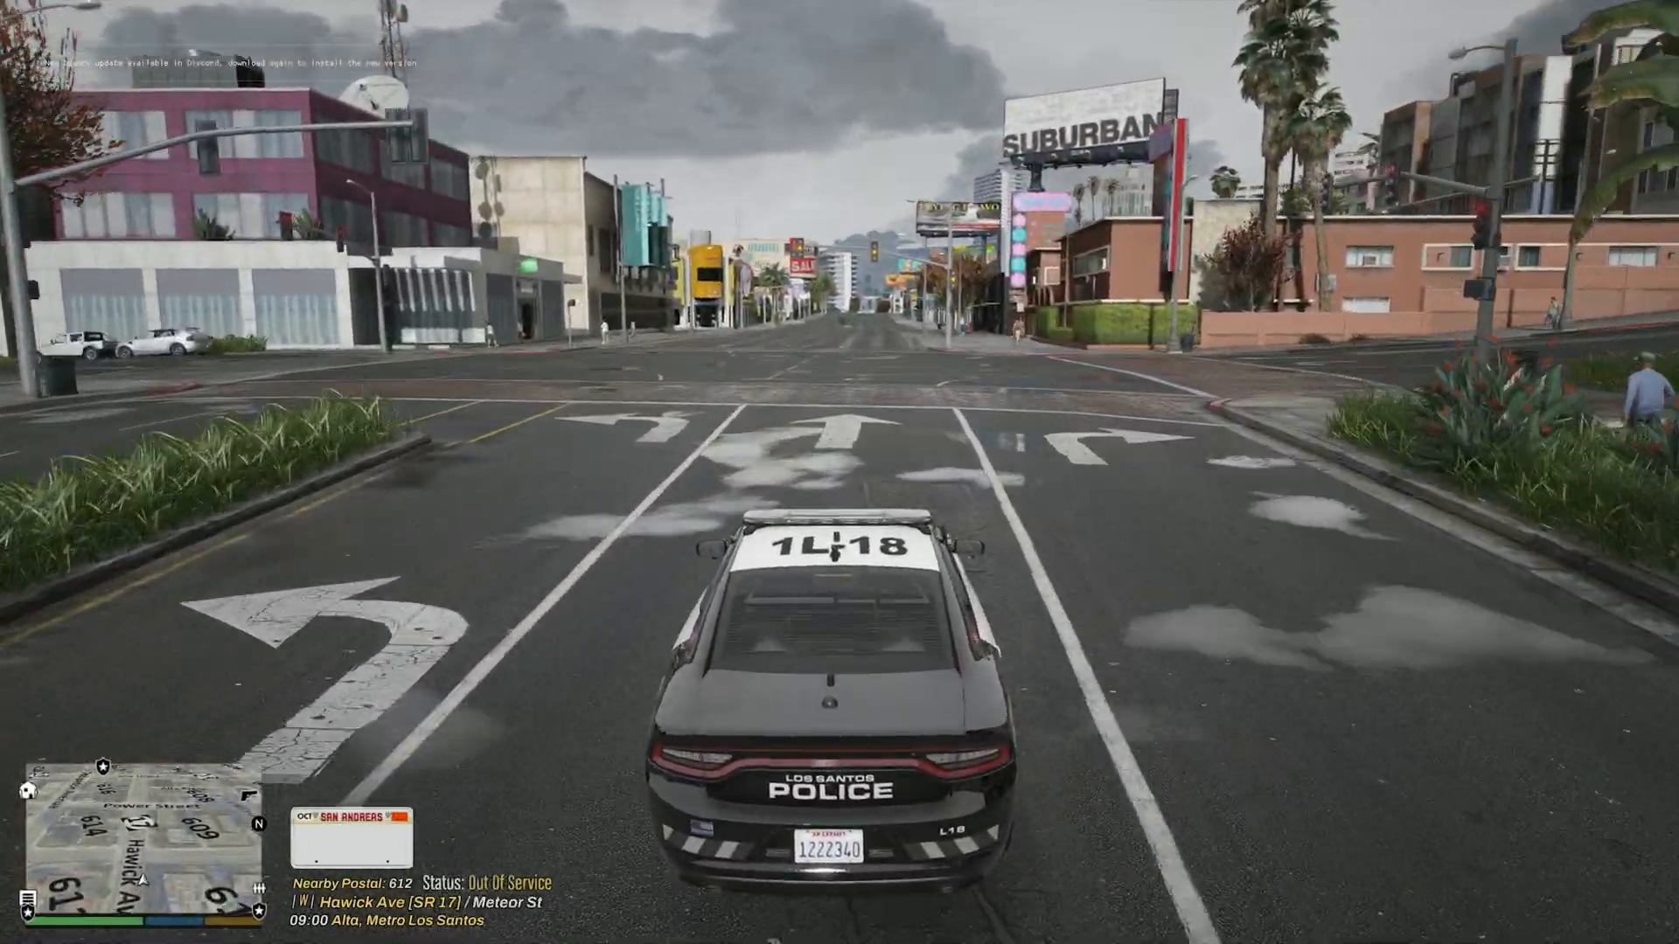